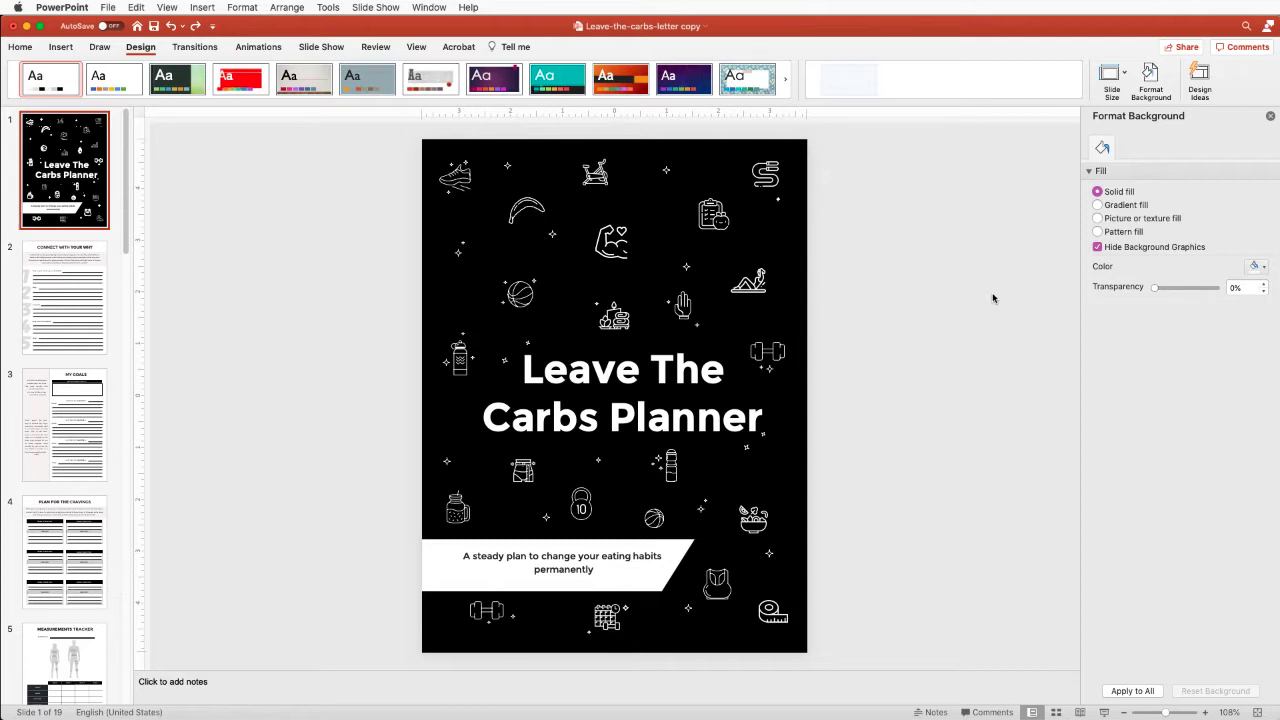
mouse_move(948, 138)
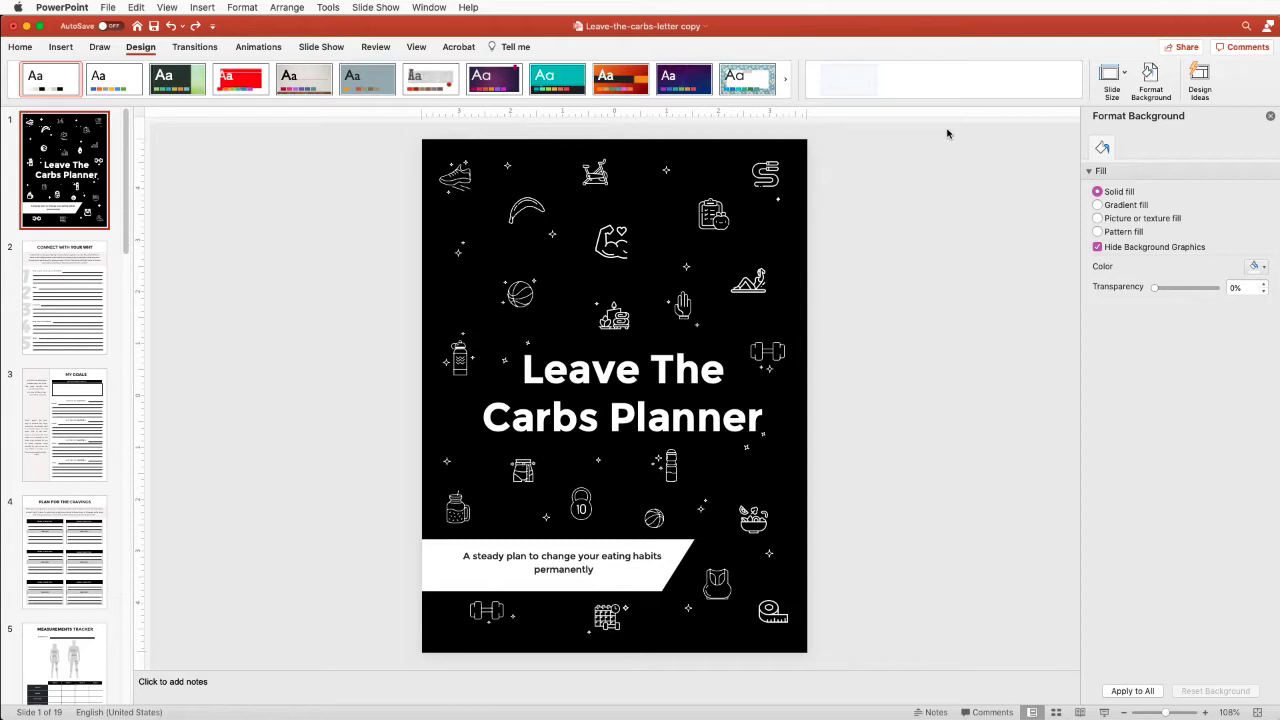
mouse_move(724, 344)
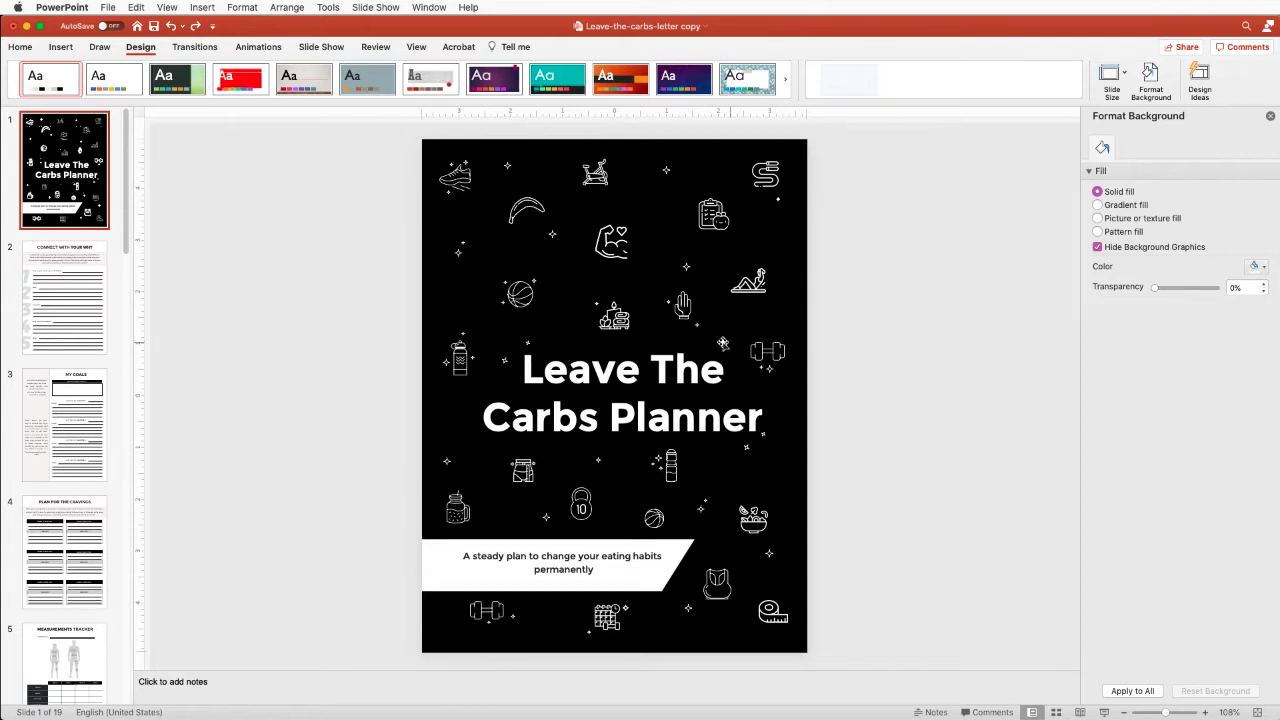
mouse_move(362, 270)
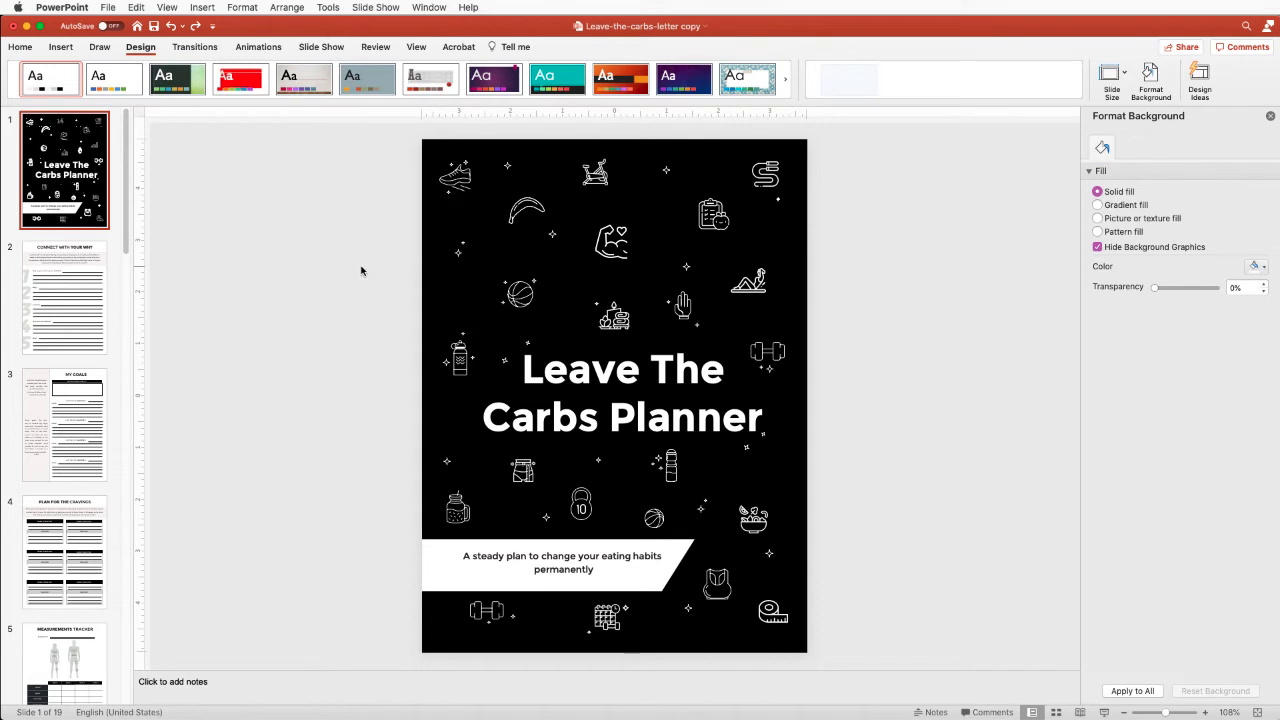
Review the cover and Connect With Your Why page before choosing a new design theme.
click(64, 296)
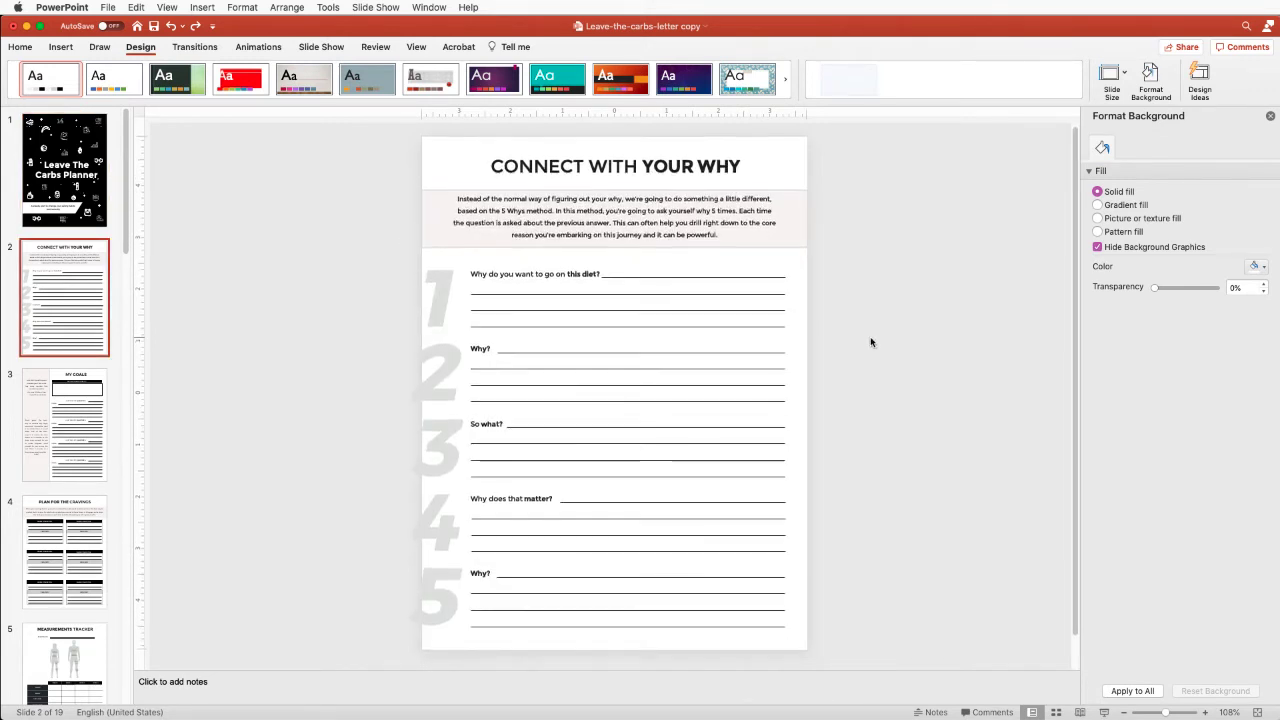
click(64, 552)
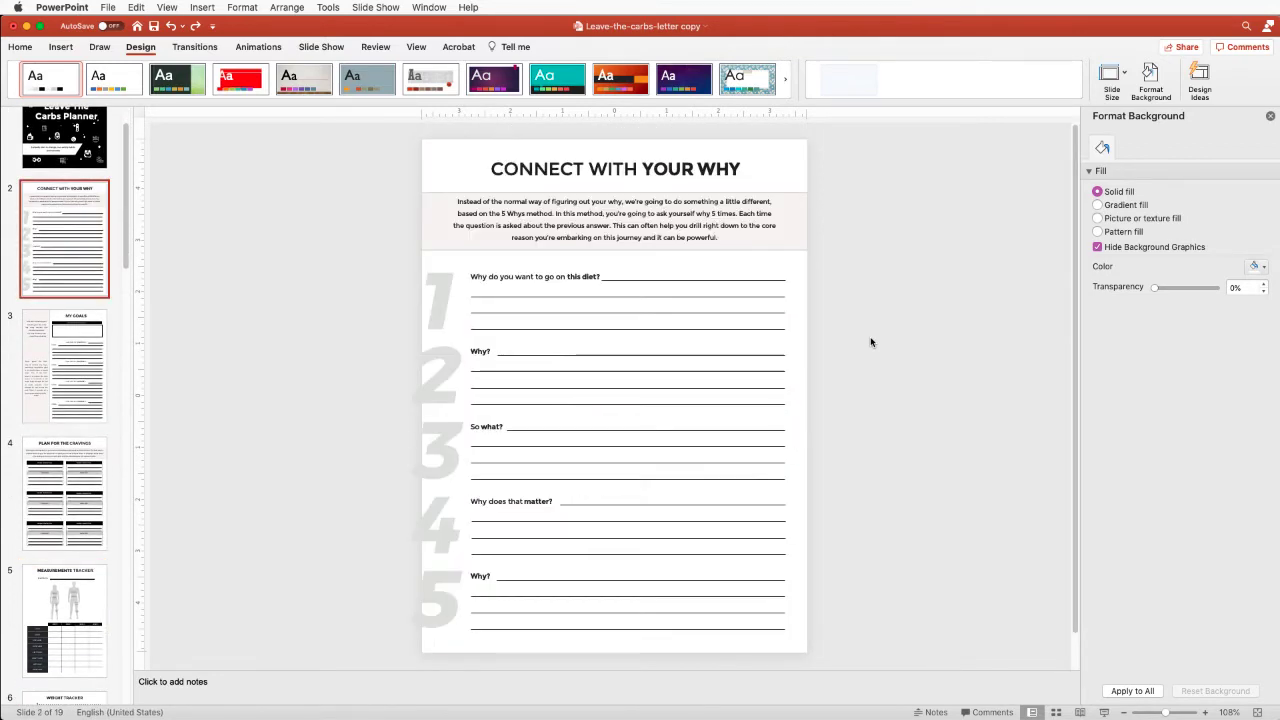
click(64, 164)
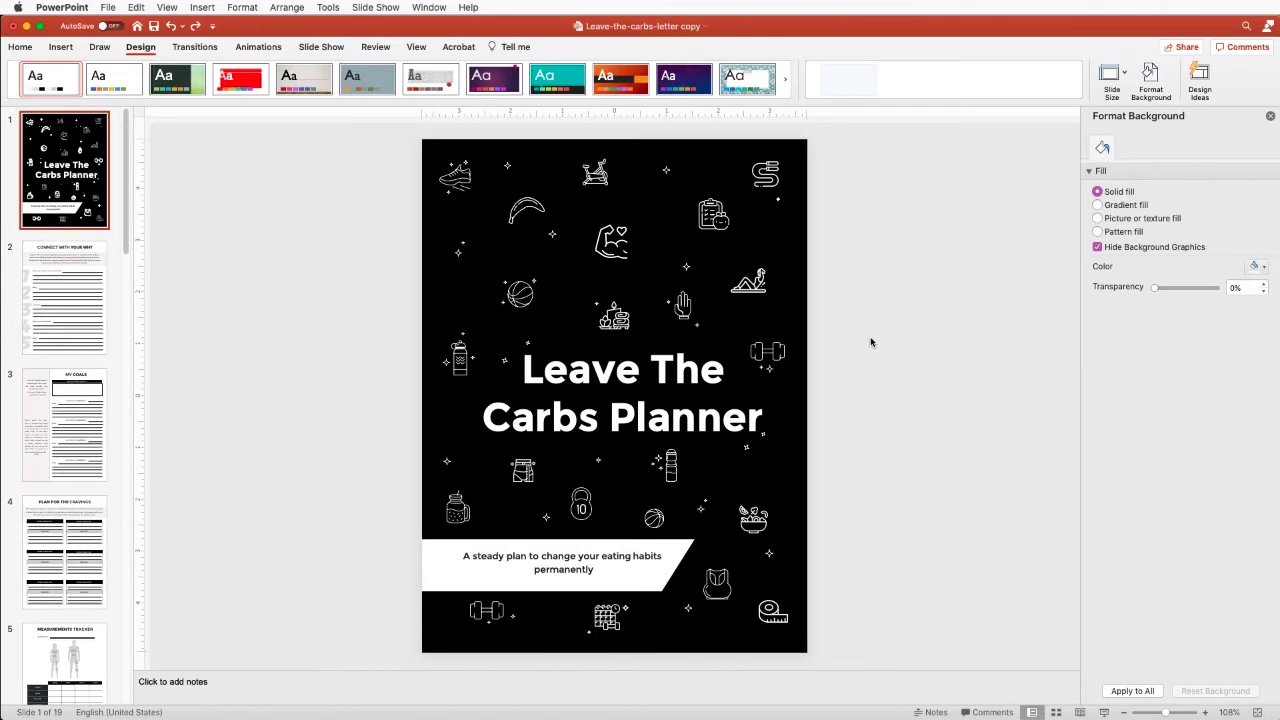
click(64, 296)
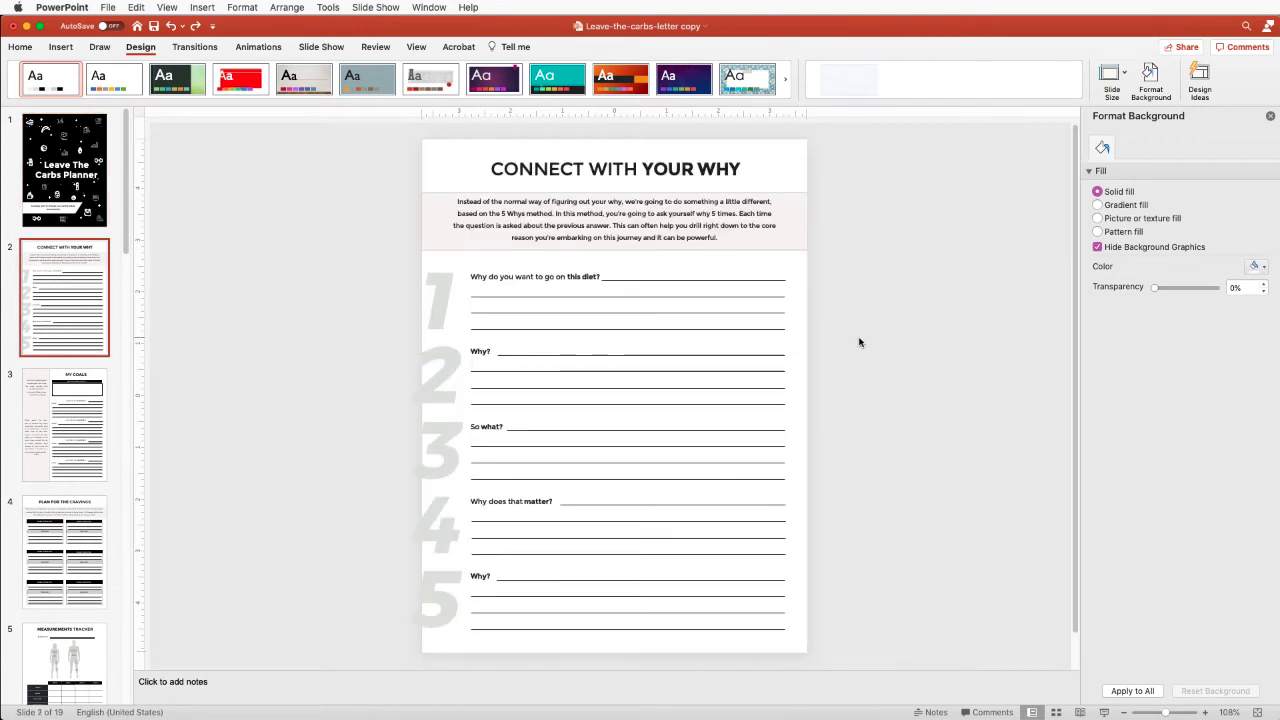
mouse_move(770, 262)
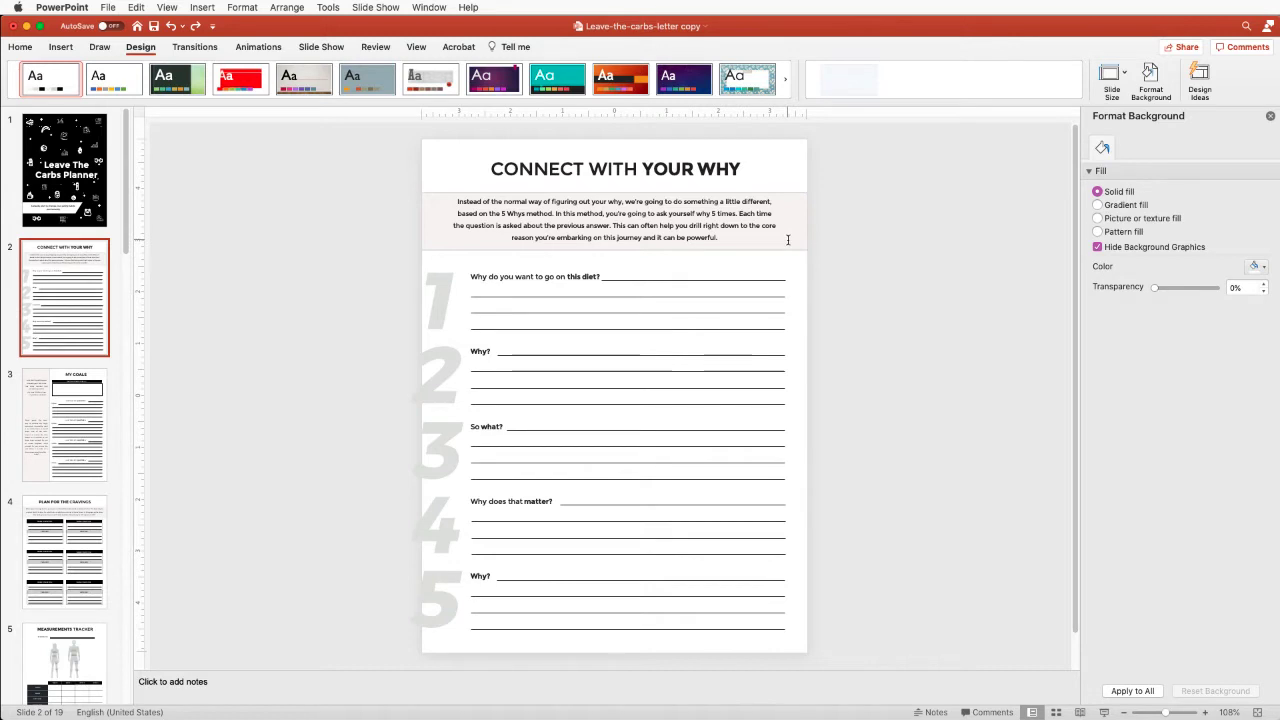
click(614, 218)
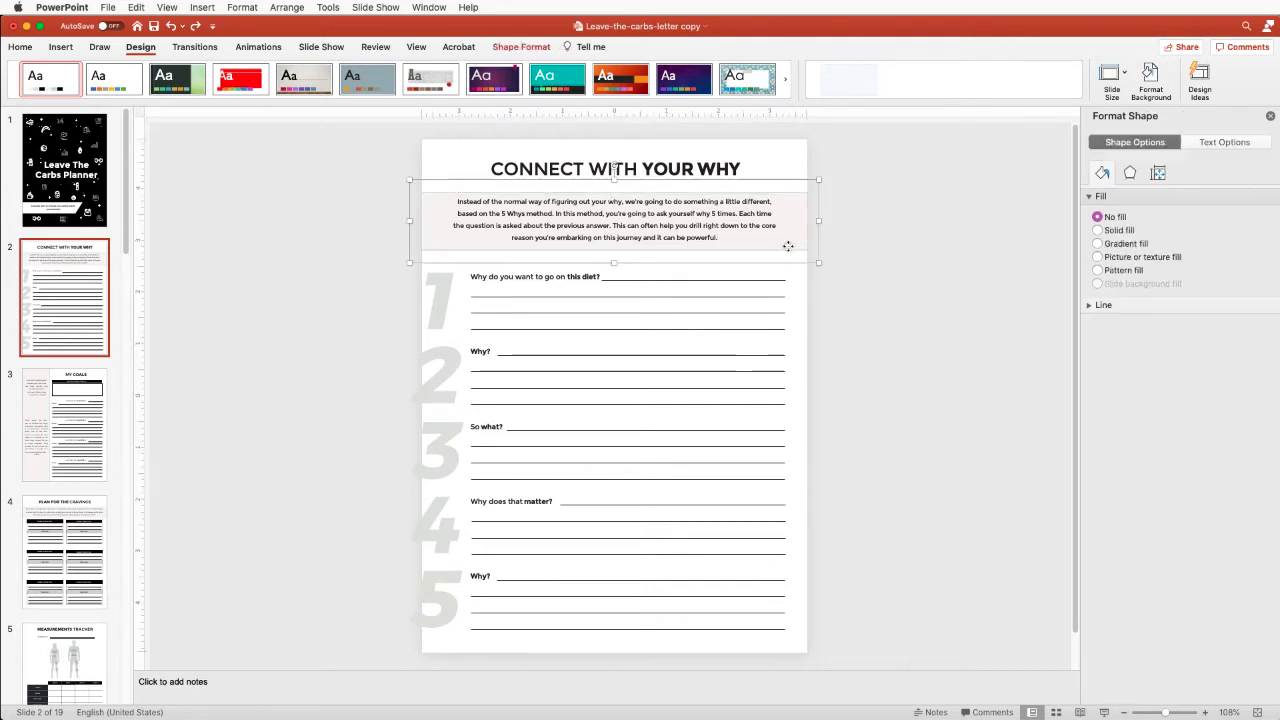
mouse_move(880, 312)
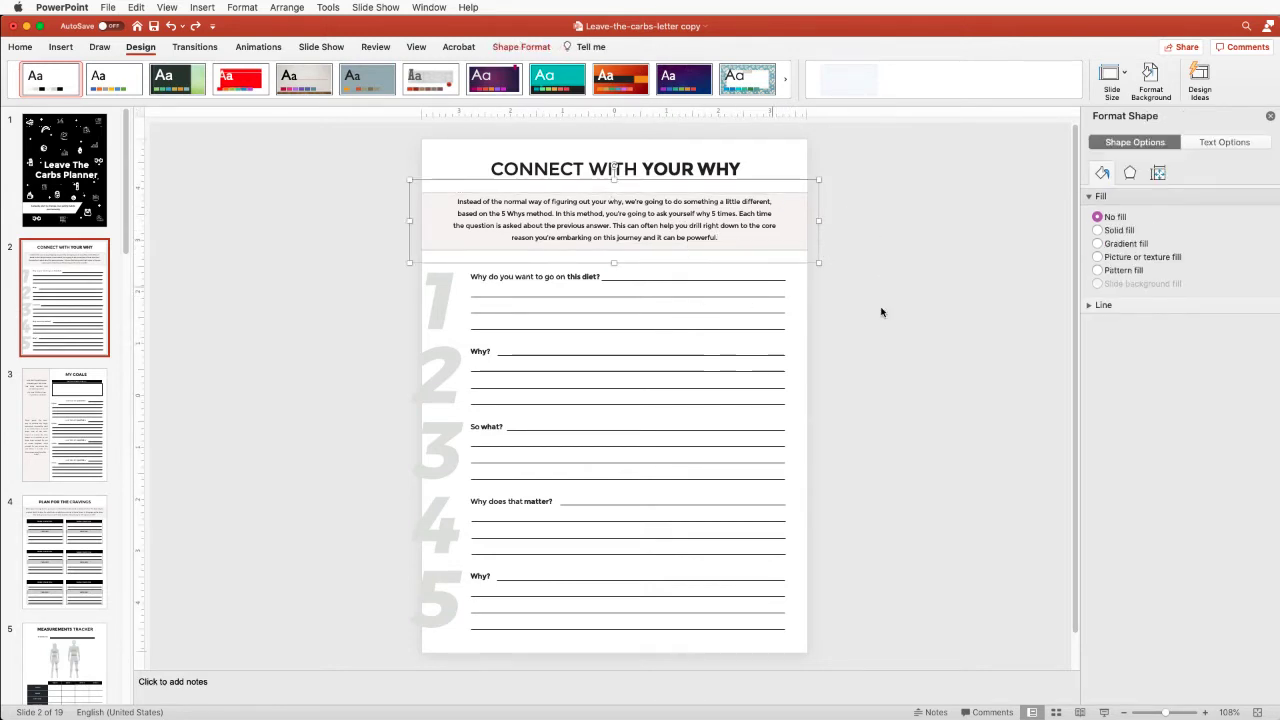
mouse_move(920, 476)
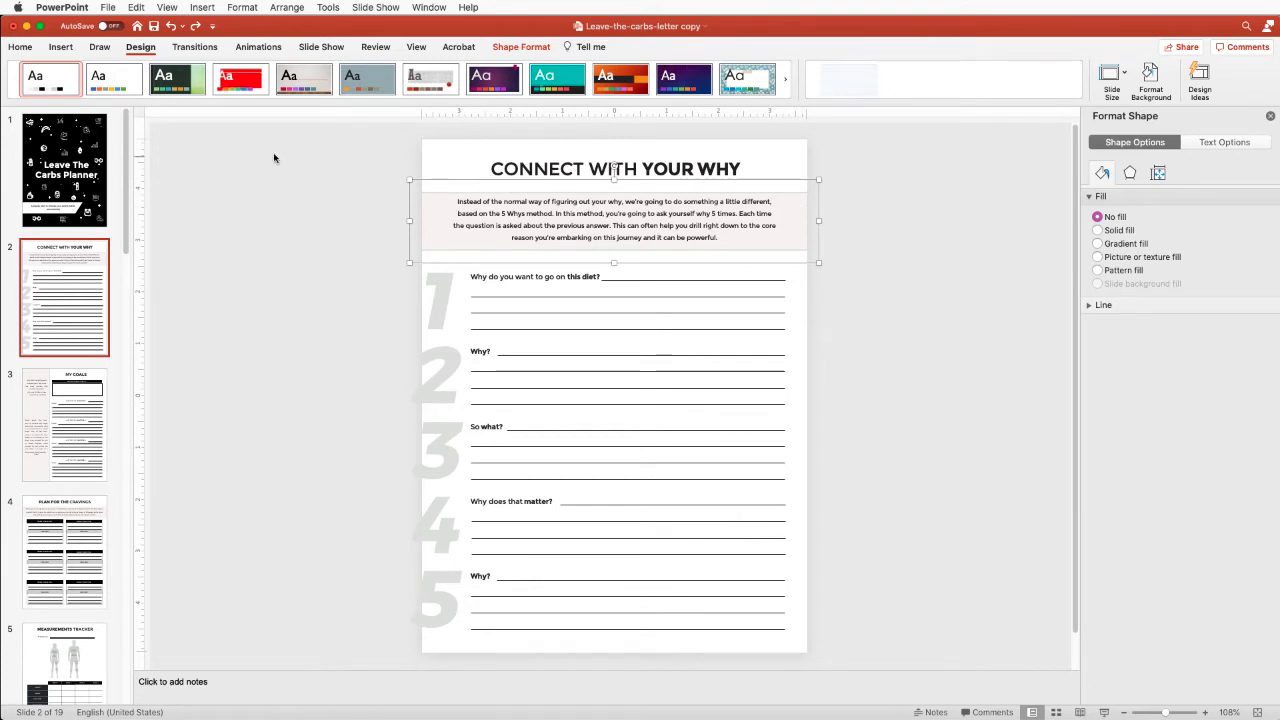
Apply the teal-and-navy design theme and check the cover and second page restyled.
click(64, 168)
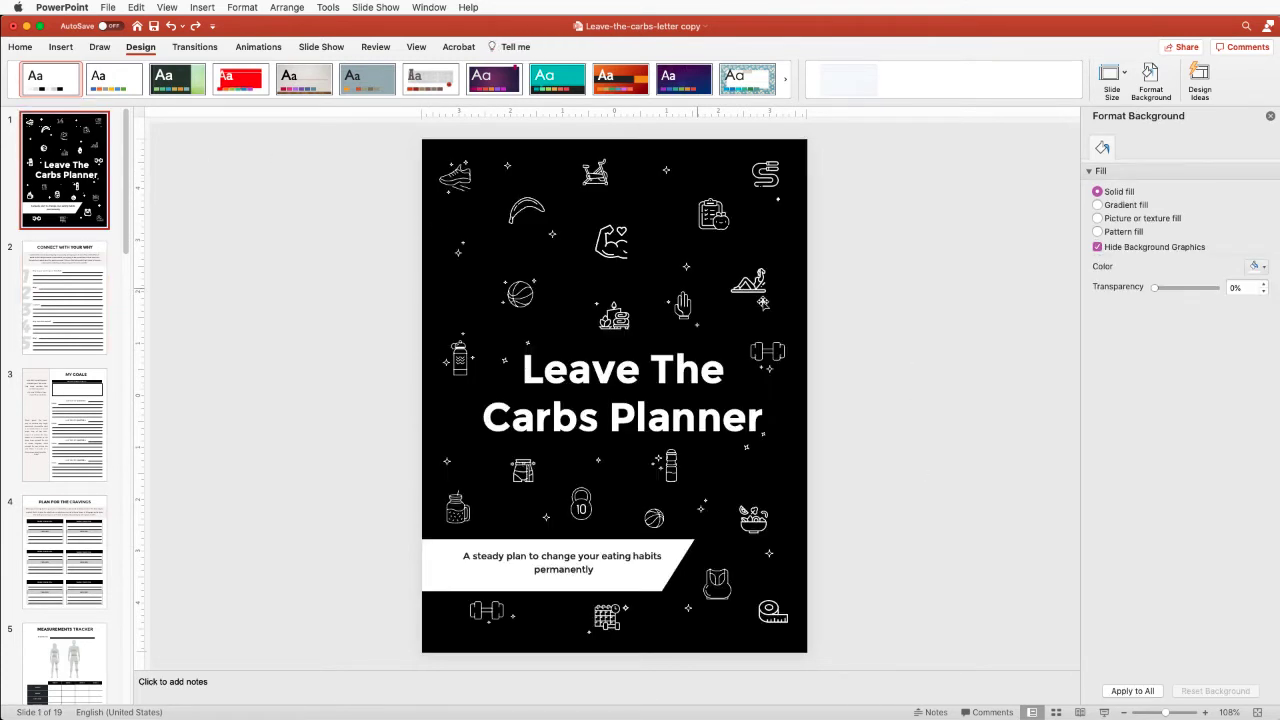
mouse_move(950, 124)
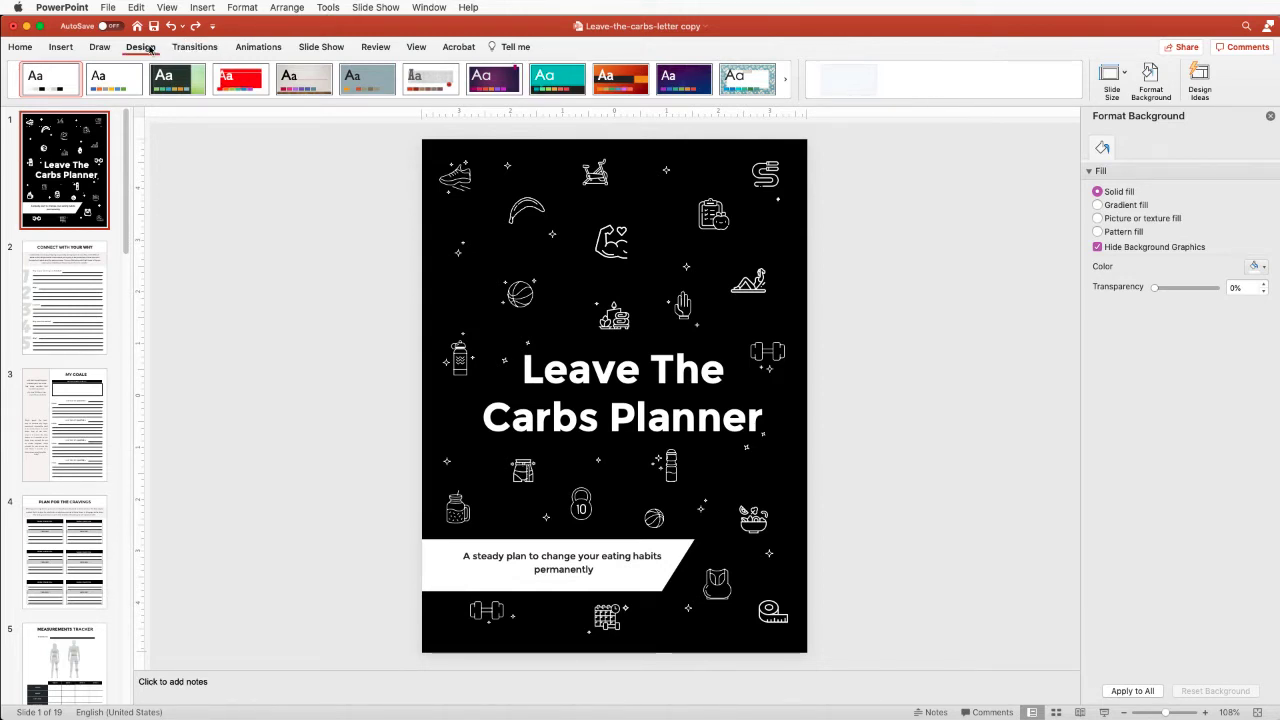
mouse_move(944, 102)
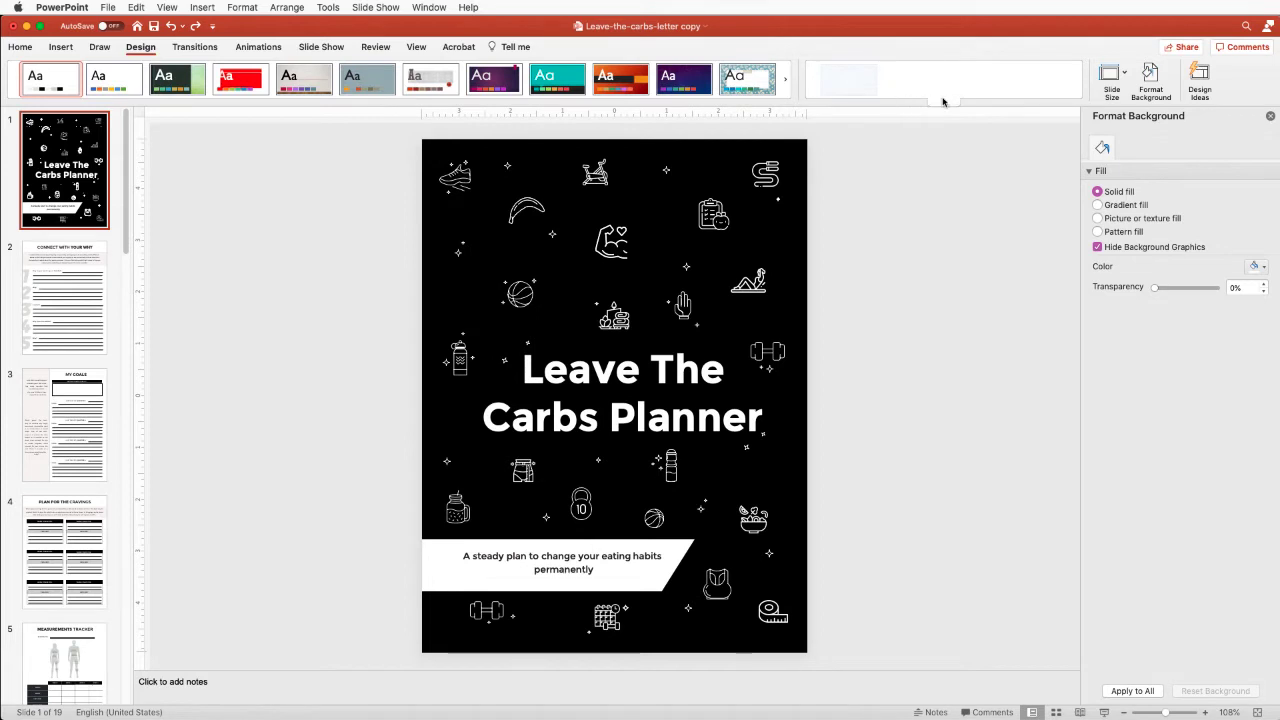
mouse_move(304, 80)
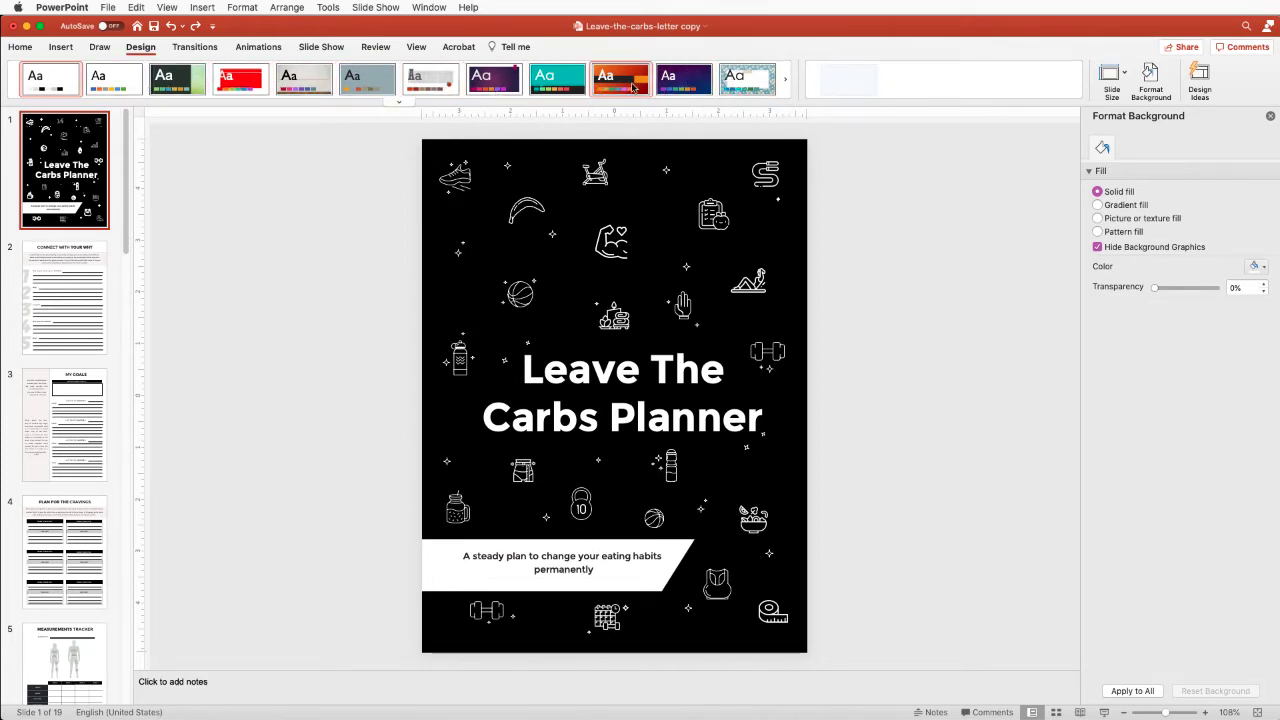
mouse_move(684, 78)
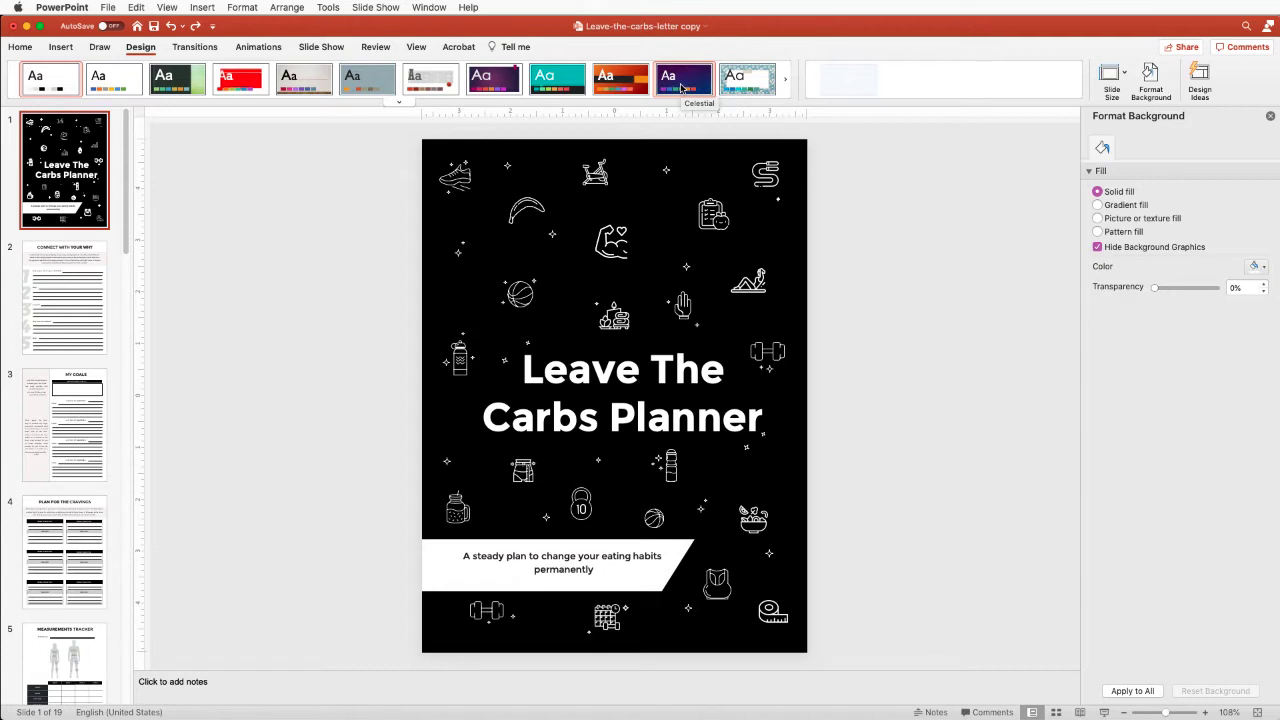
mouse_move(684, 80)
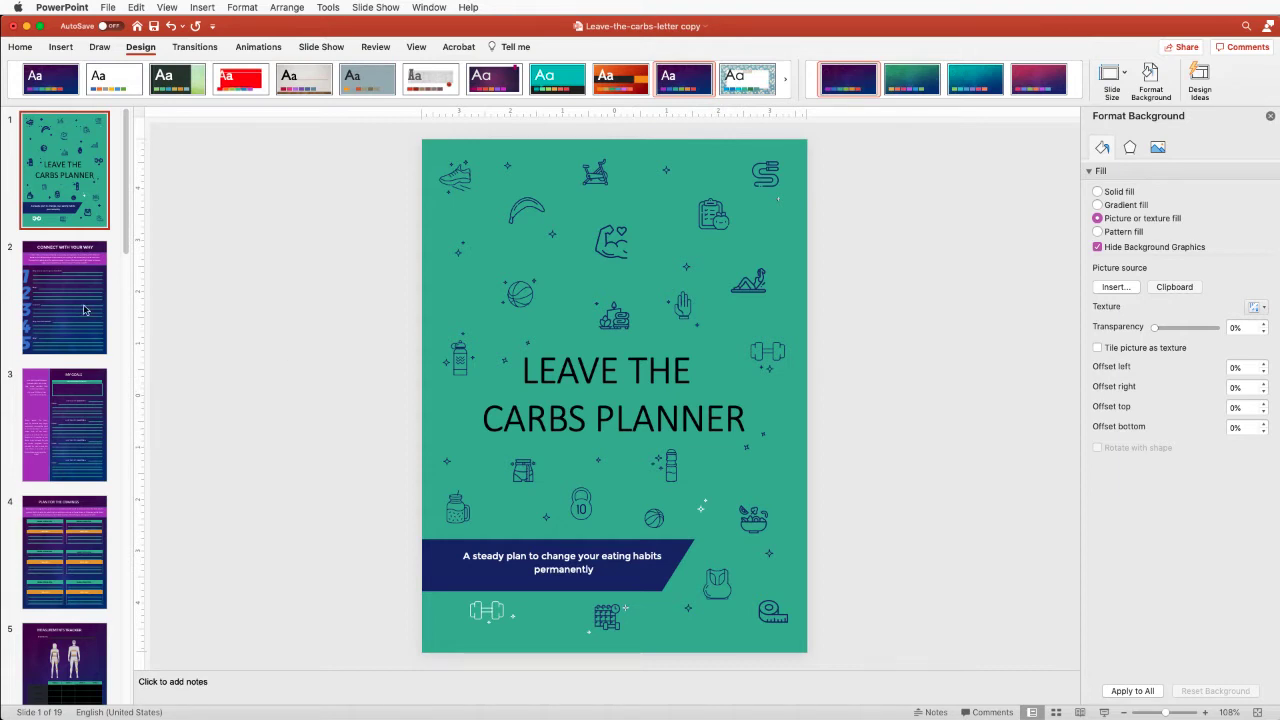
click(64, 296)
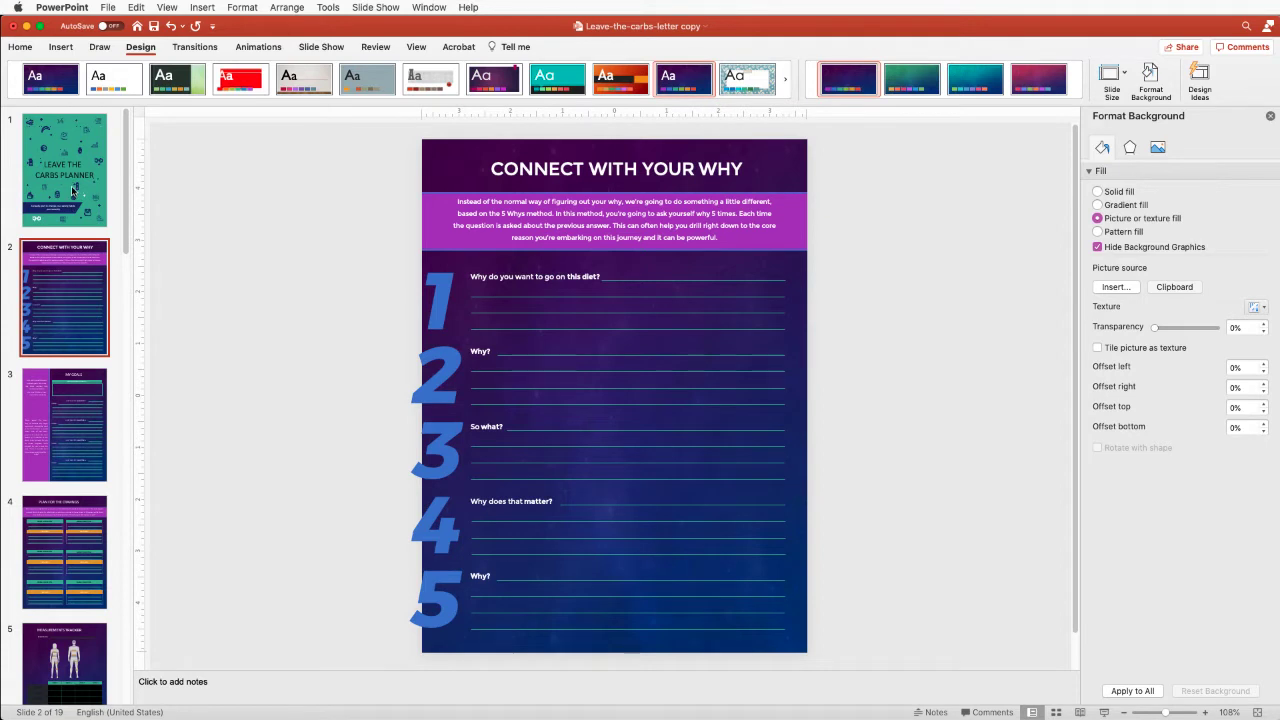
click(64, 170)
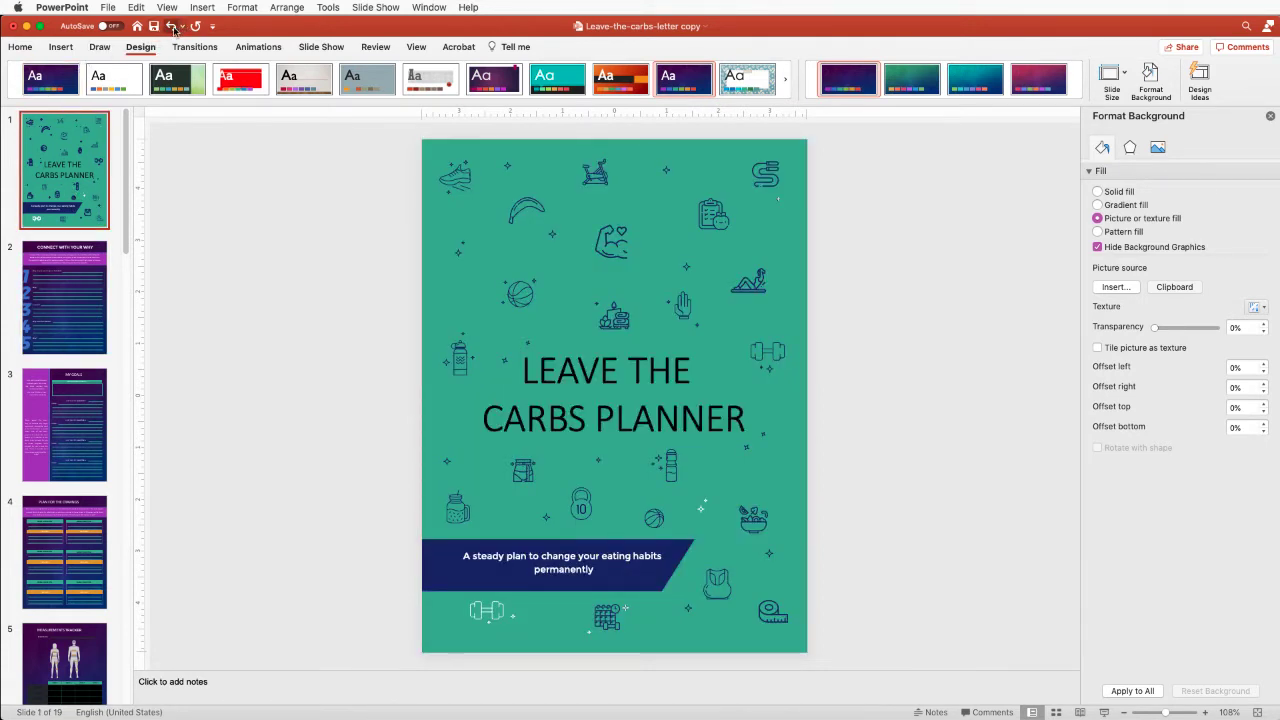
mouse_move(172, 26)
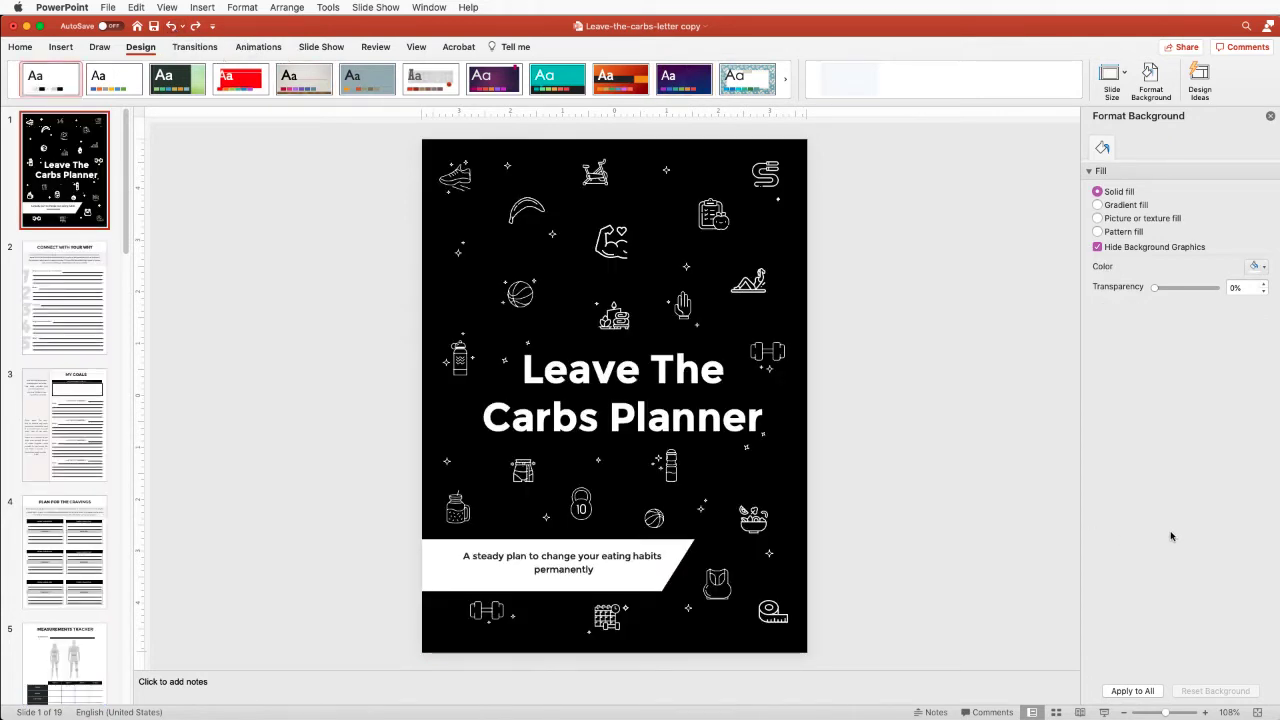
mouse_move(980, 156)
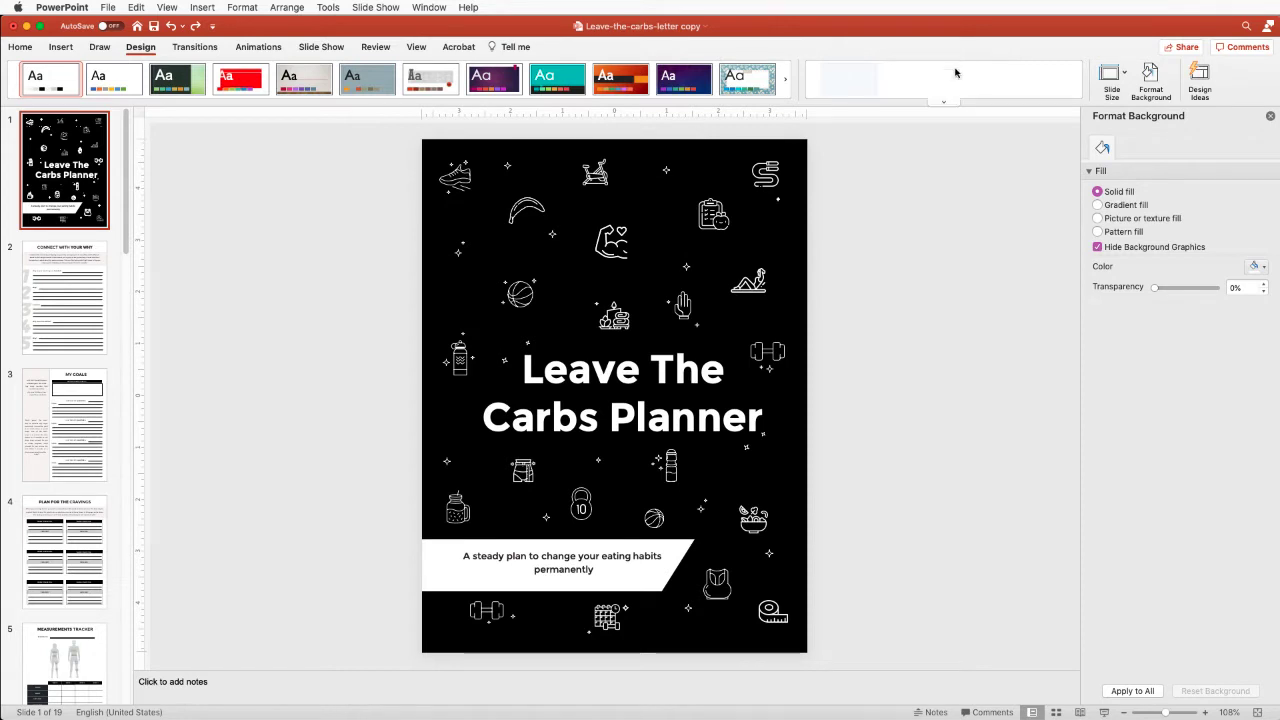
mouse_move(944, 104)
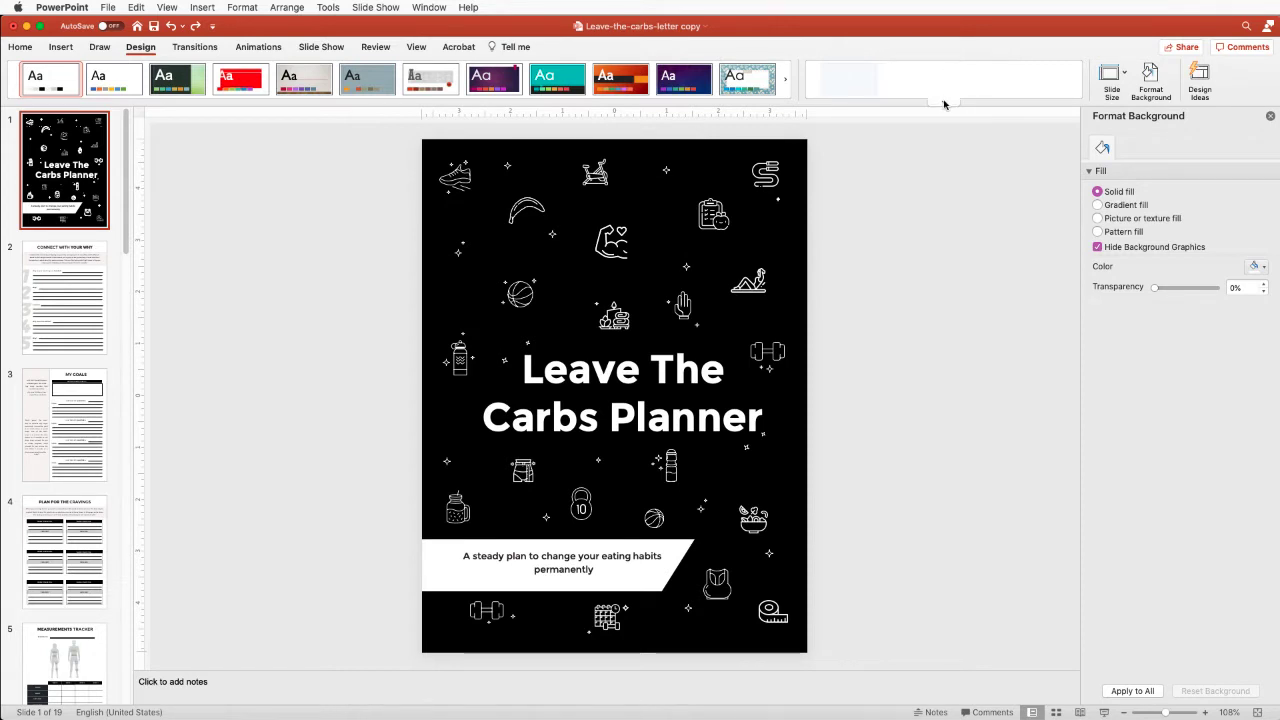
Recolor the planner with the Median scheme: olive-green cover, beige subtitle banner.
click(784, 80)
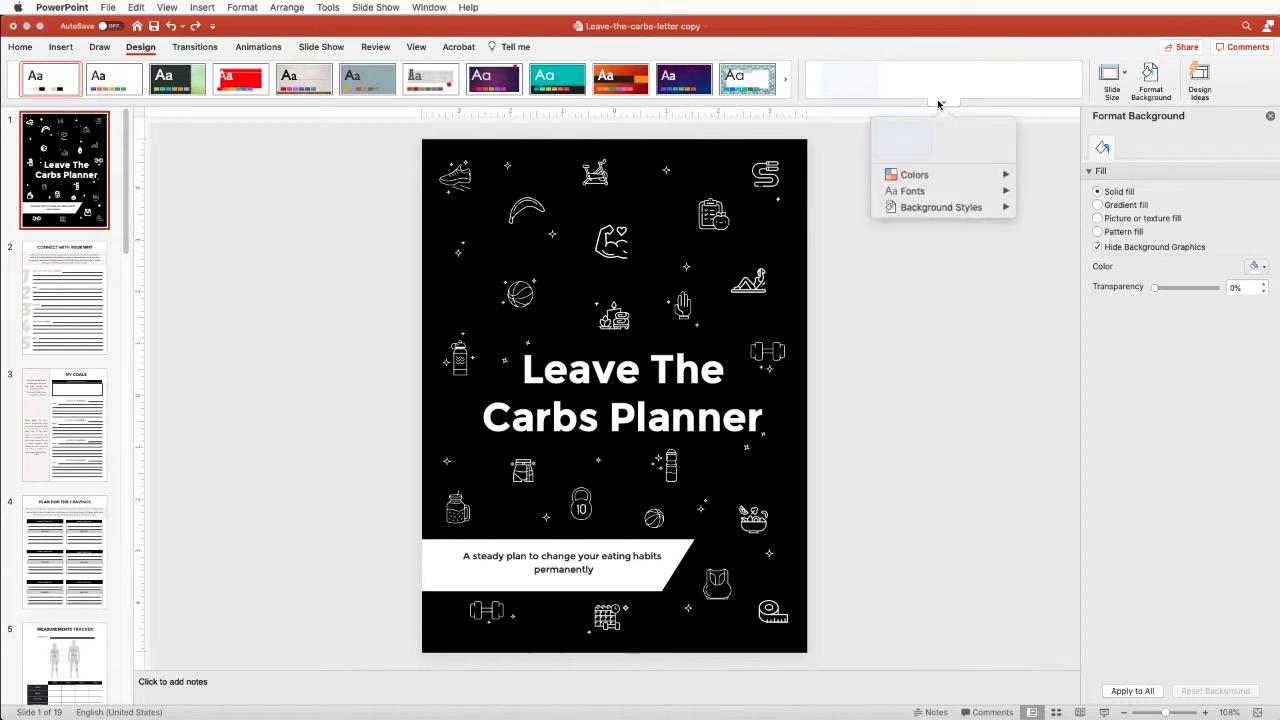
click(912, 174)
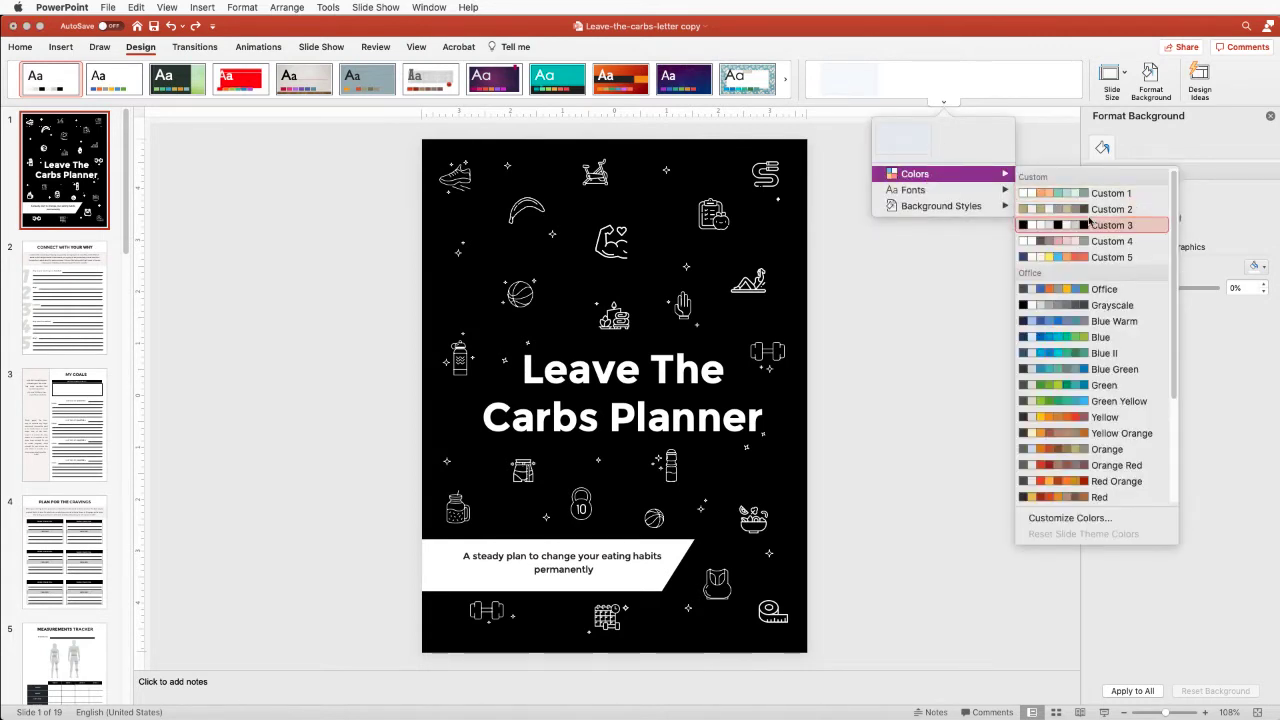
mouse_move(1092, 320)
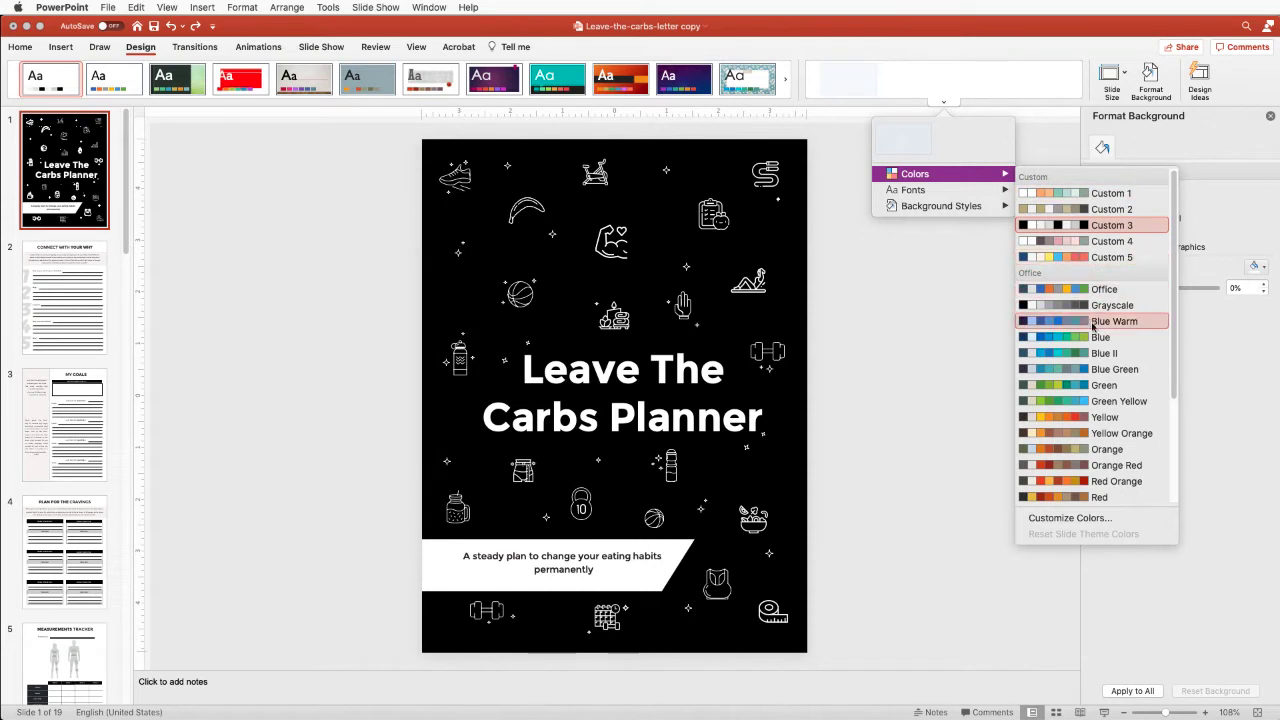
scroll(down, 3)
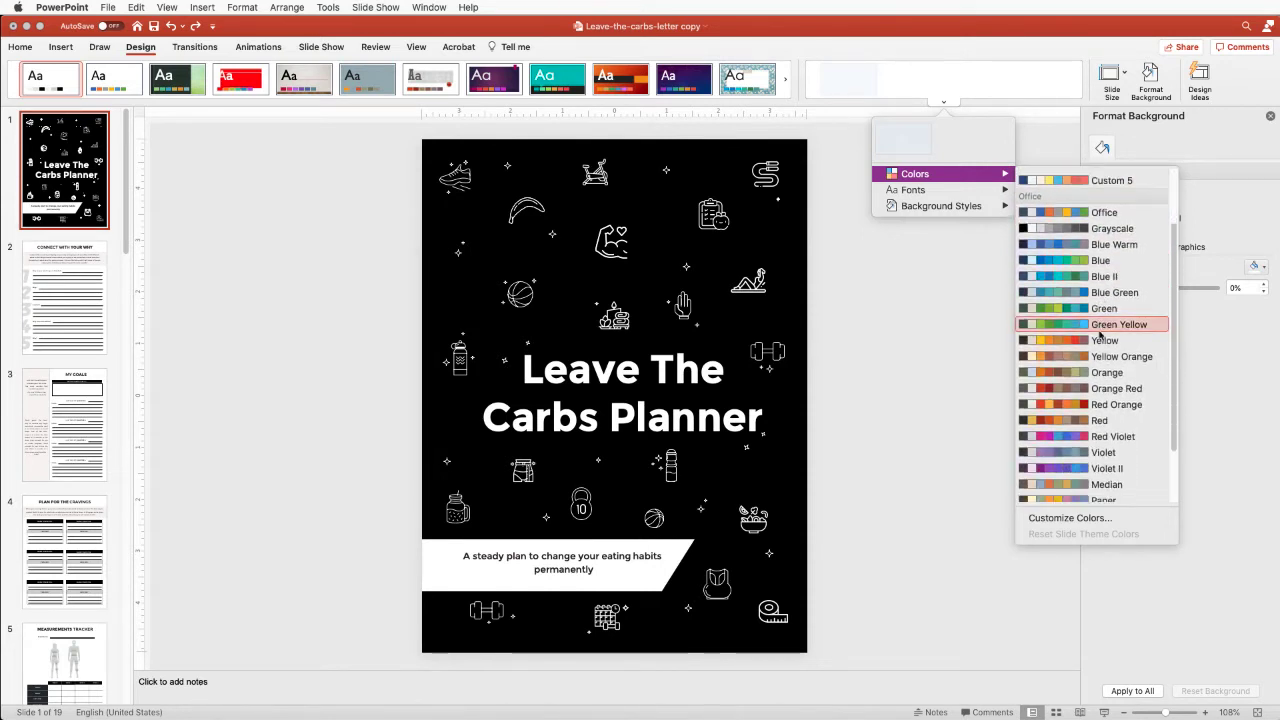
scroll(down, 3)
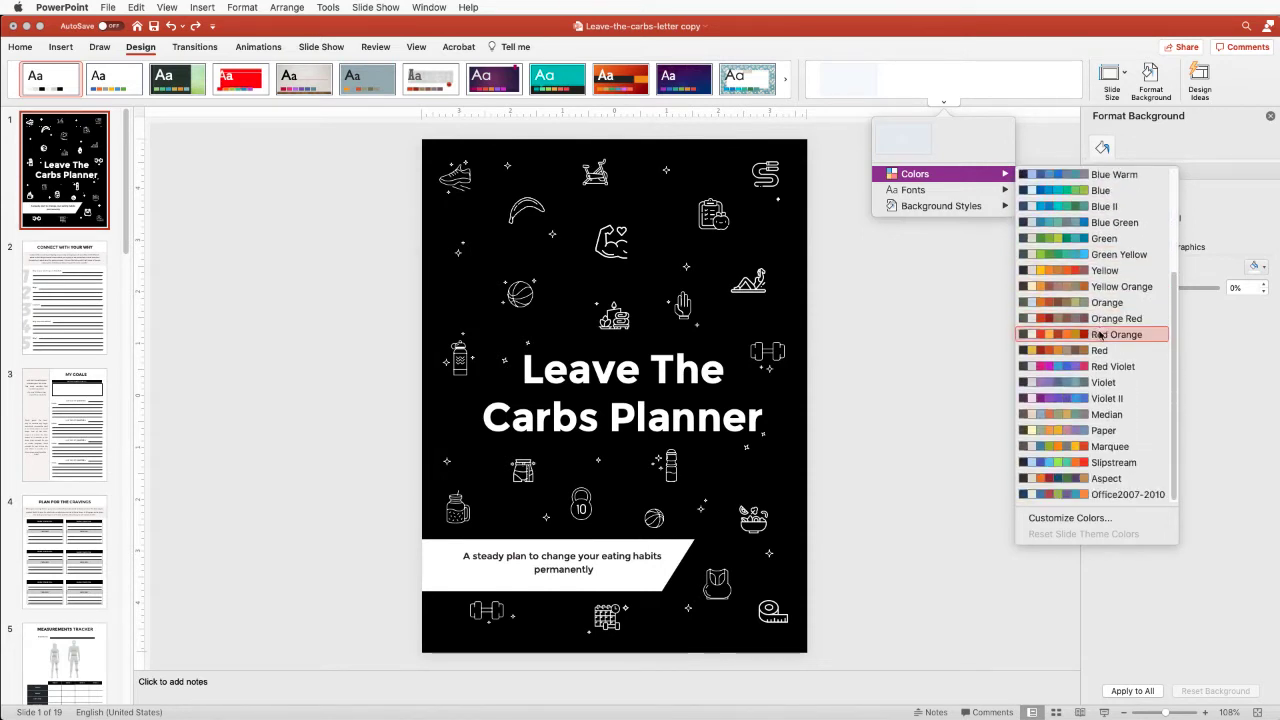
mouse_move(1116, 334)
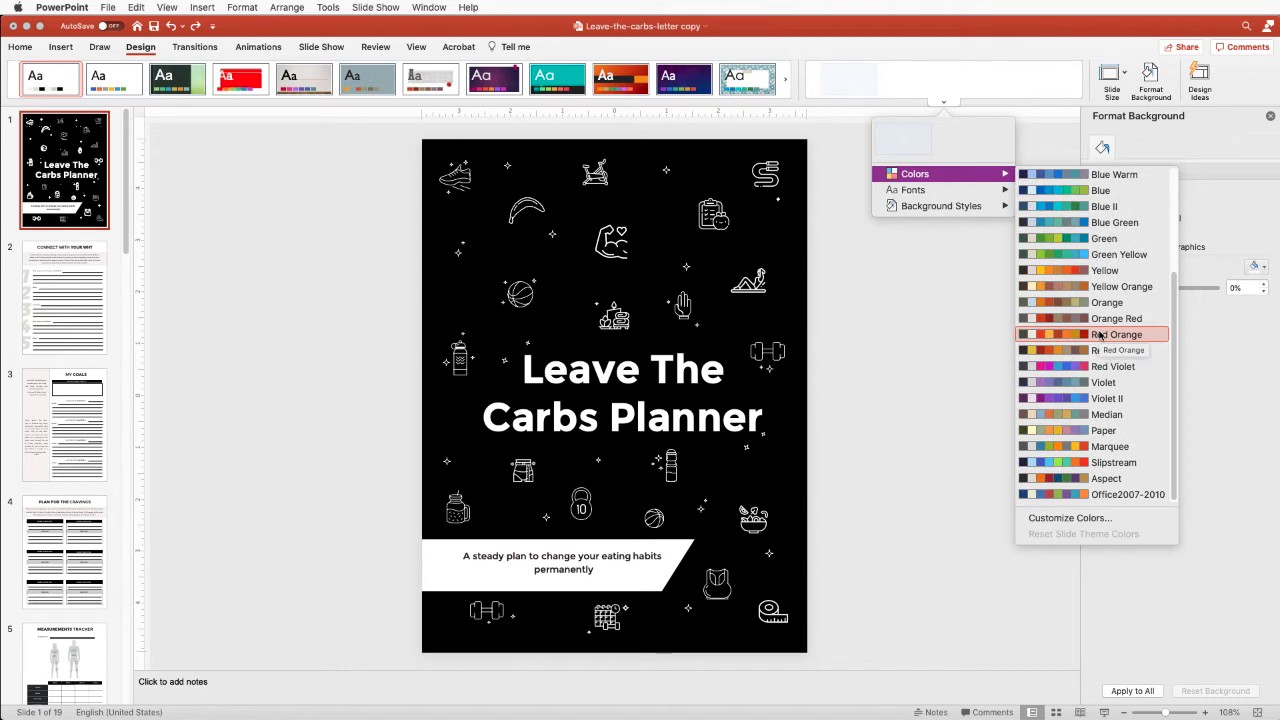
mouse_move(1092, 366)
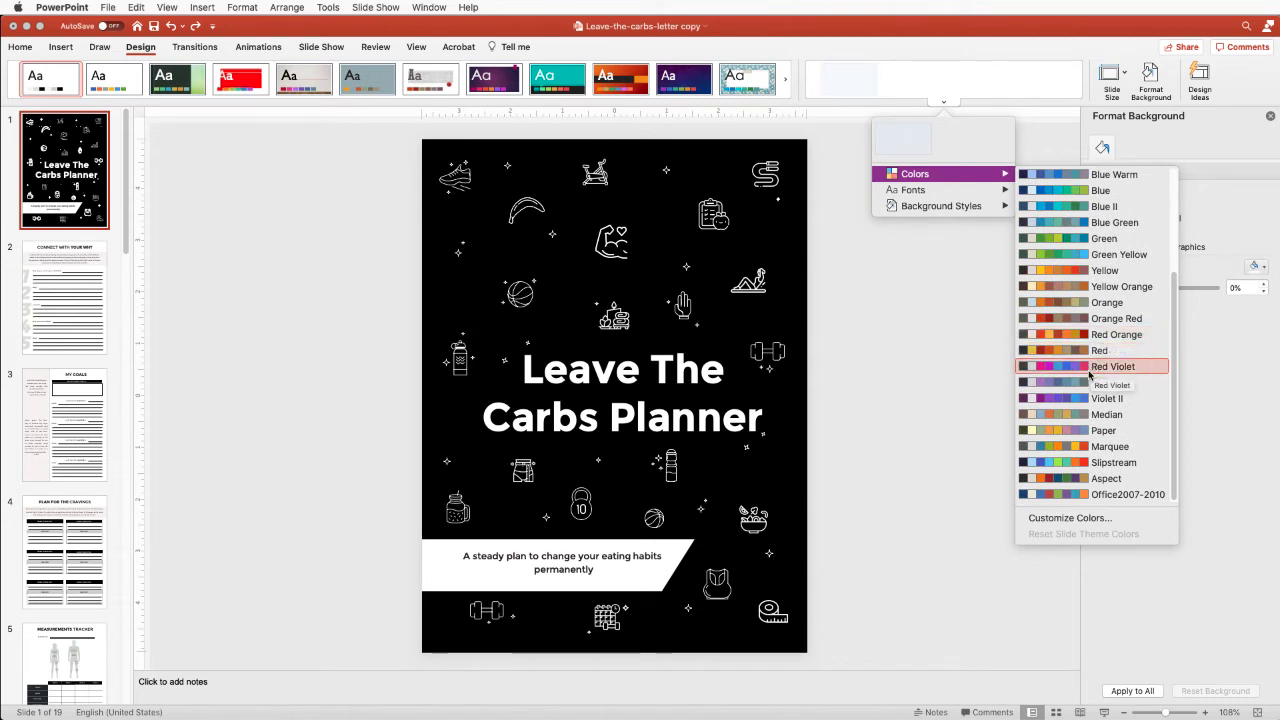
mouse_move(1106, 414)
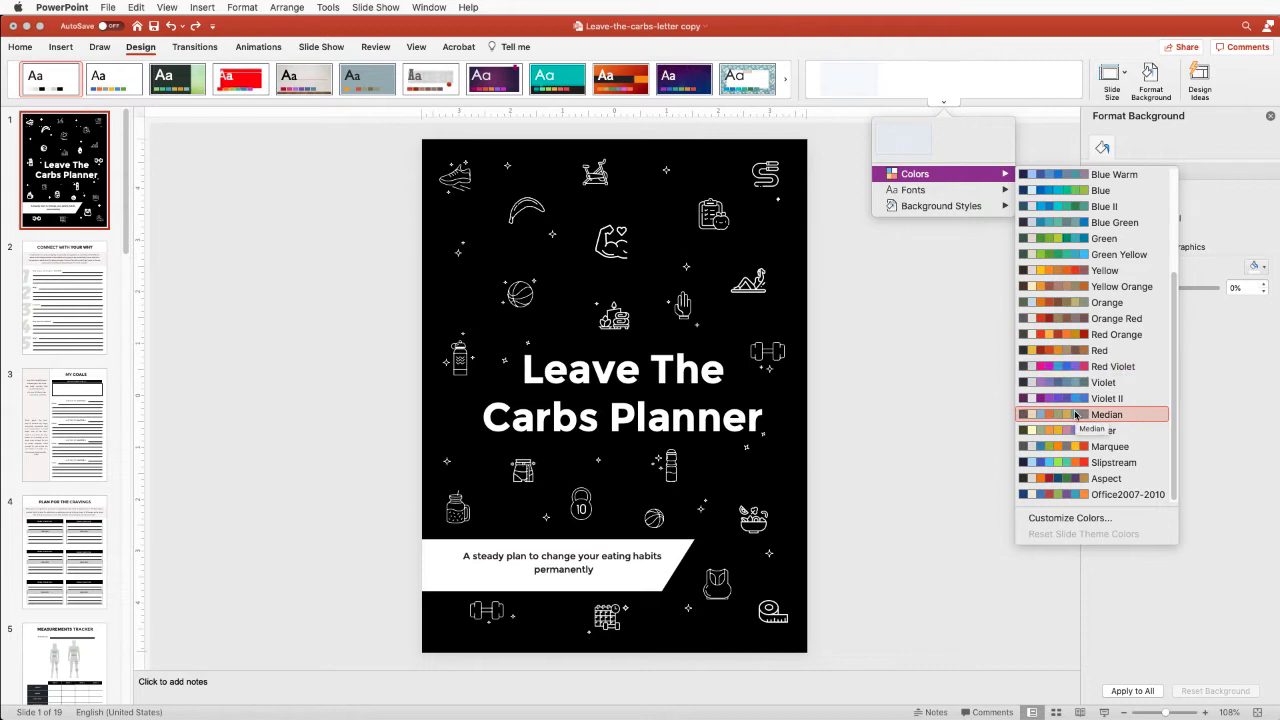
click(1108, 414)
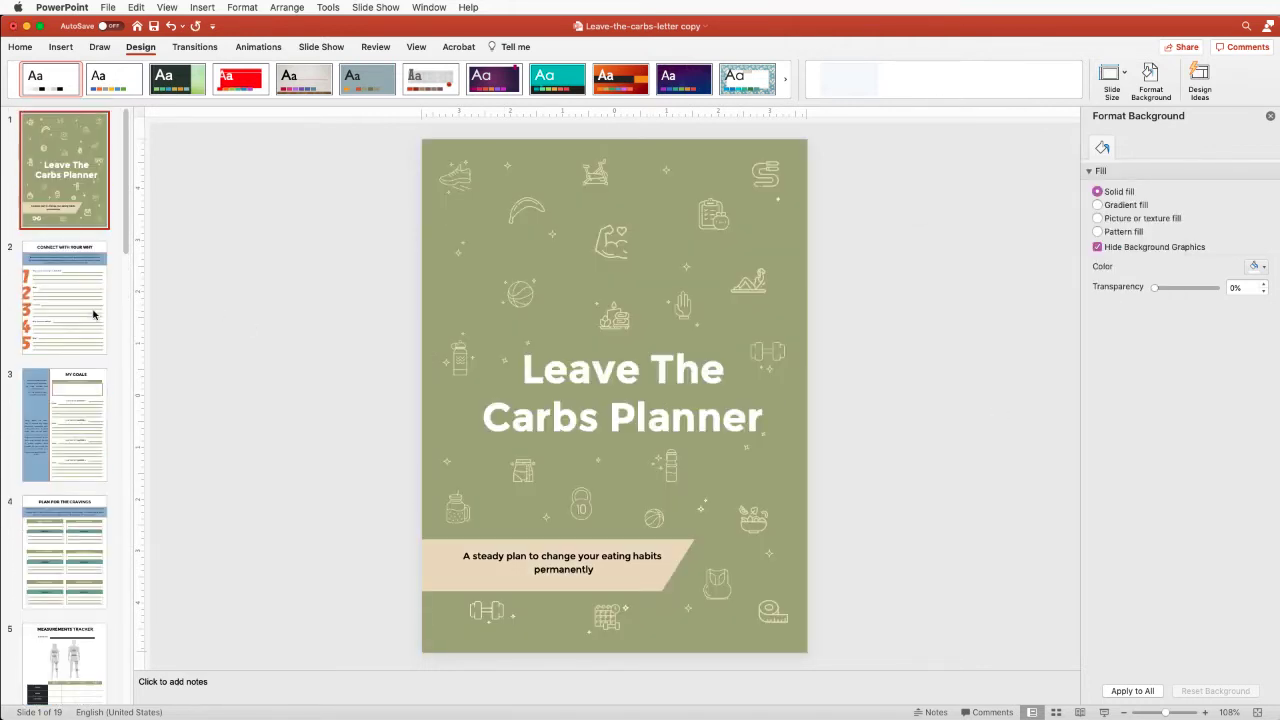
mouse_move(984, 176)
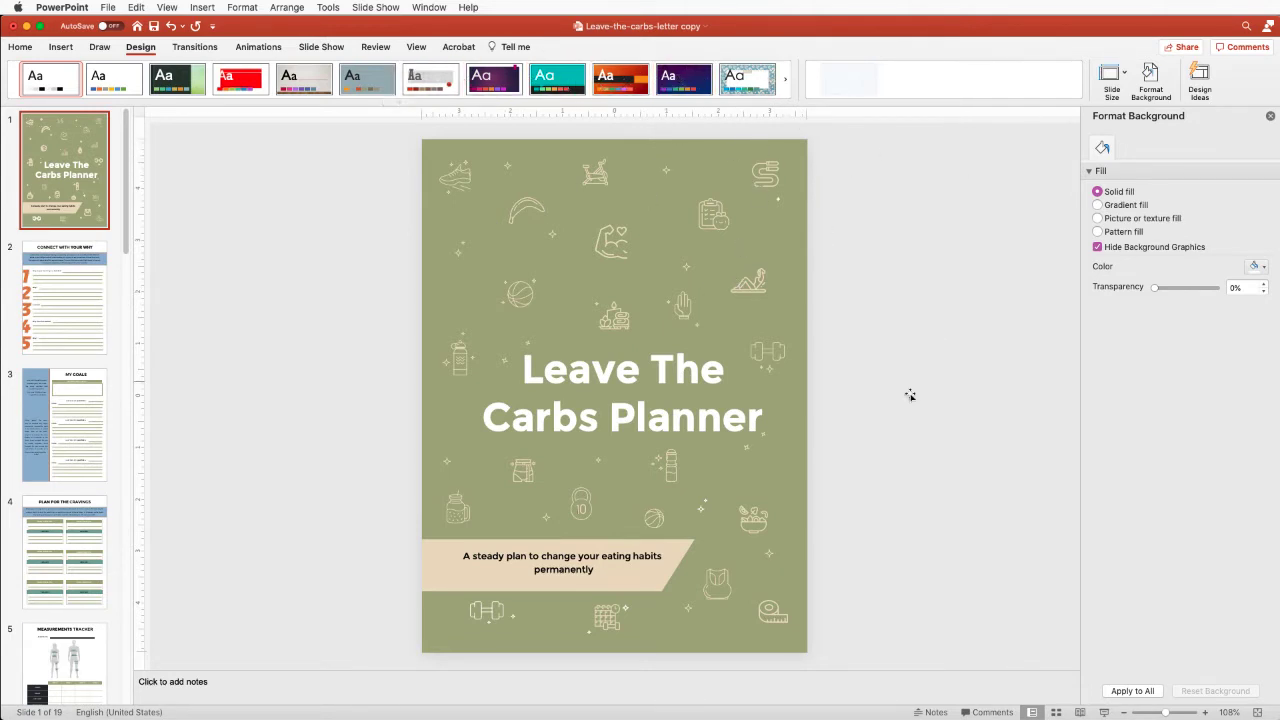
click(622, 392)
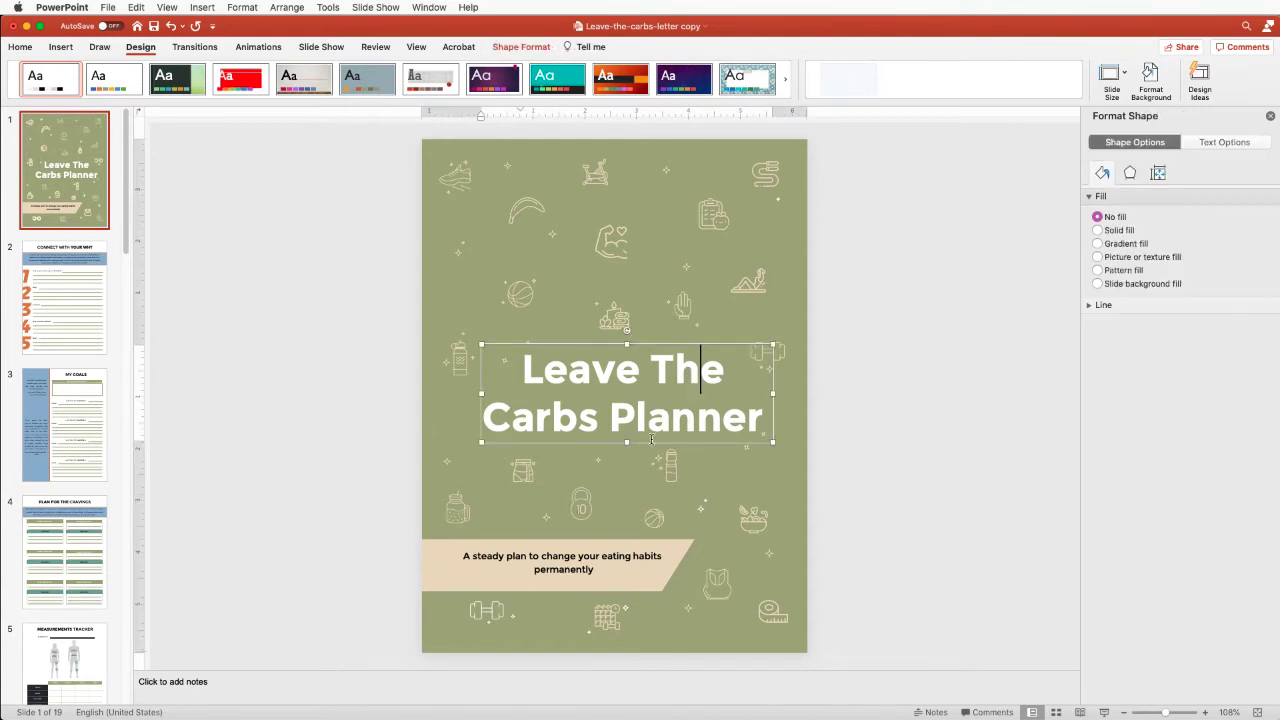
click(564, 562)
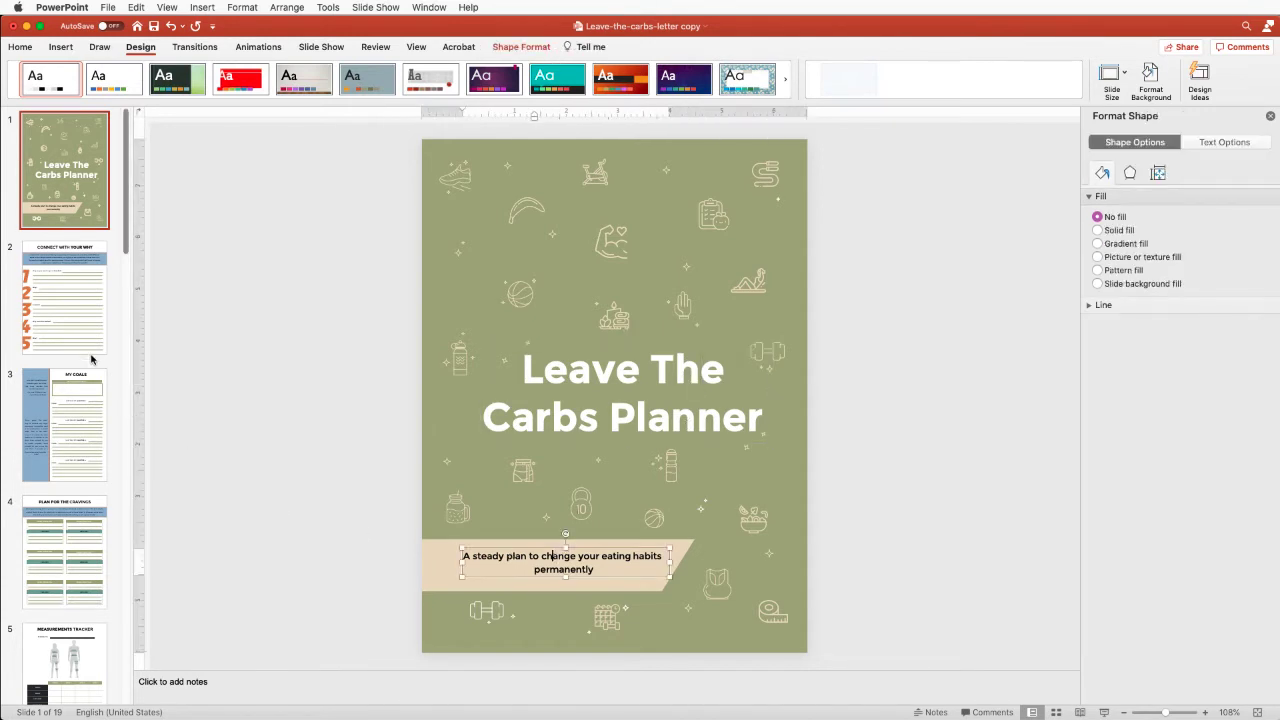
click(64, 296)
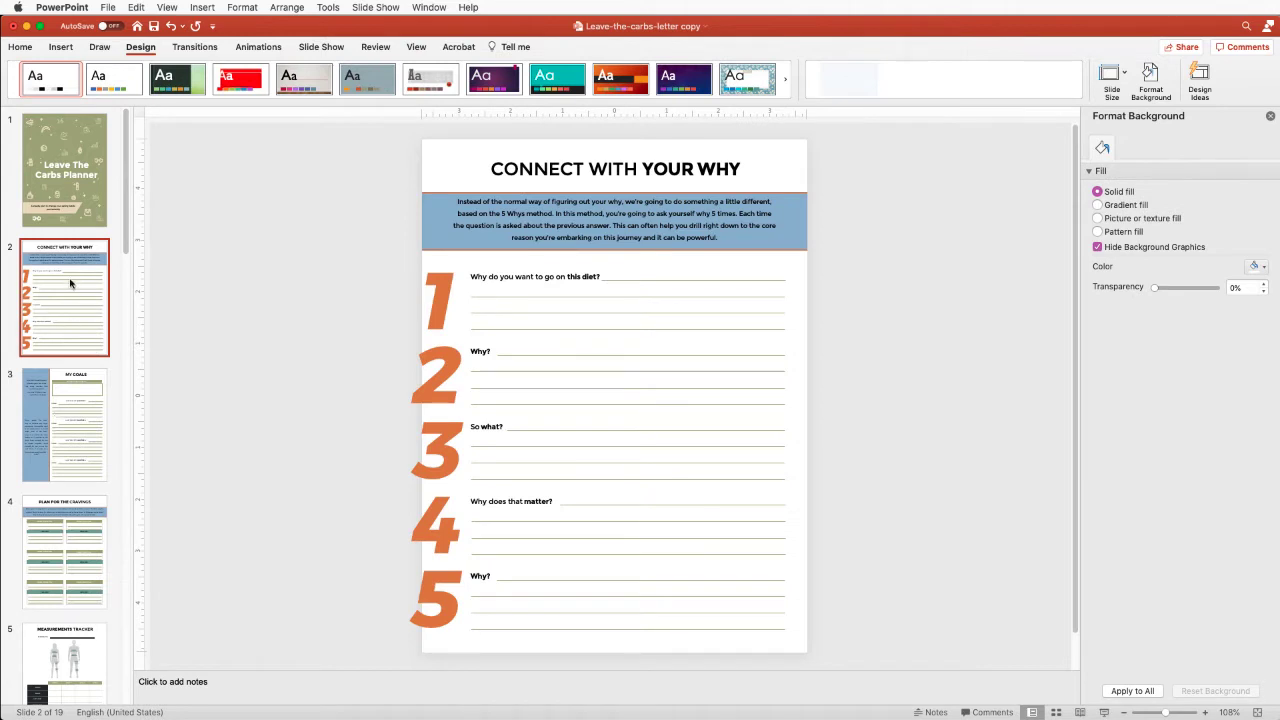
mouse_move(600, 340)
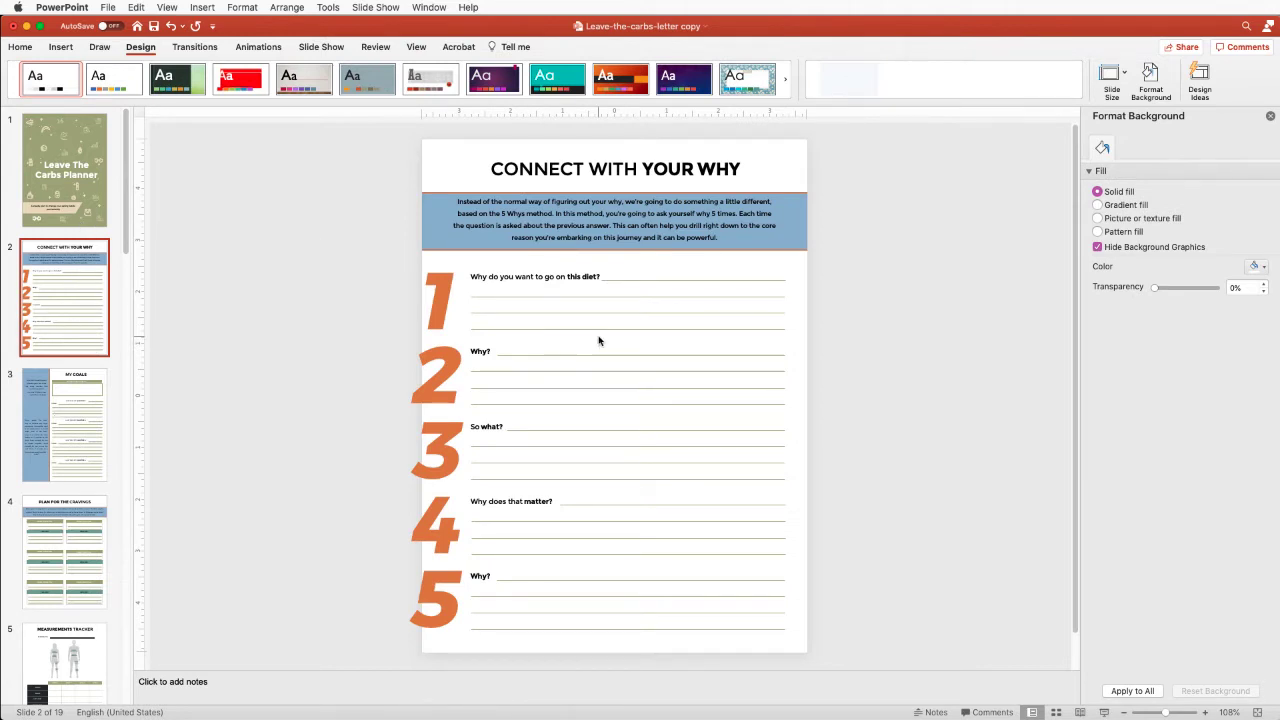
mouse_move(746, 412)
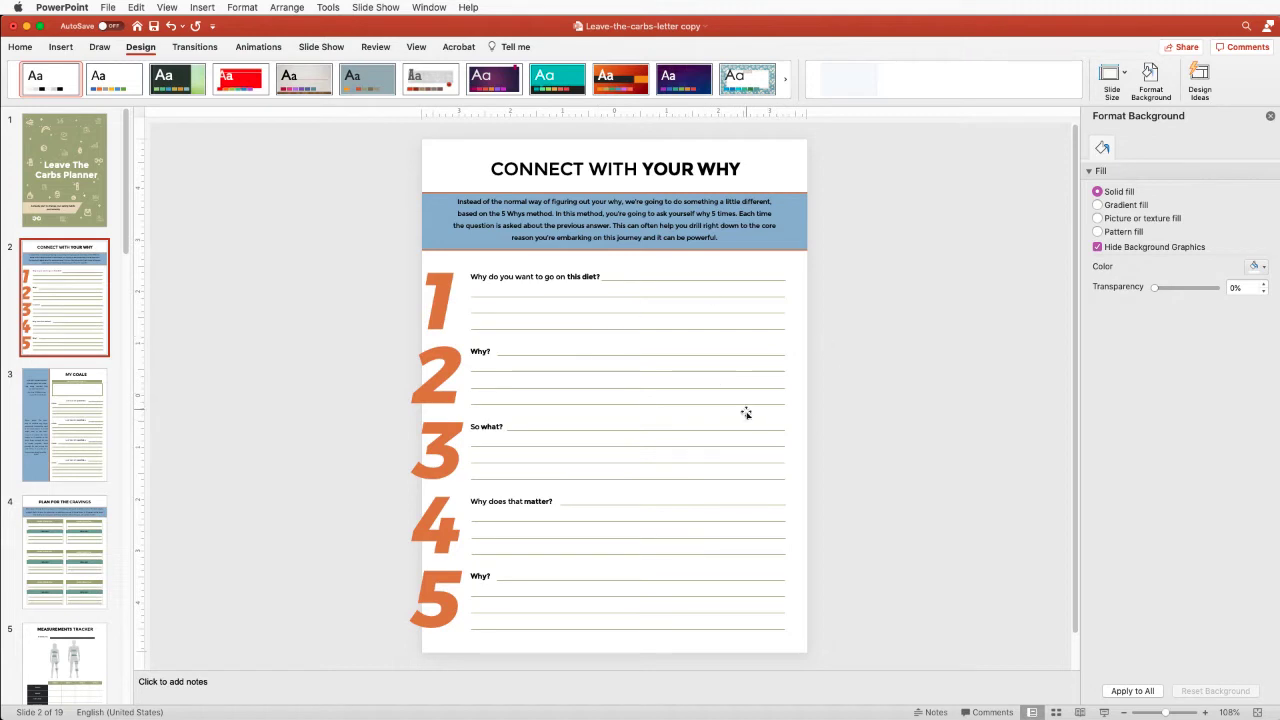
click(64, 424)
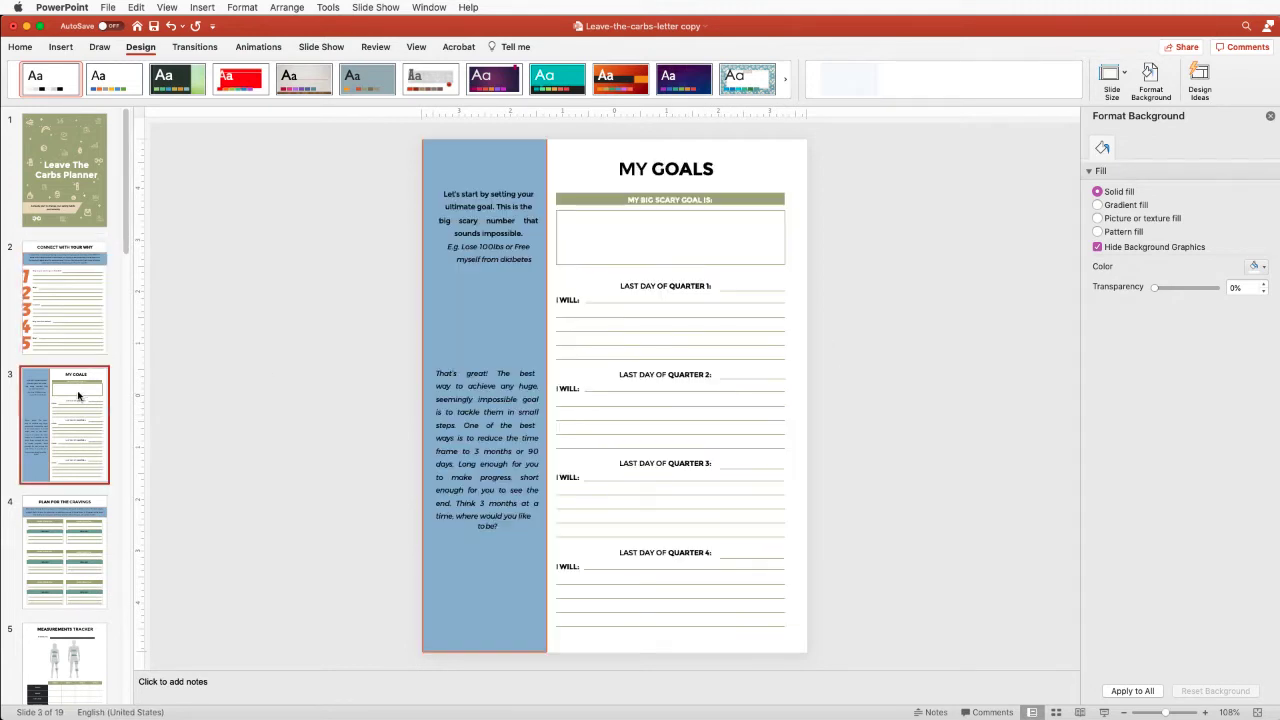
click(64, 170)
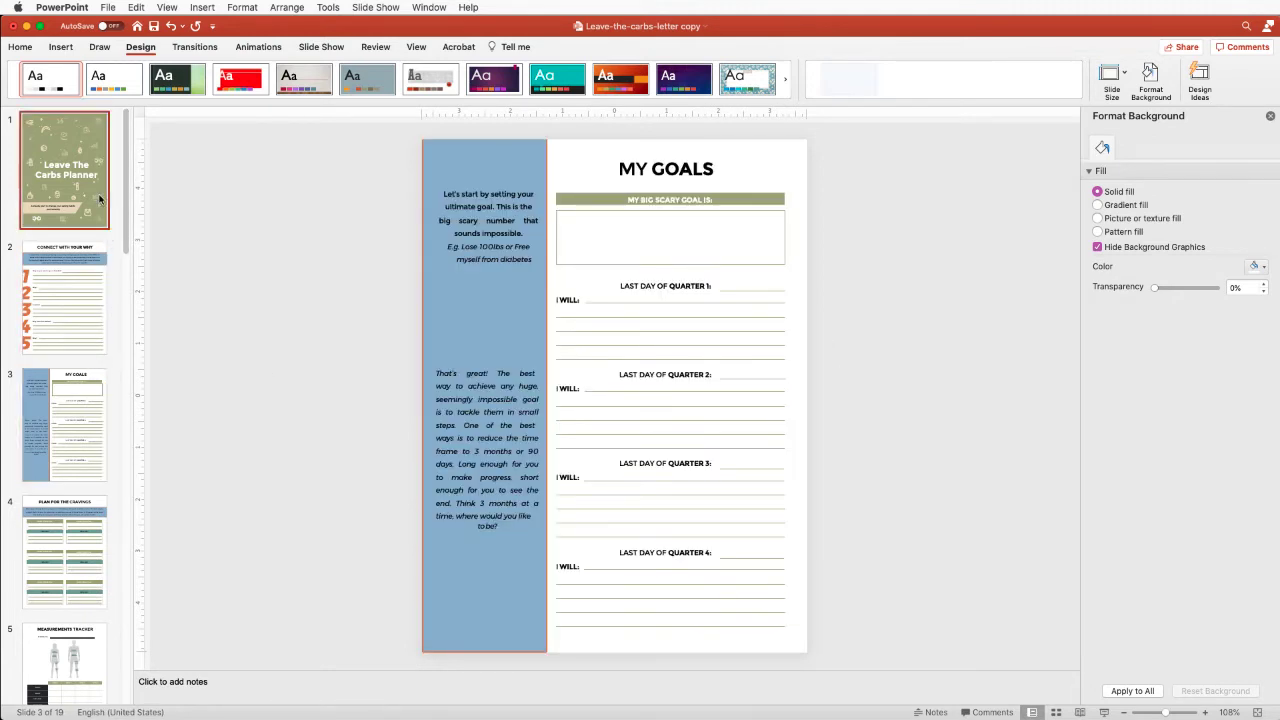
click(64, 168)
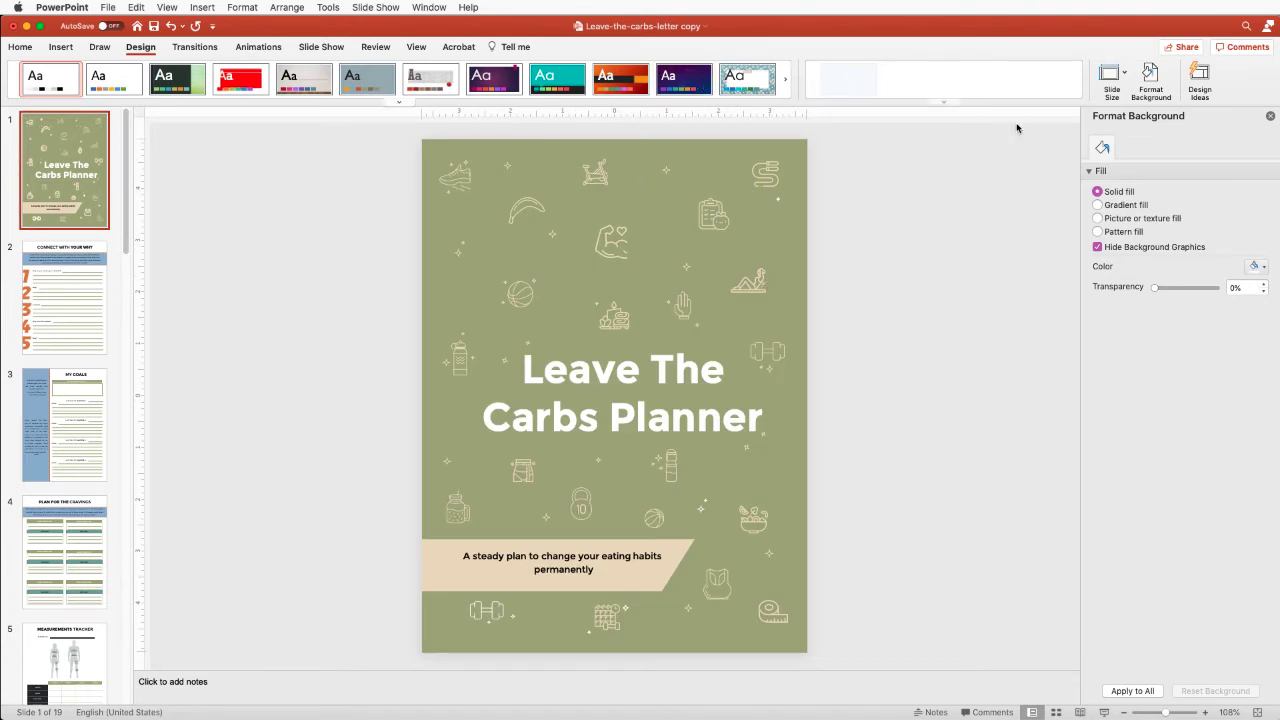
mouse_move(884, 104)
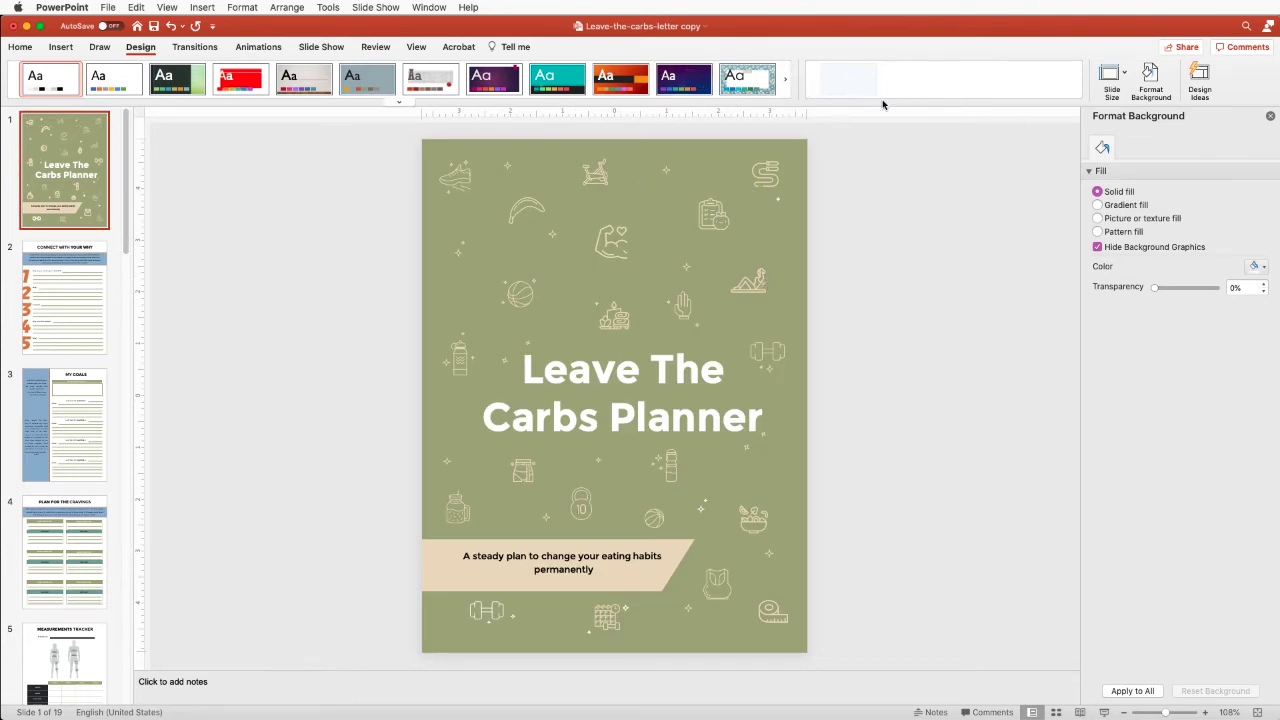
mouse_move(948, 192)
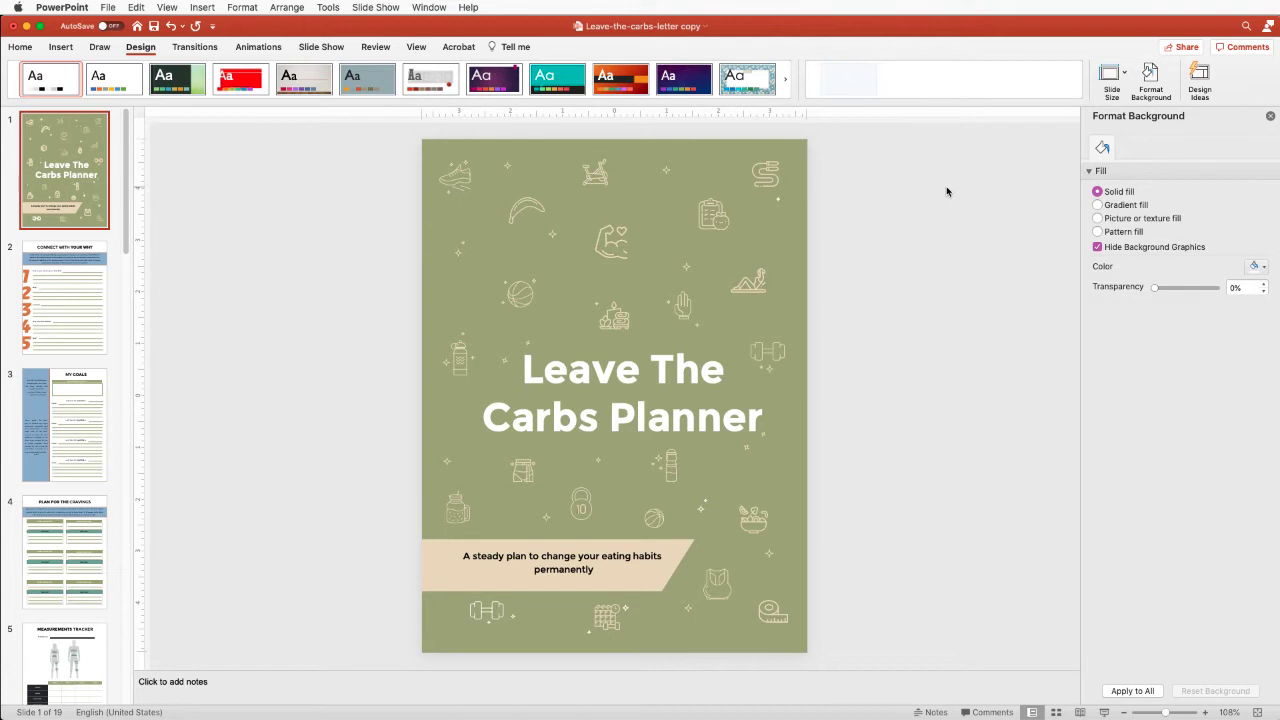
mouse_move(944, 108)
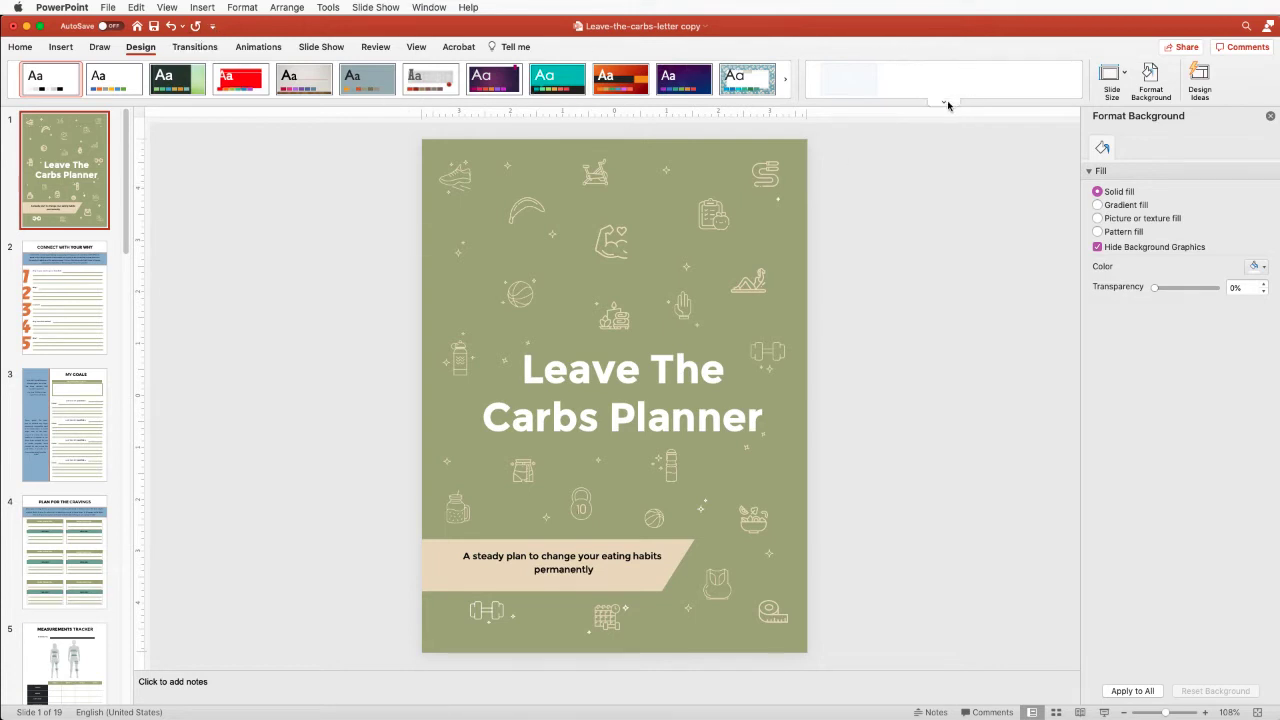
Recolor the planner in Grayscale and review the My Goals, Measurements and Why pages.
click(914, 172)
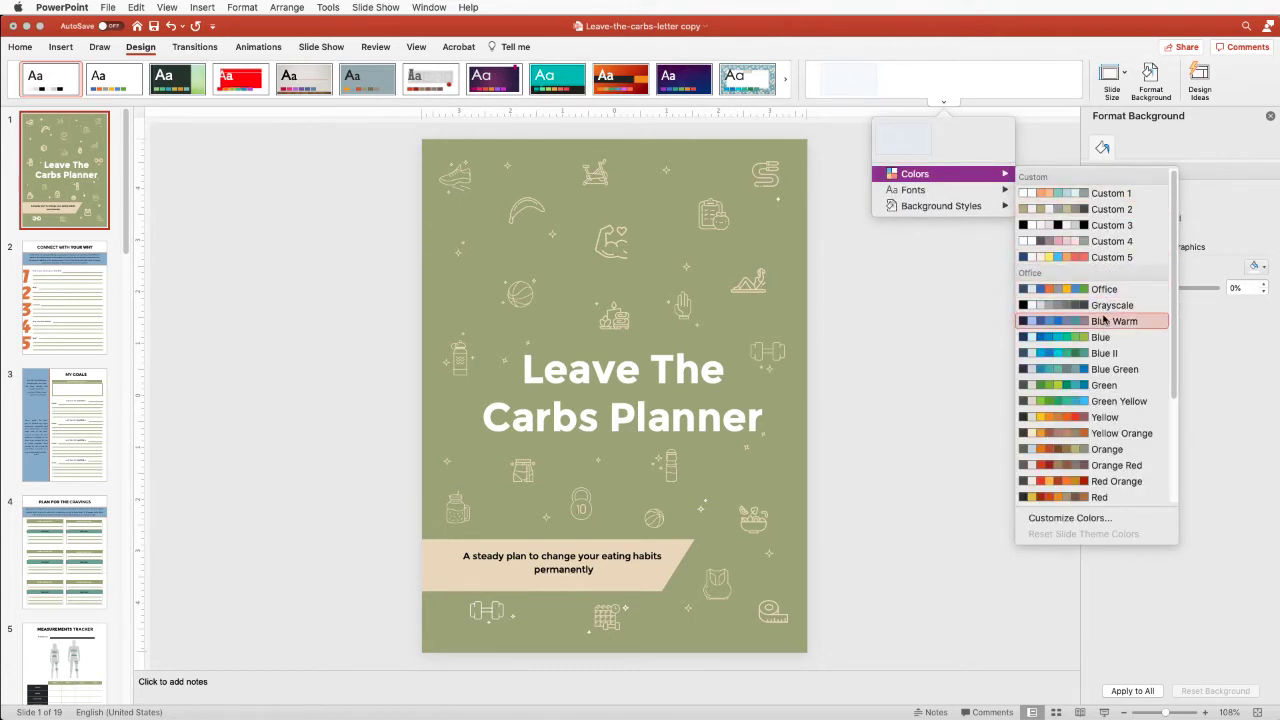
click(1114, 320)
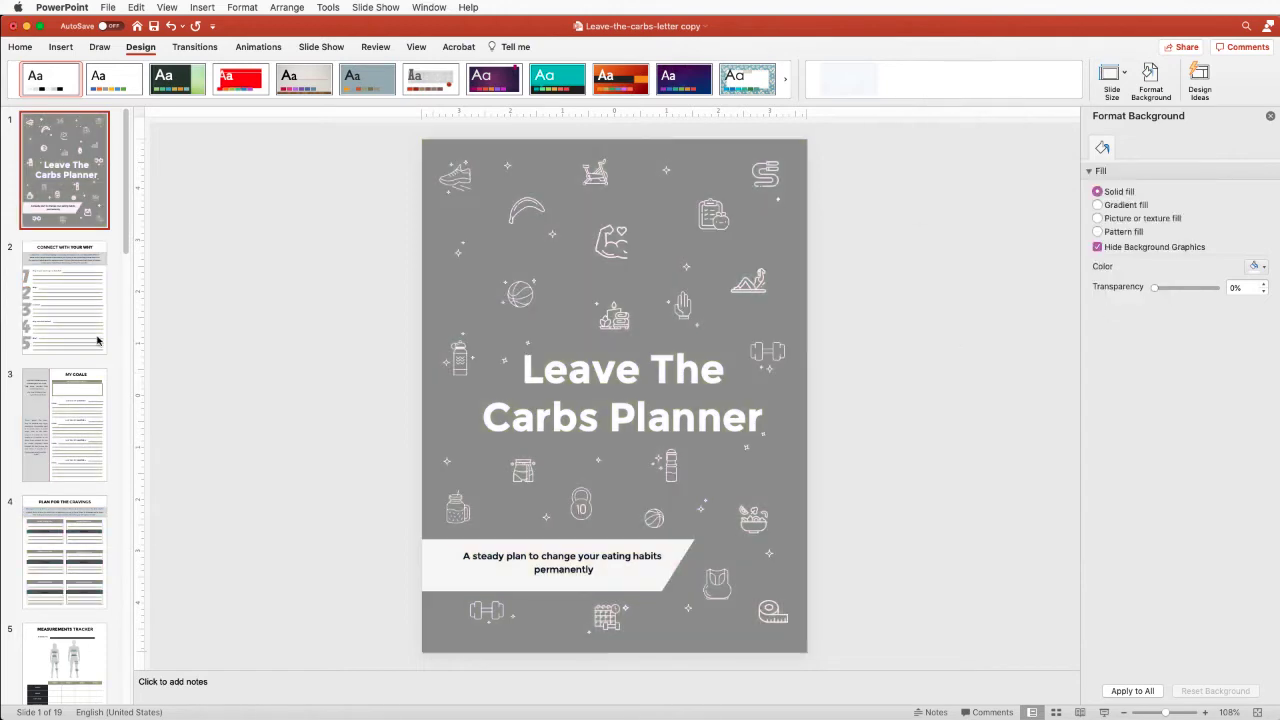
click(64, 424)
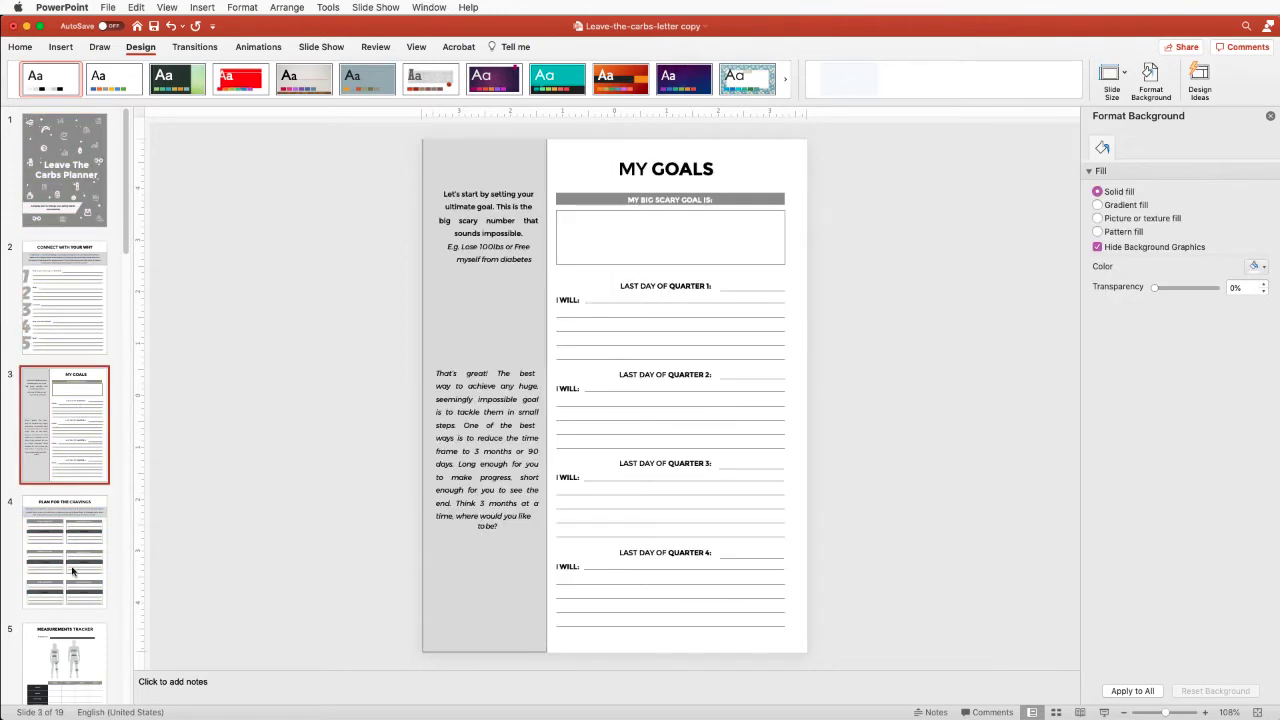
click(64, 660)
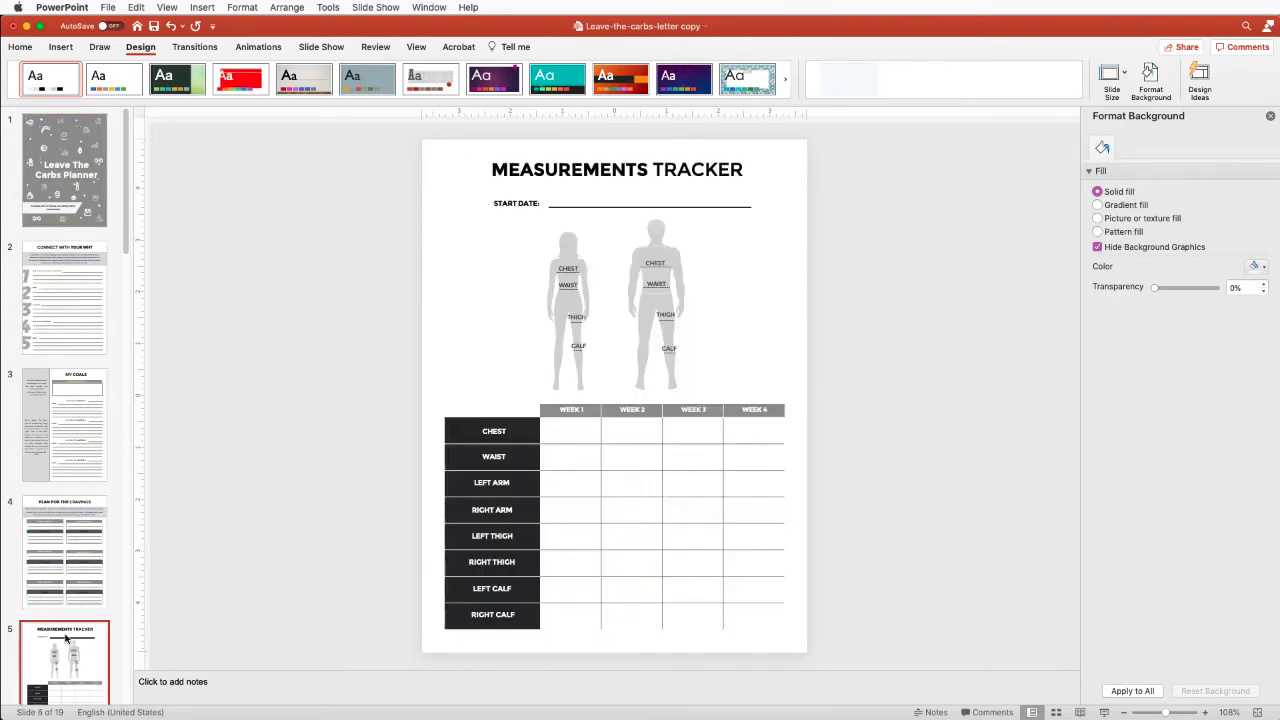
click(64, 296)
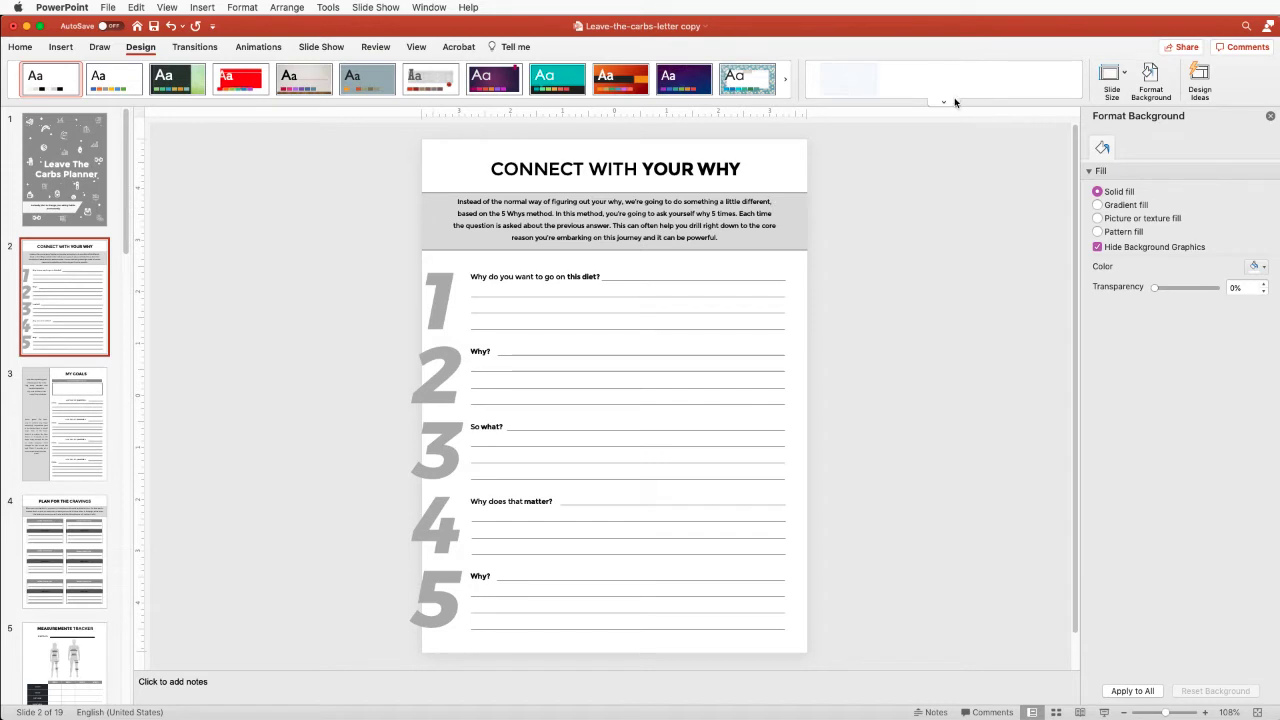
Switch to the orange, yellow and red scheme and return to the orange cover.
click(942, 102)
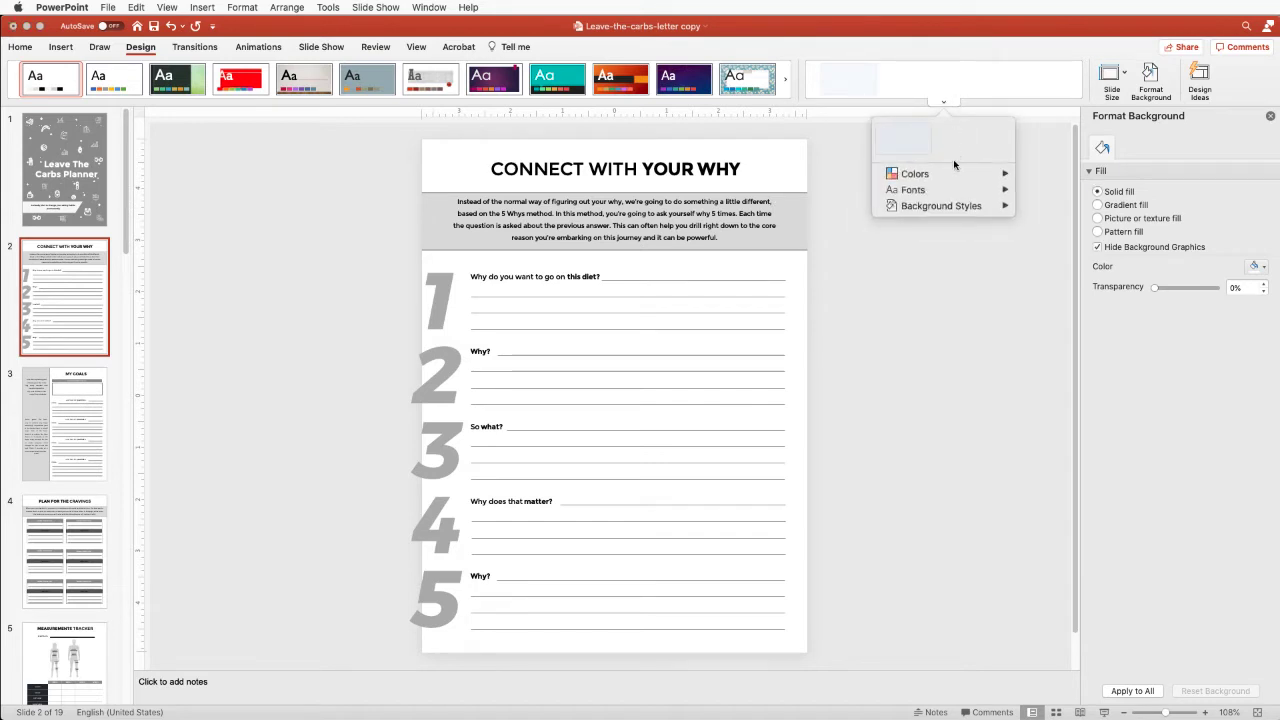
click(914, 172)
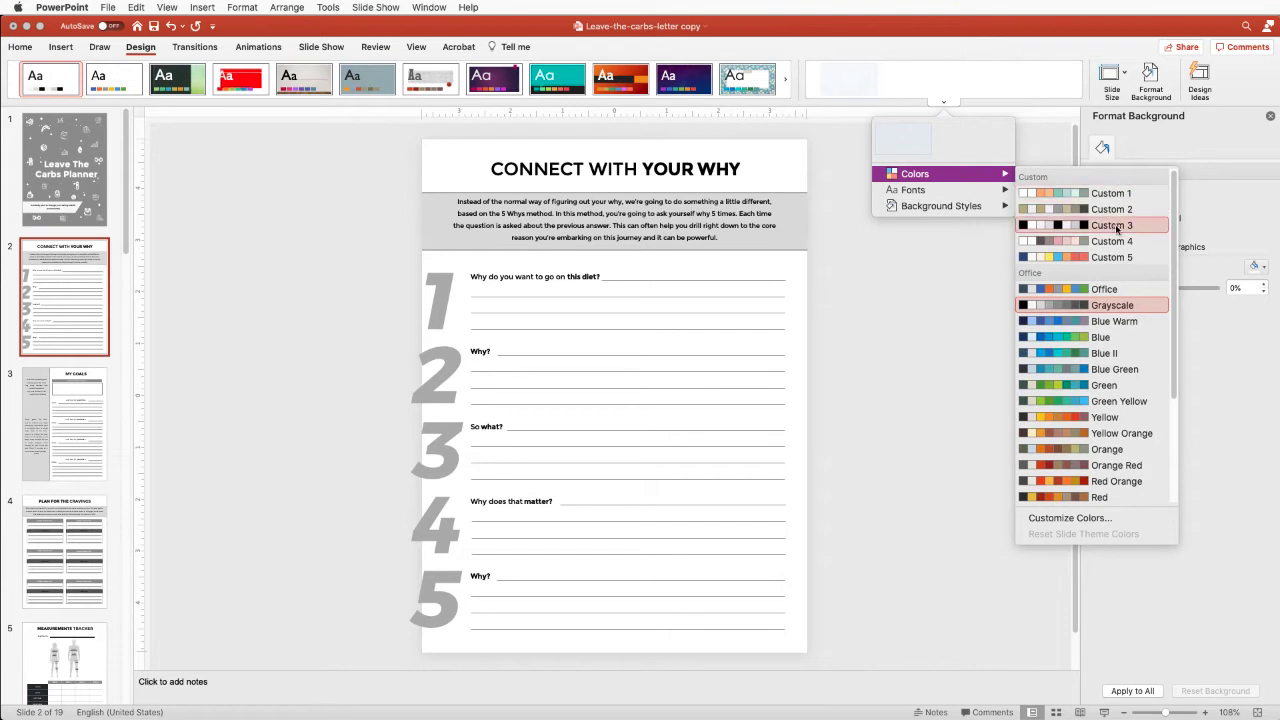
mouse_move(1096, 400)
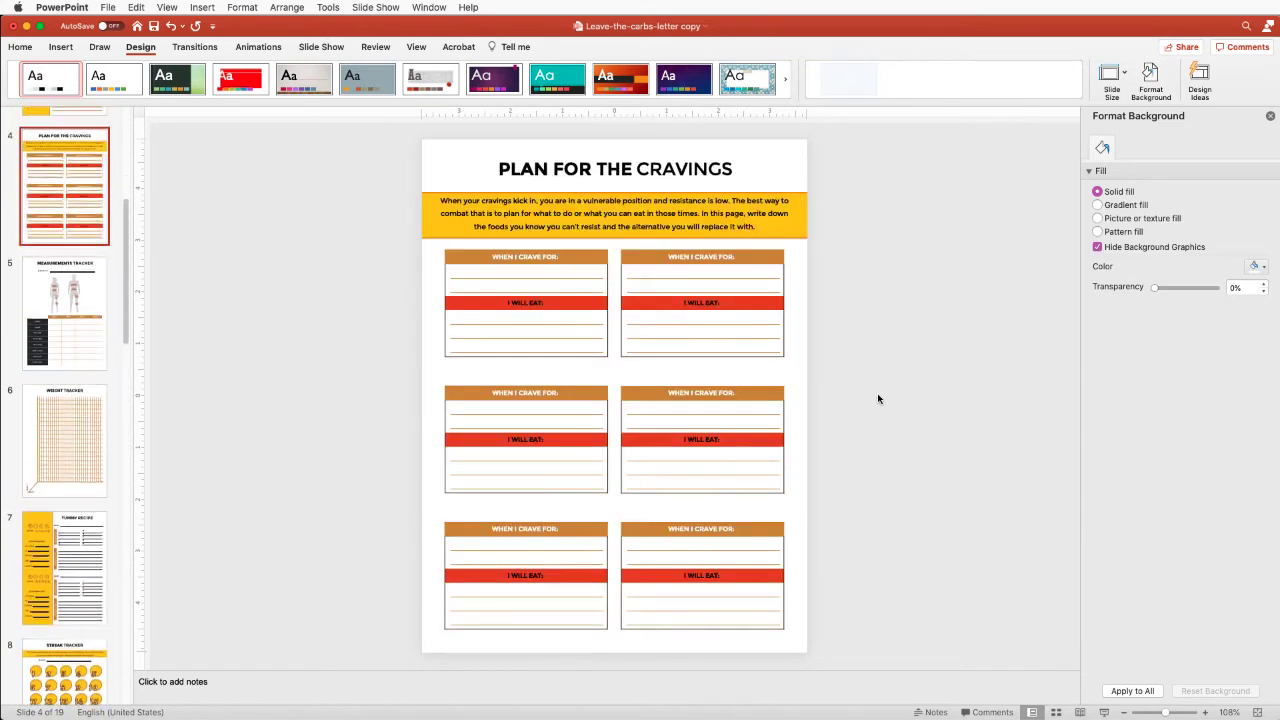
click(64, 168)
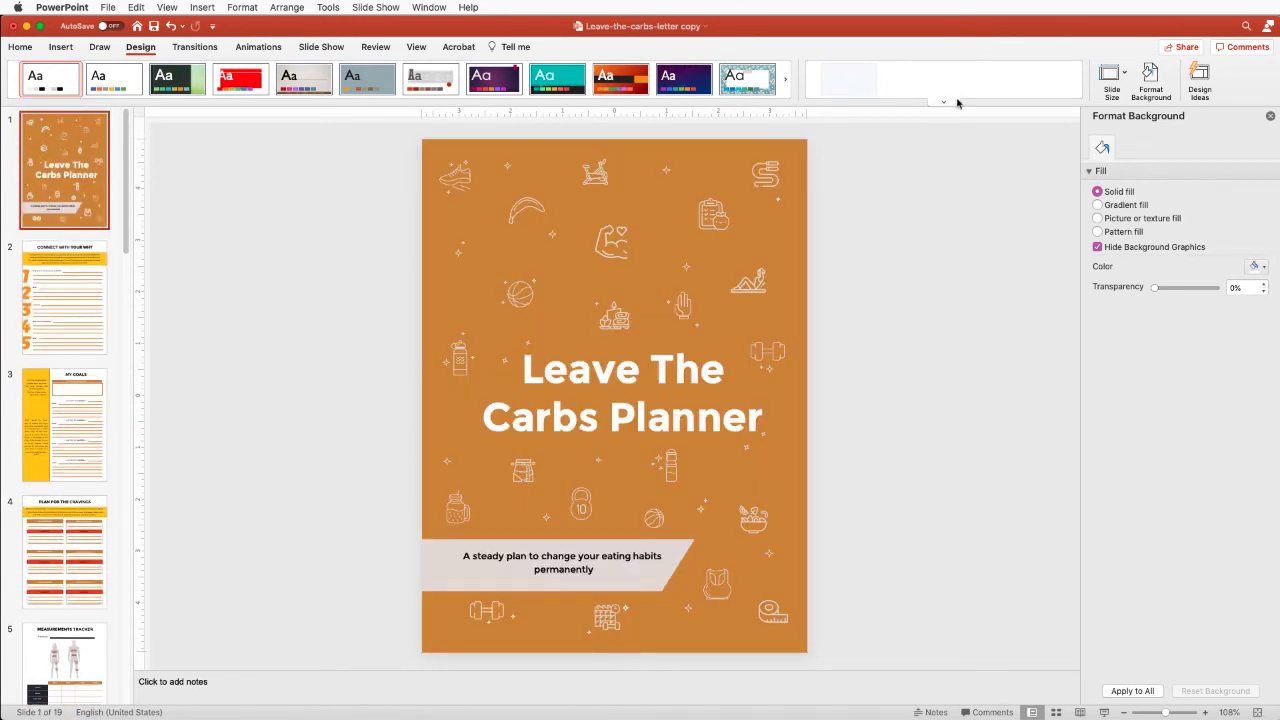
Show the theme variant Colors list over the black cover to start defining Custom 6.
click(940, 102)
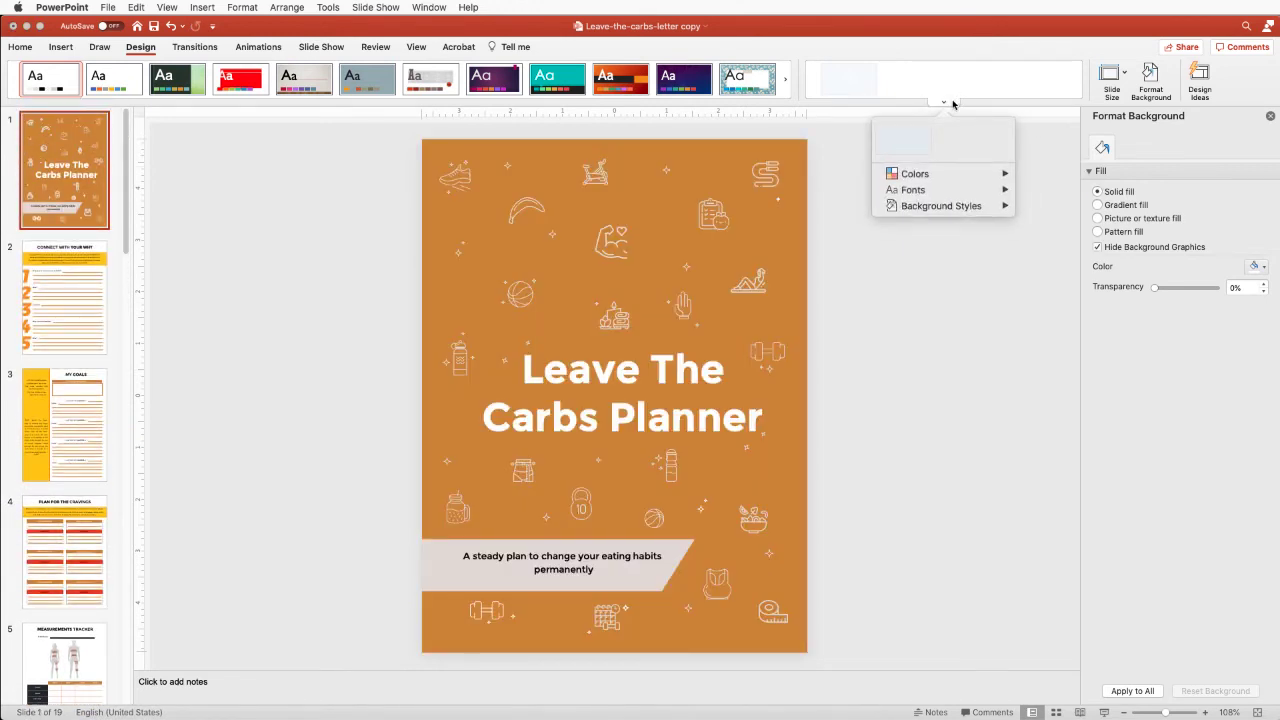
click(916, 172)
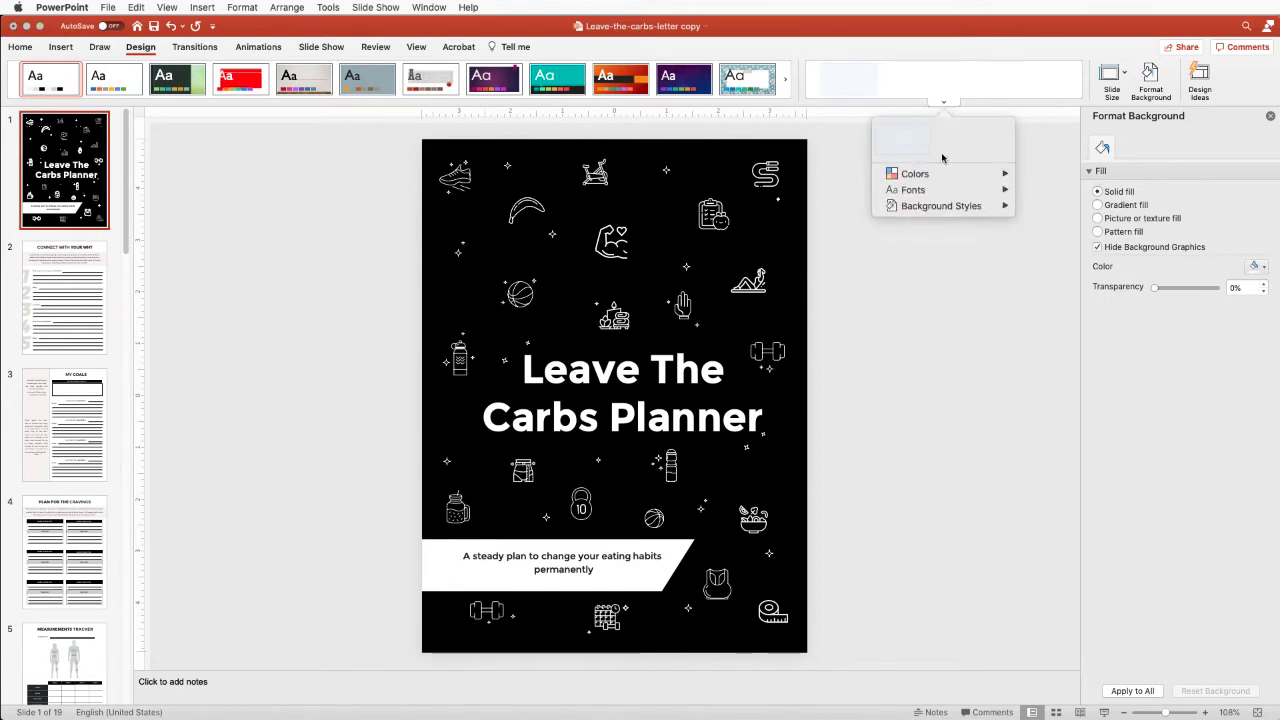
click(914, 172)
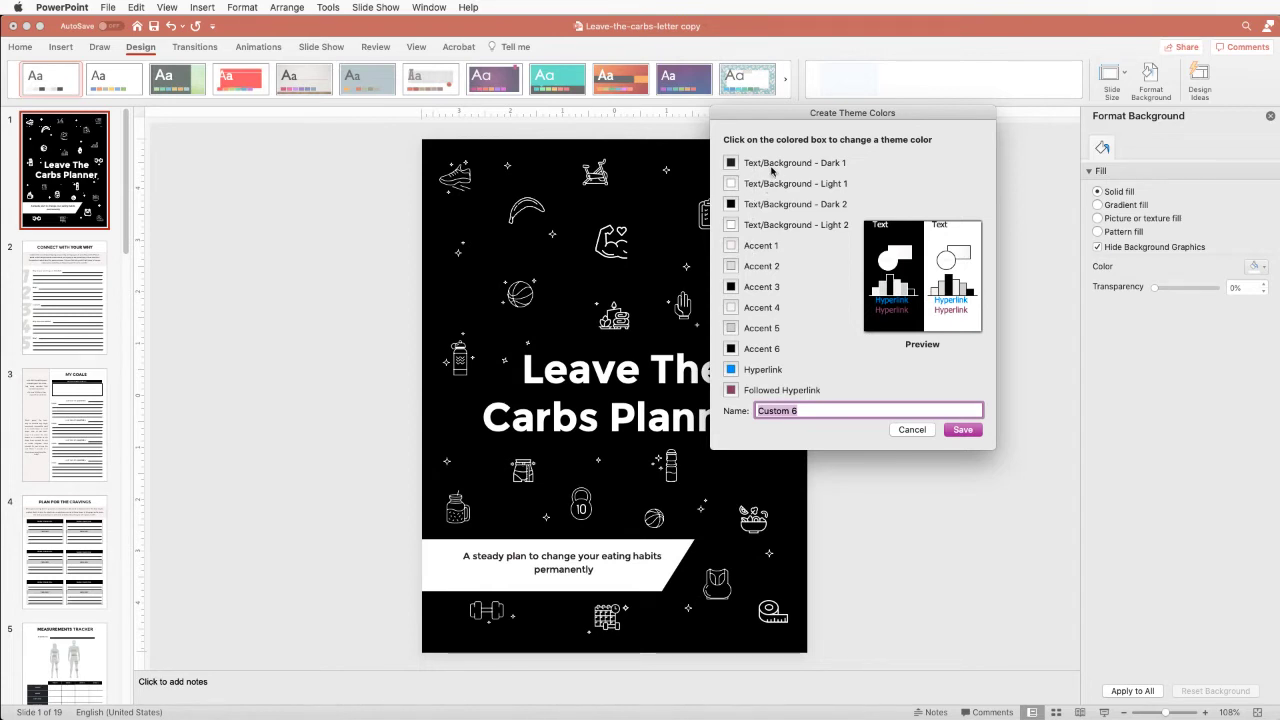
mouse_move(780, 212)
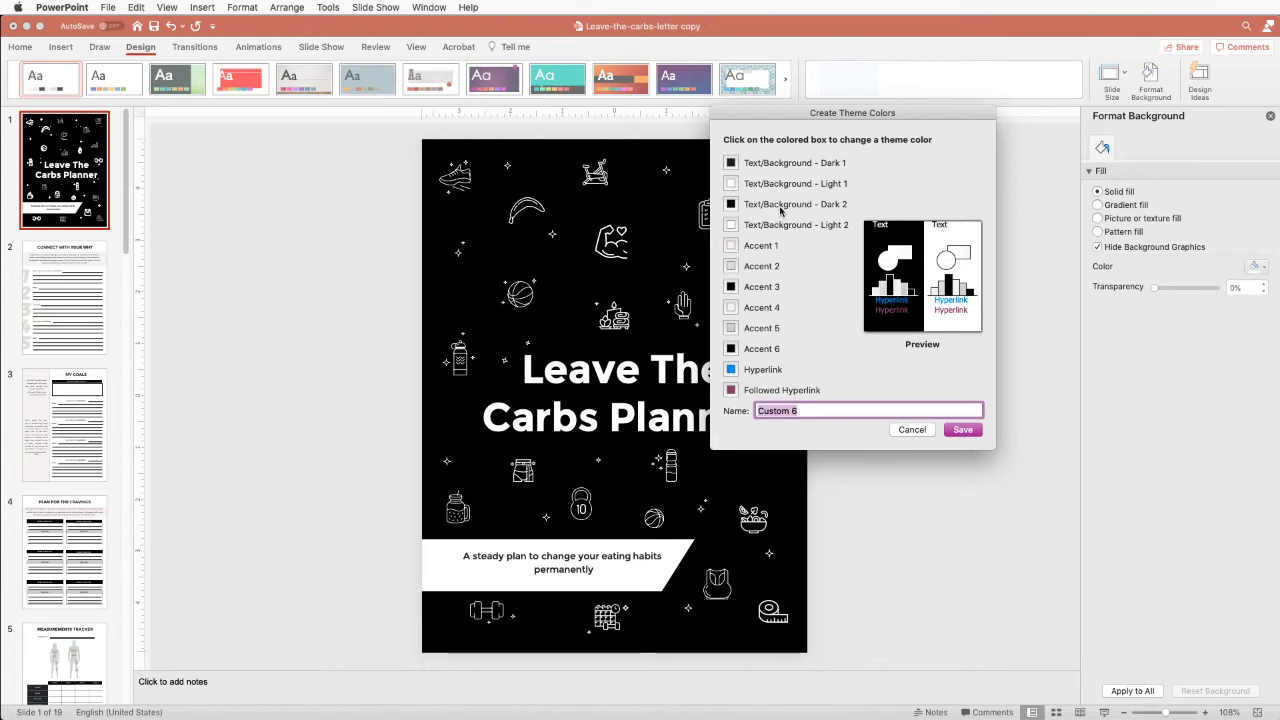
mouse_move(730, 288)
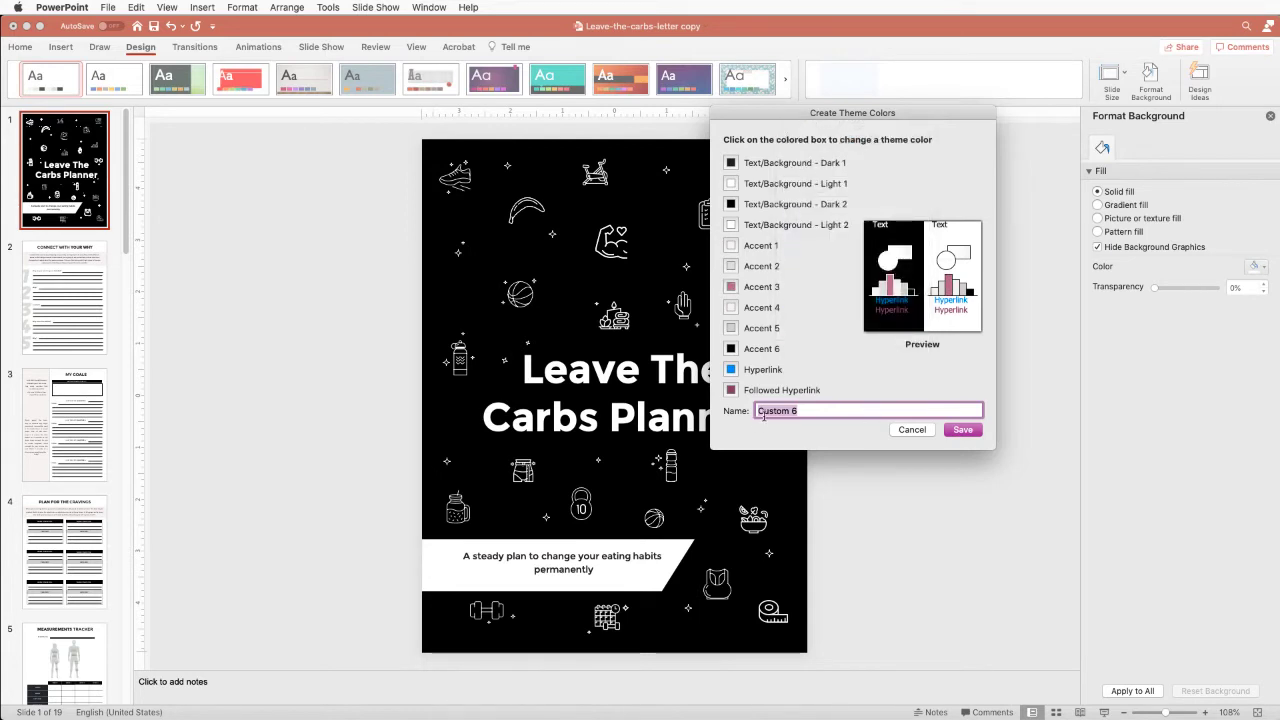
mouse_move(962, 428)
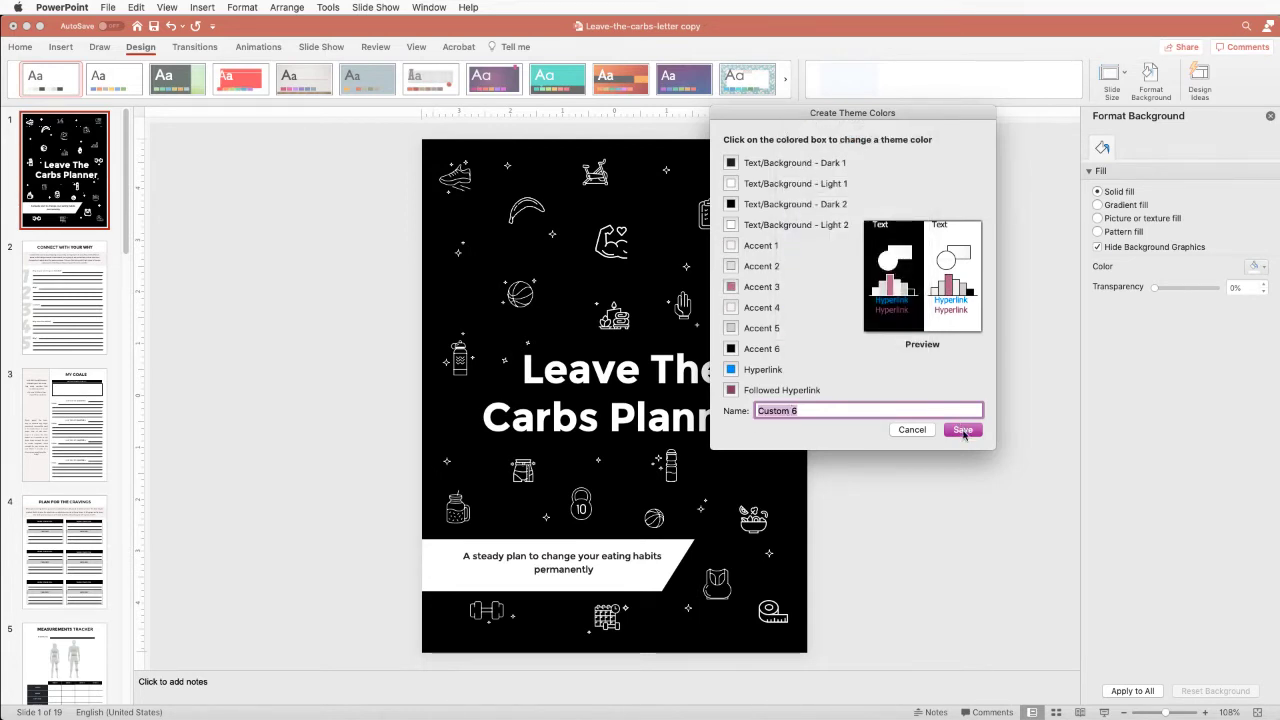
Save Custom 6 and review the pink-accented worksheet pages, ending on the pink cover.
click(962, 428)
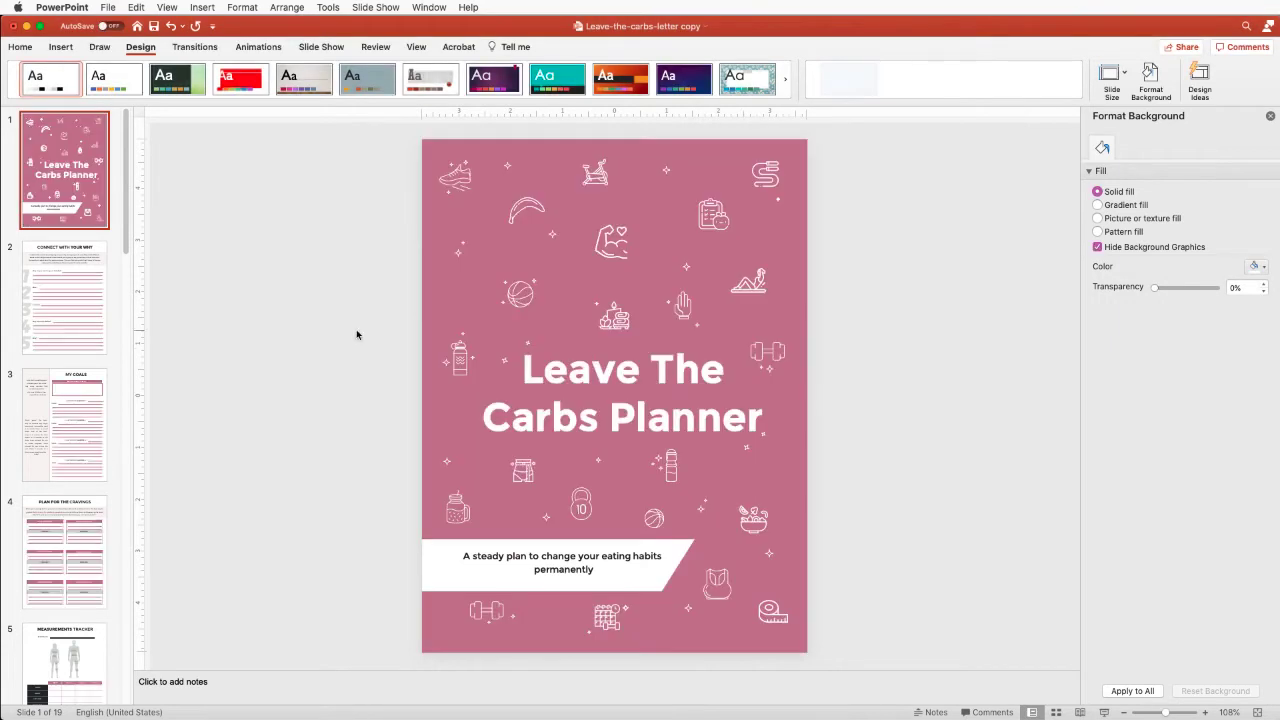
click(64, 296)
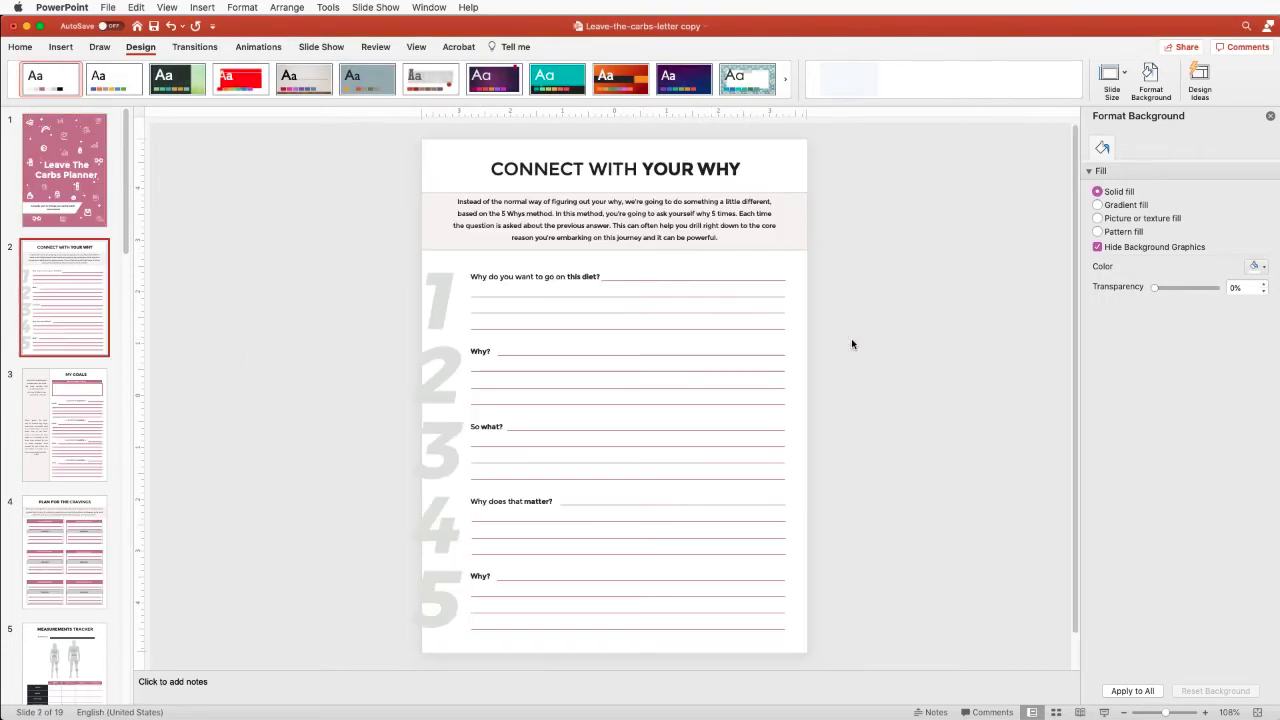
click(64, 620)
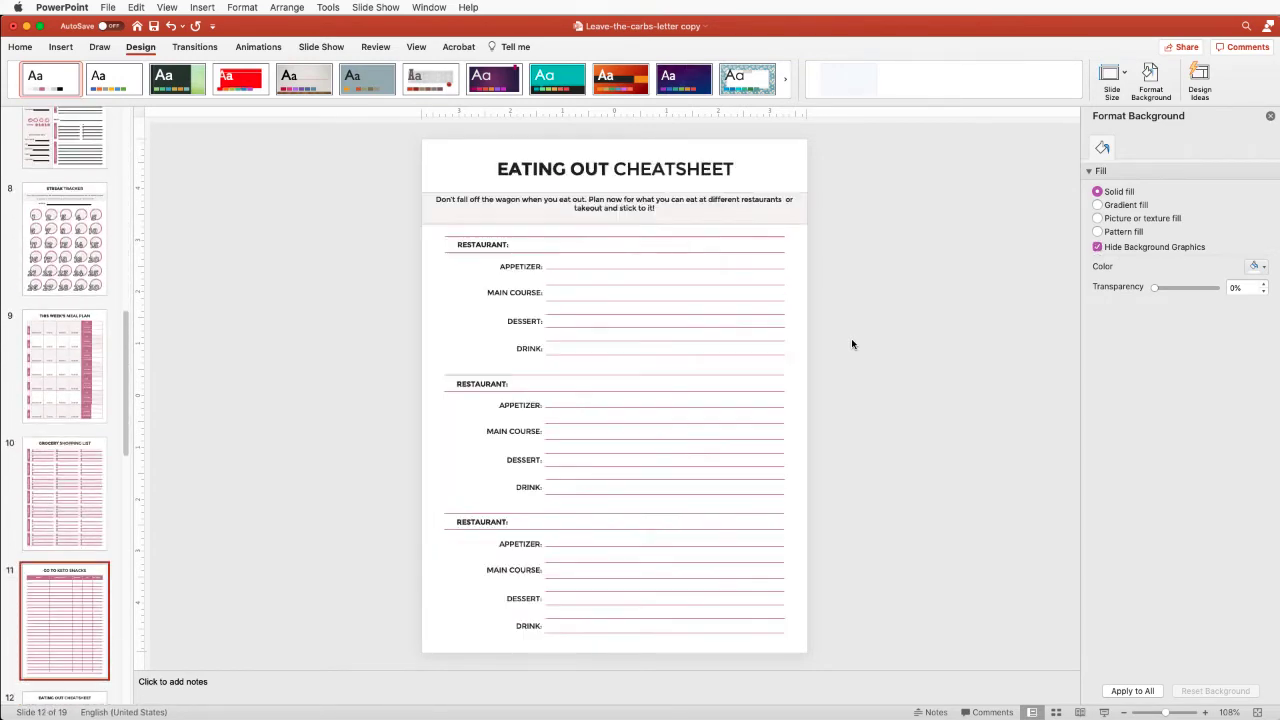
click(64, 630)
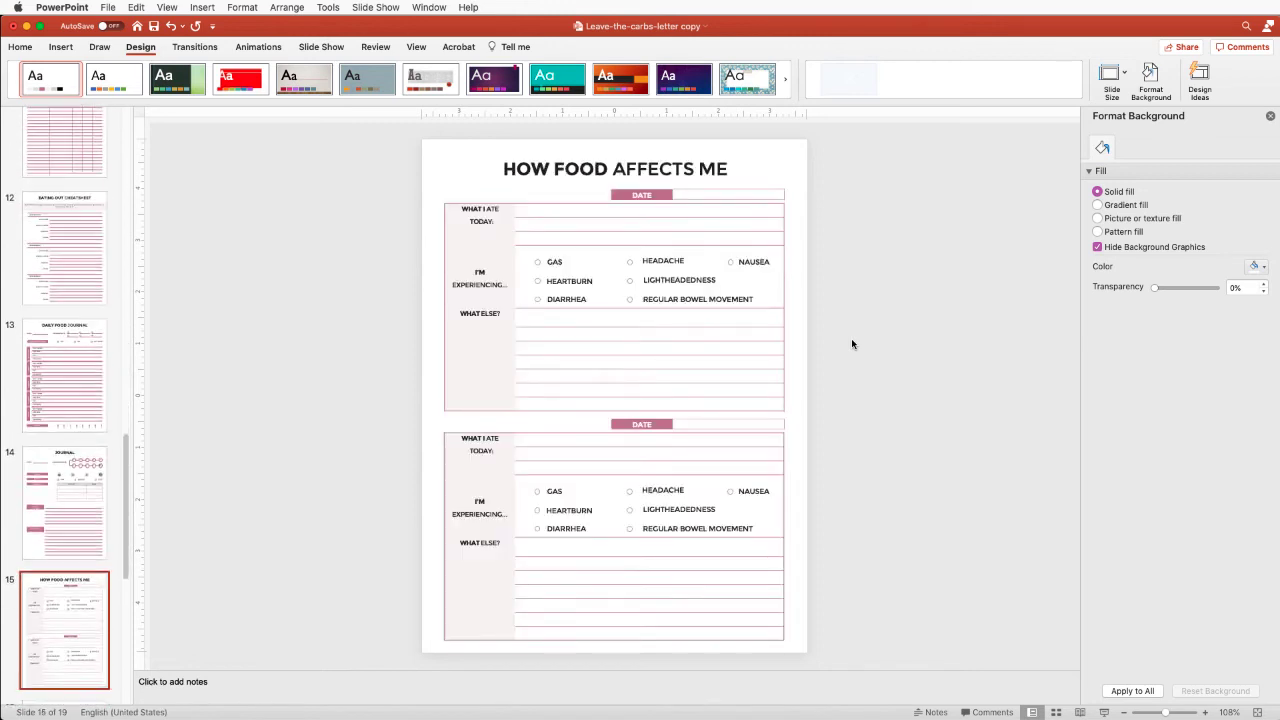
click(64, 620)
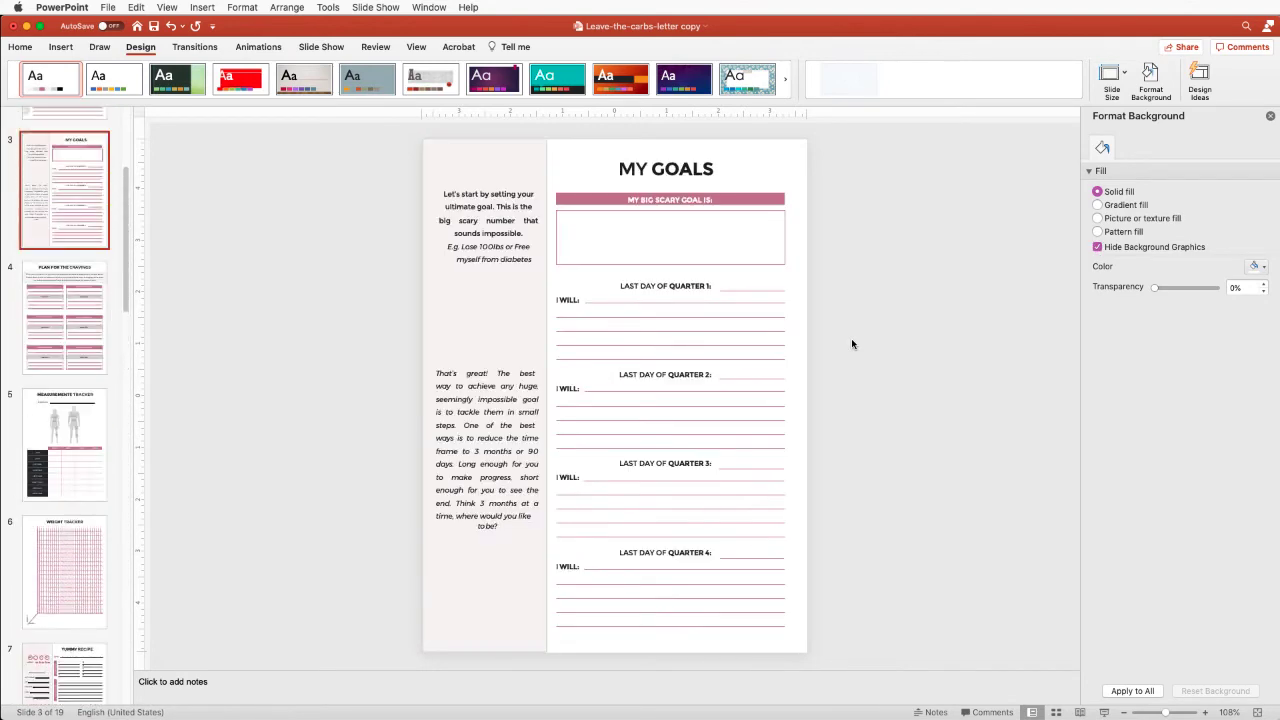
click(64, 170)
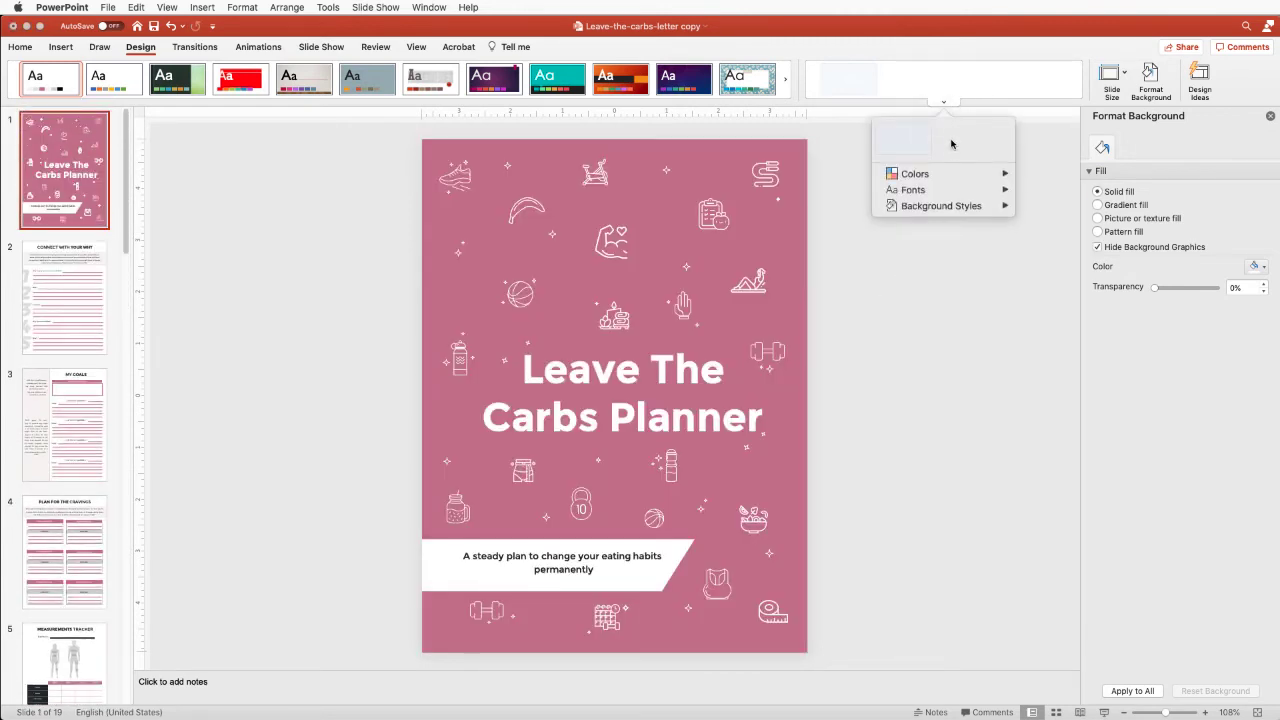
Reopen Custom 6 for editing and select one accent swatch to recolor.
click(916, 172)
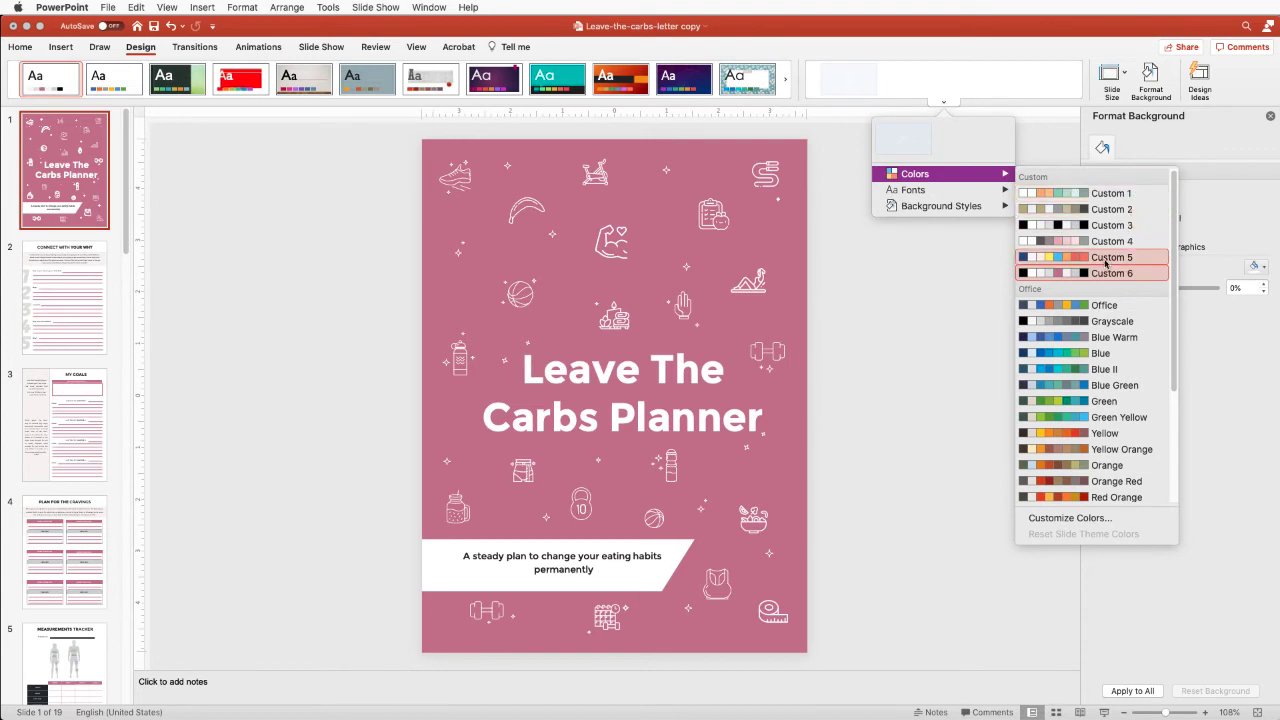
right_click(1110, 272)
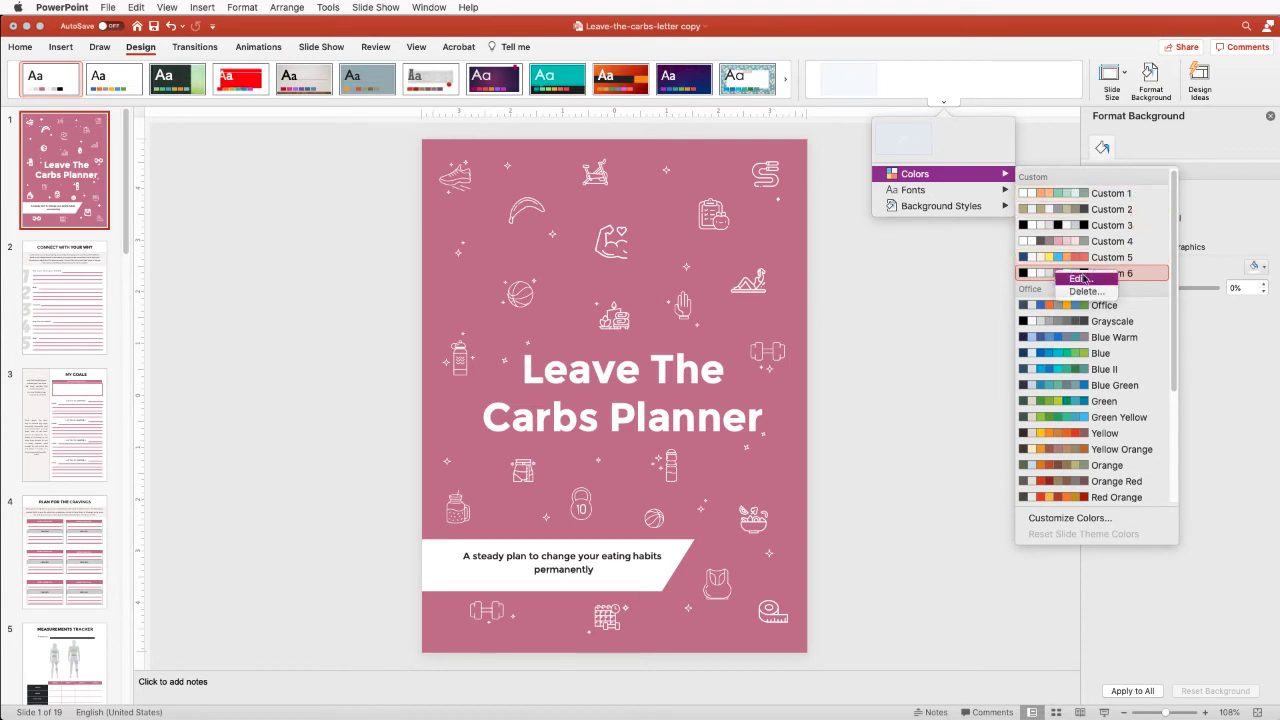
click(1080, 276)
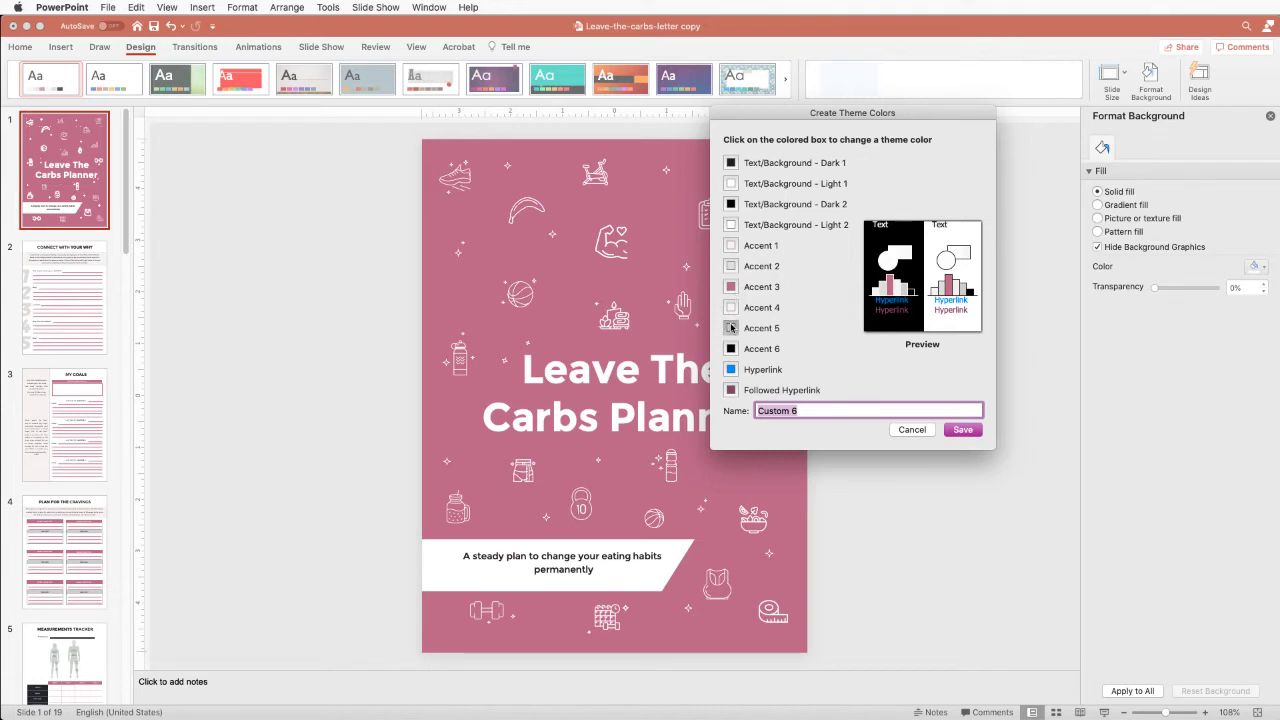
click(732, 328)
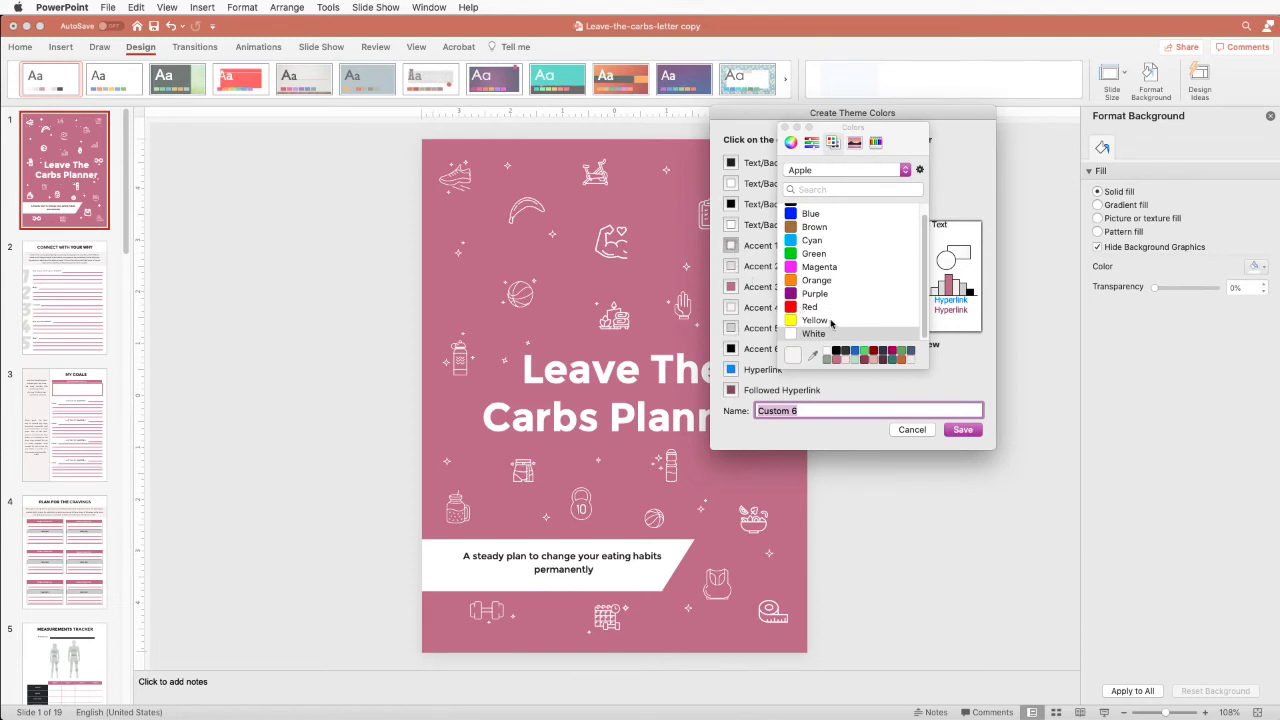
mouse_move(844, 364)
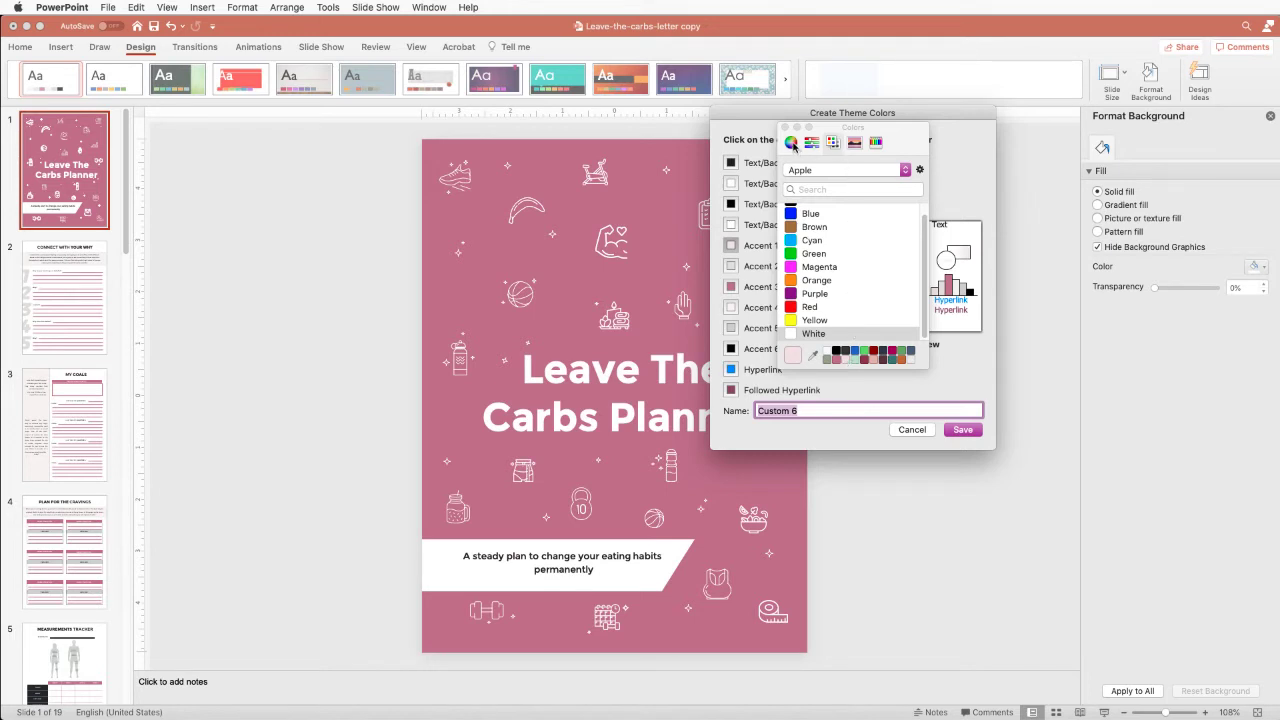
Pick a pale cream shade from the color wheel for that accent and close the editor.
click(792, 142)
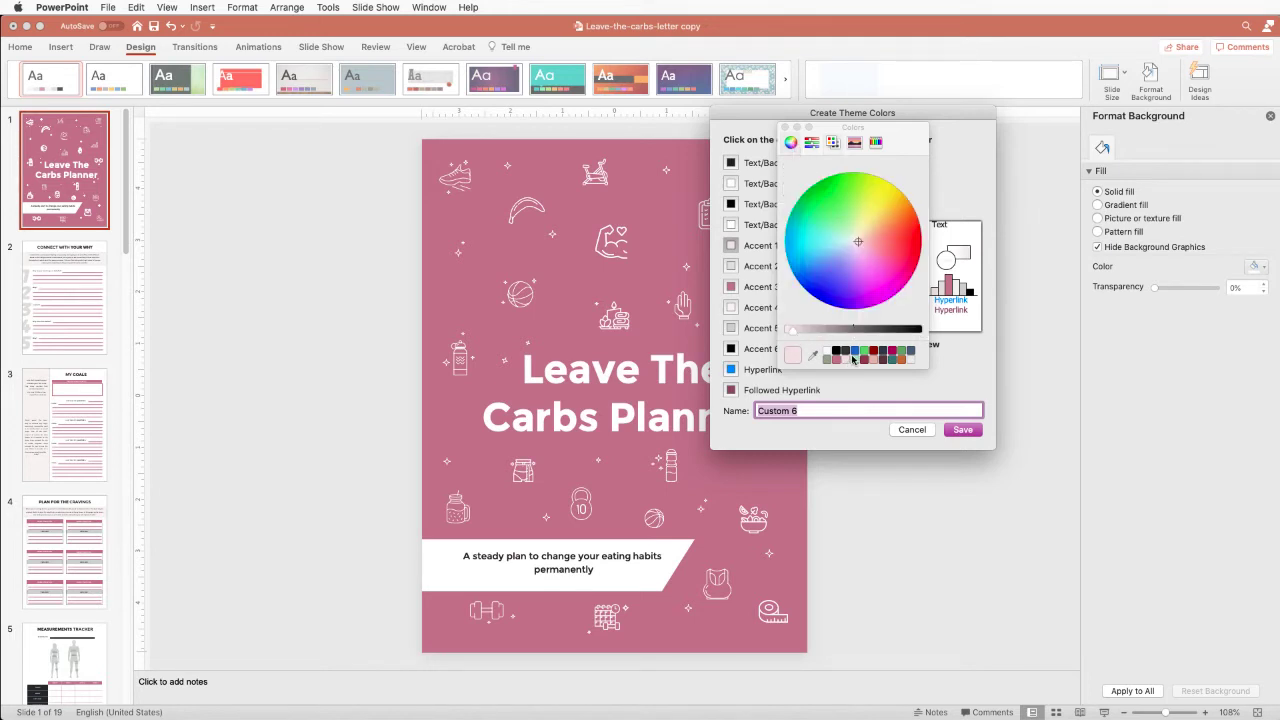
click(880, 194)
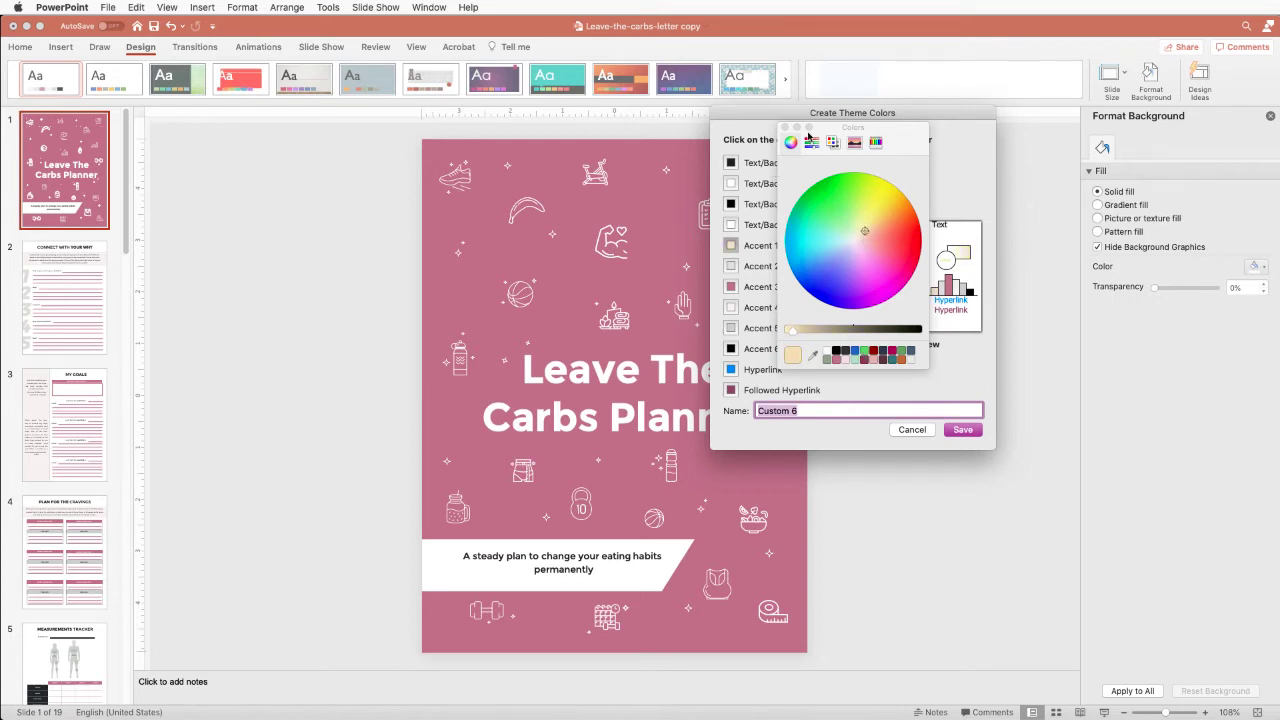
mouse_move(838, 402)
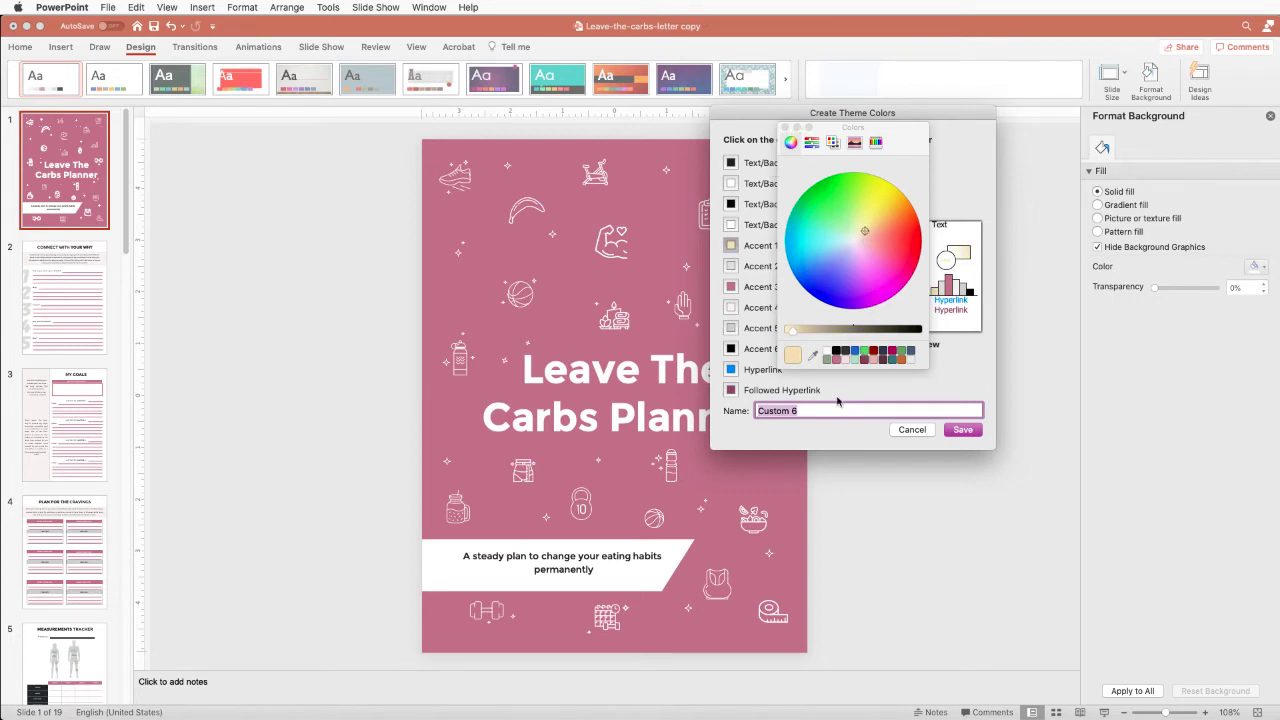
click(912, 428)
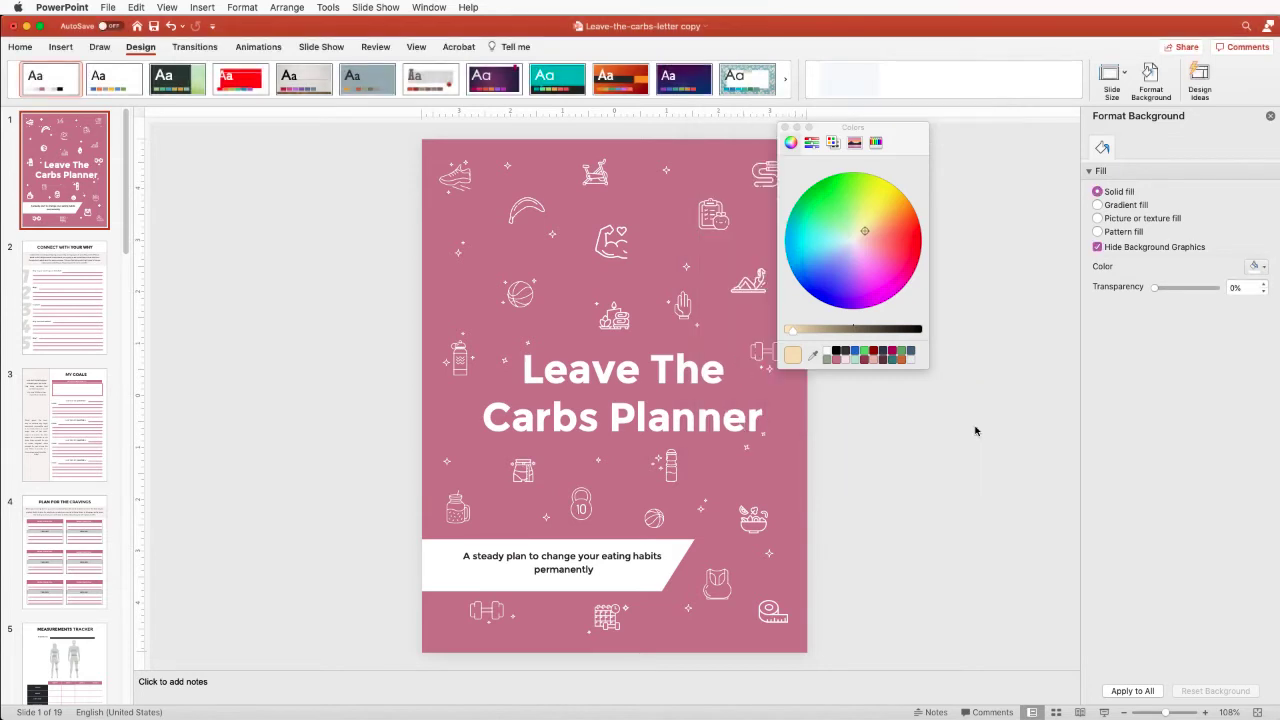
From the Connect With Your Why page, reopen Custom 6 for editing and select a swatch.
click(64, 296)
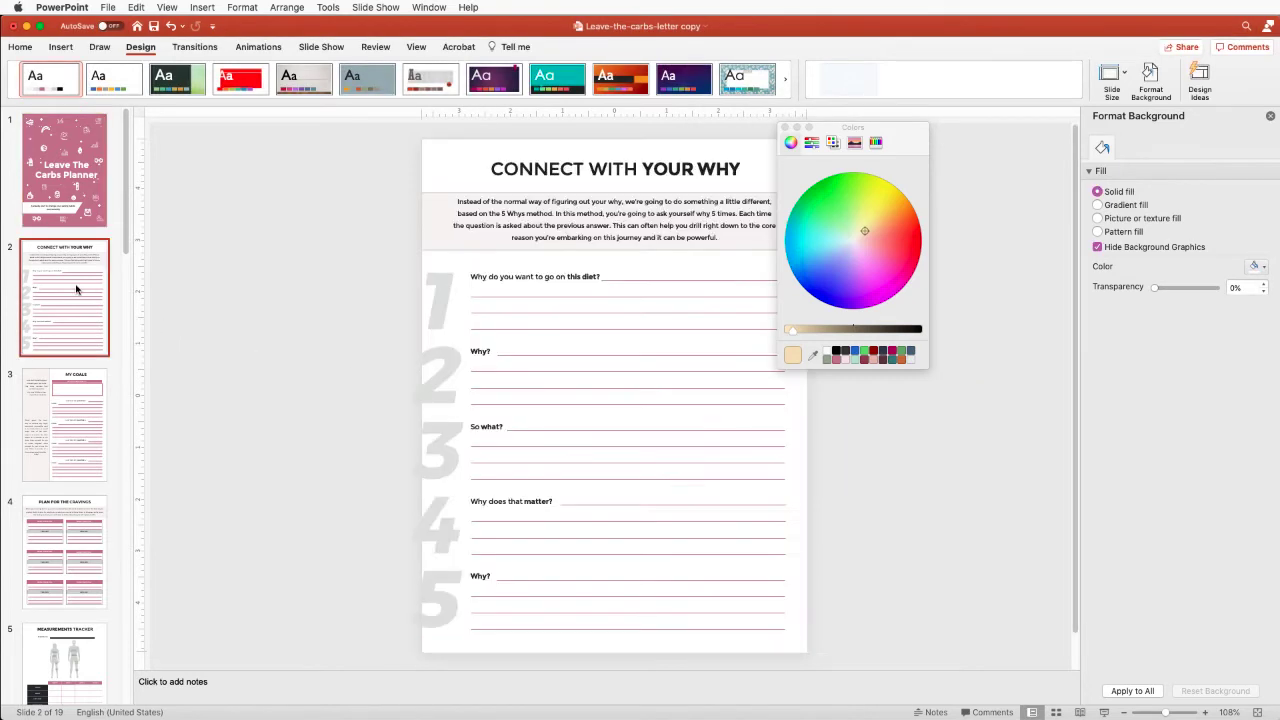
mouse_move(810, 242)
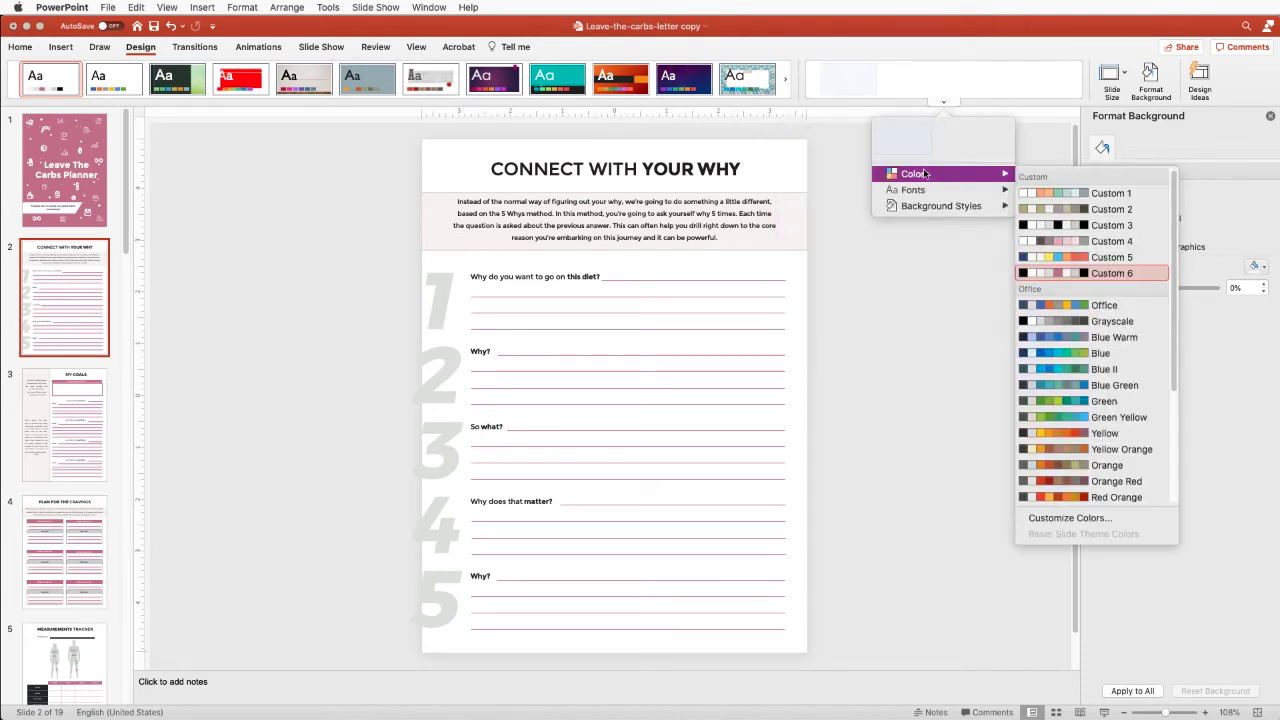
right_click(1112, 272)
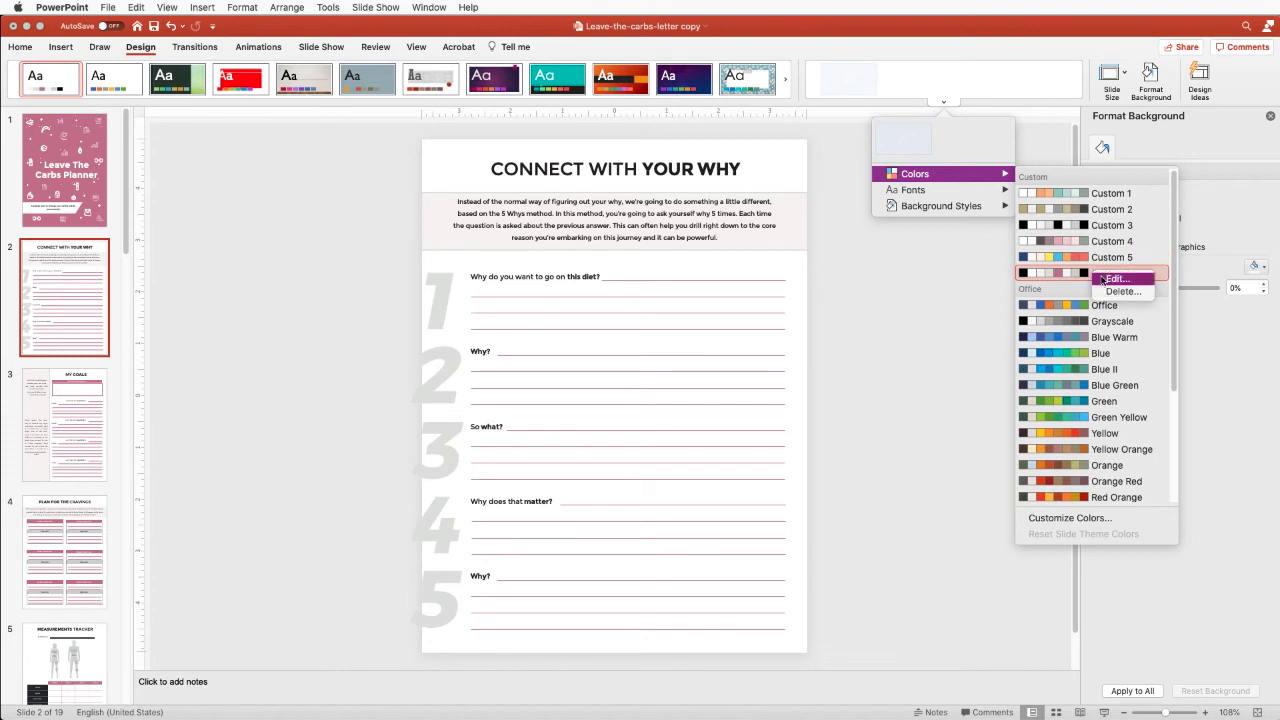
click(1116, 278)
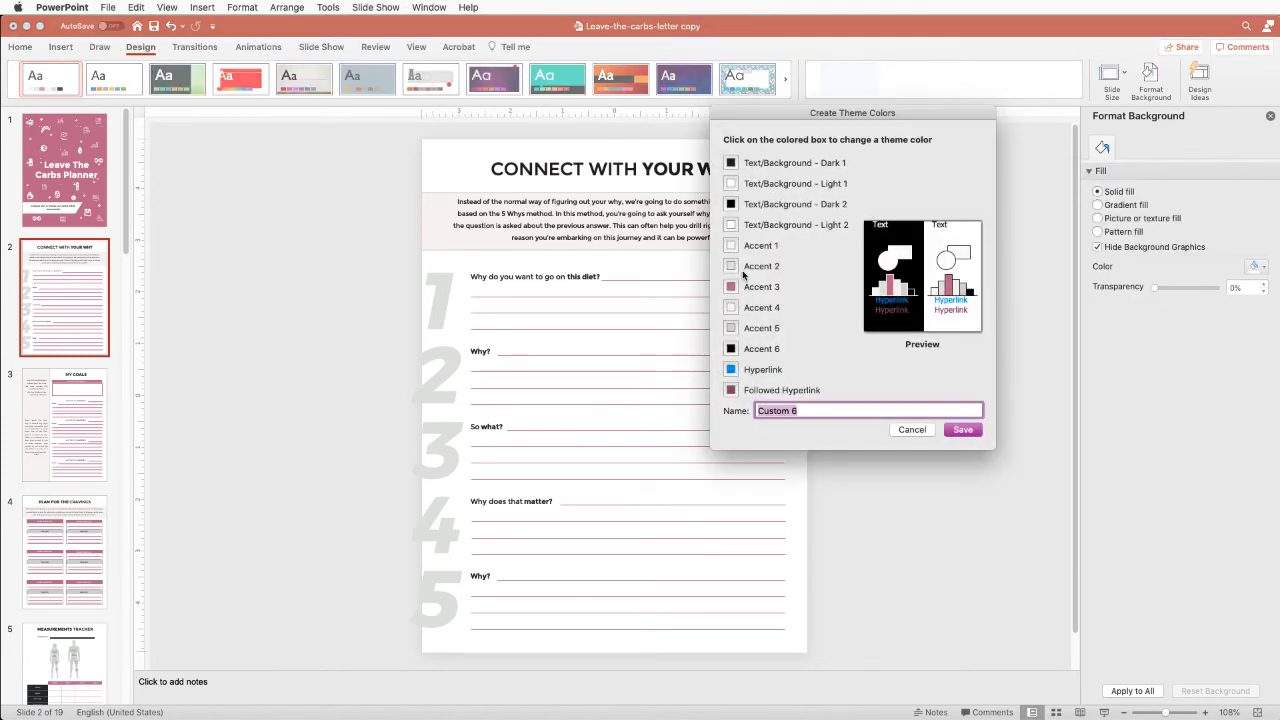
click(730, 244)
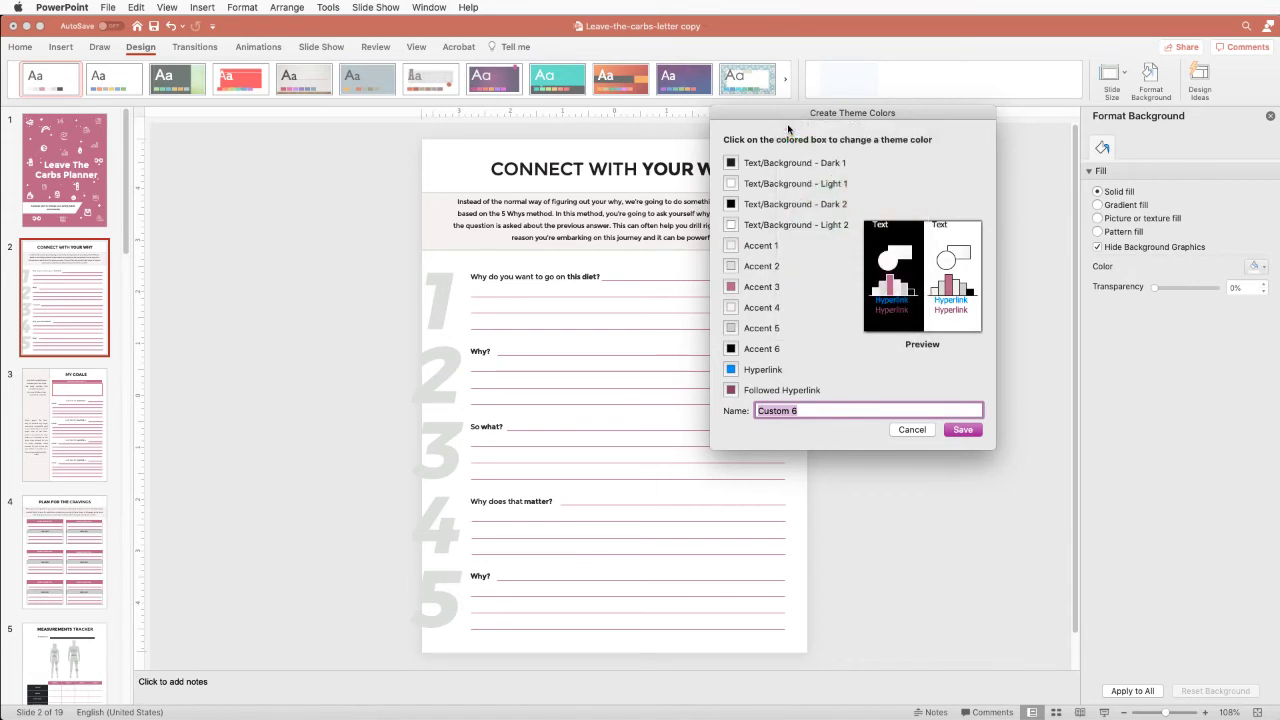
mouse_move(830, 240)
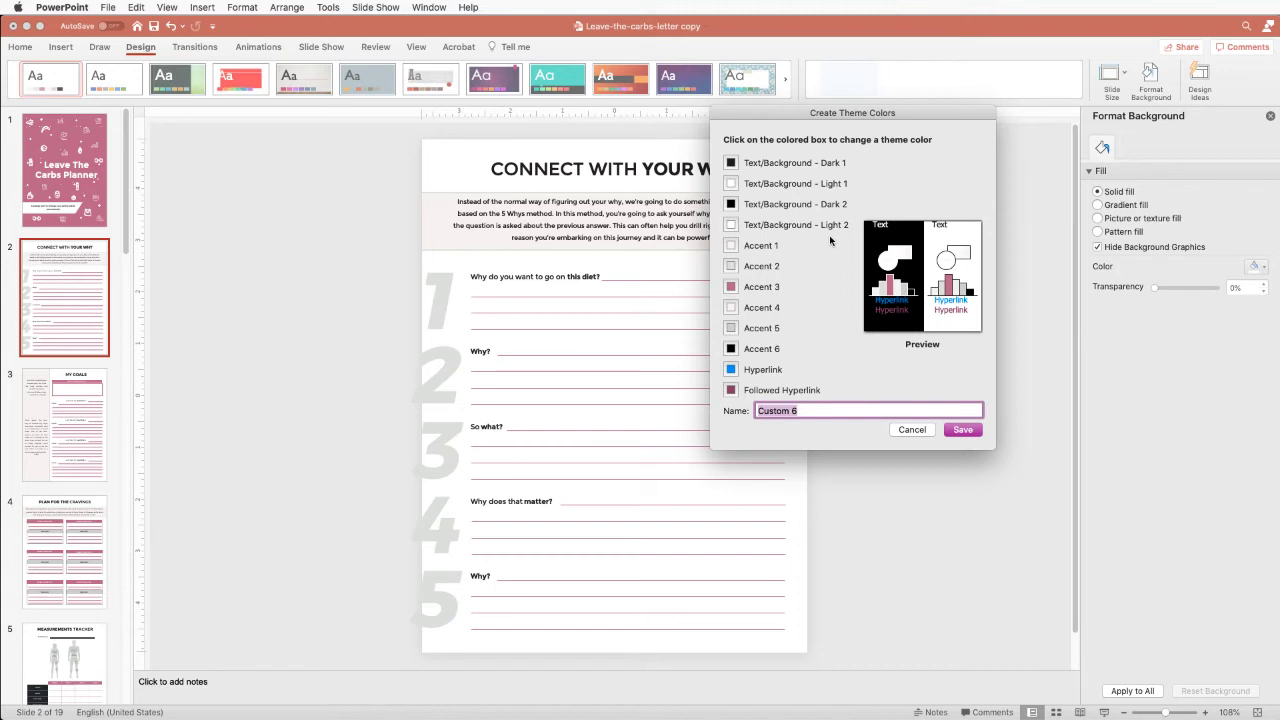
mouse_move(884, 334)
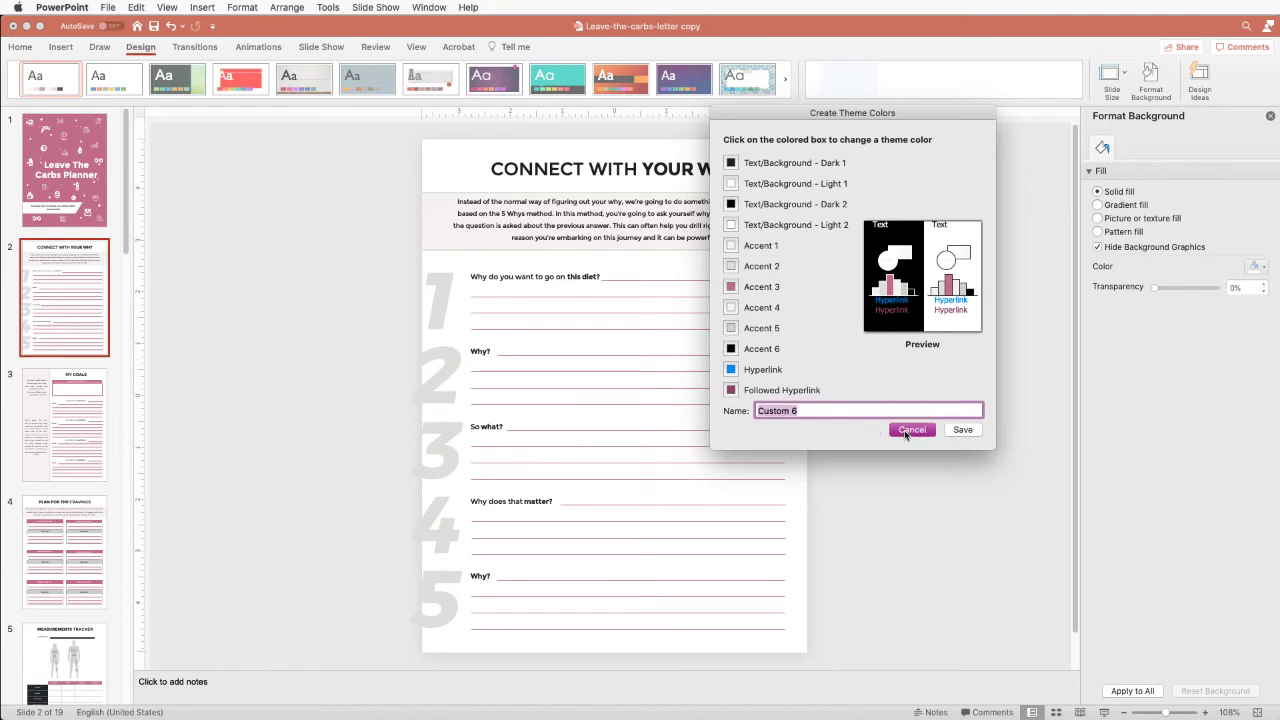
click(912, 428)
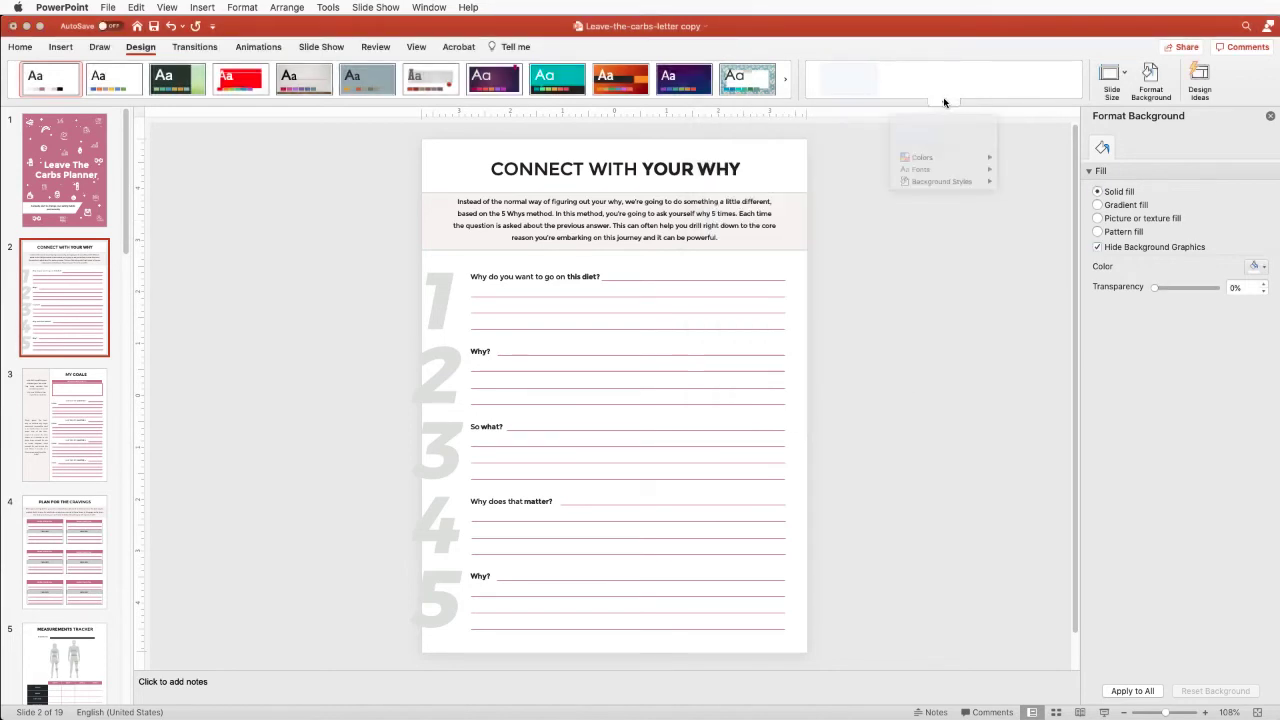
click(916, 172)
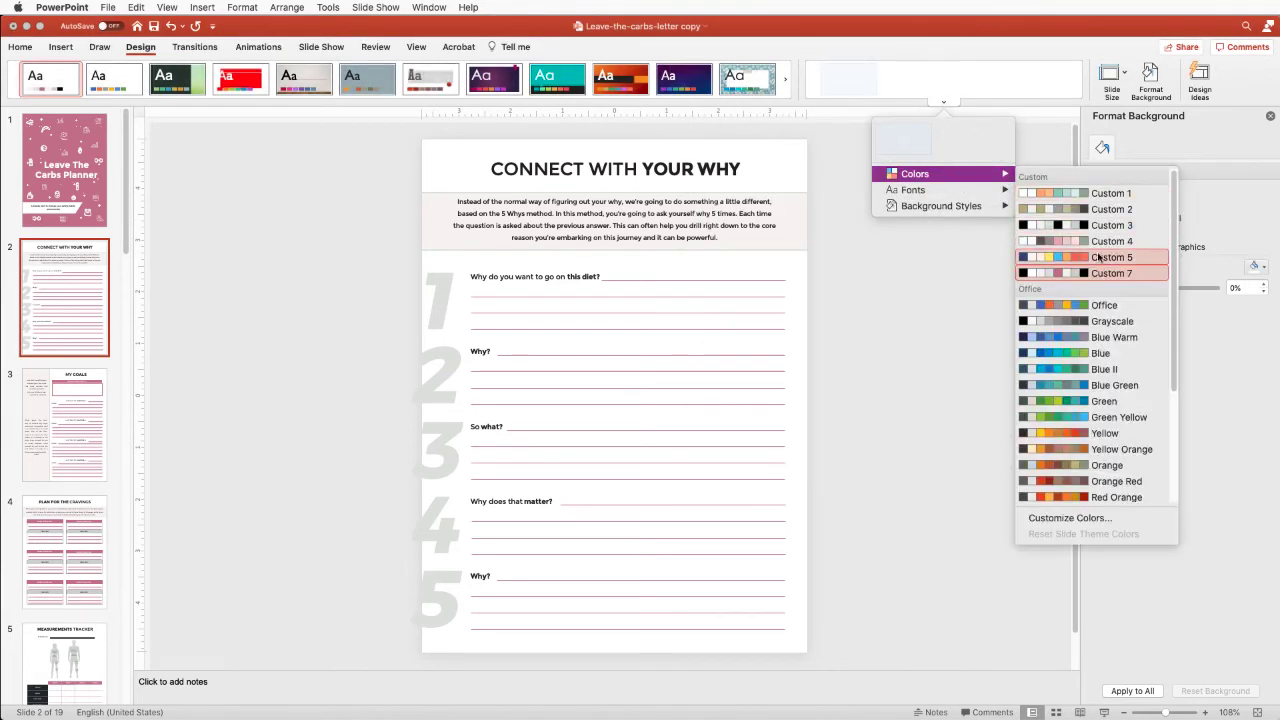
right_click(1112, 256)
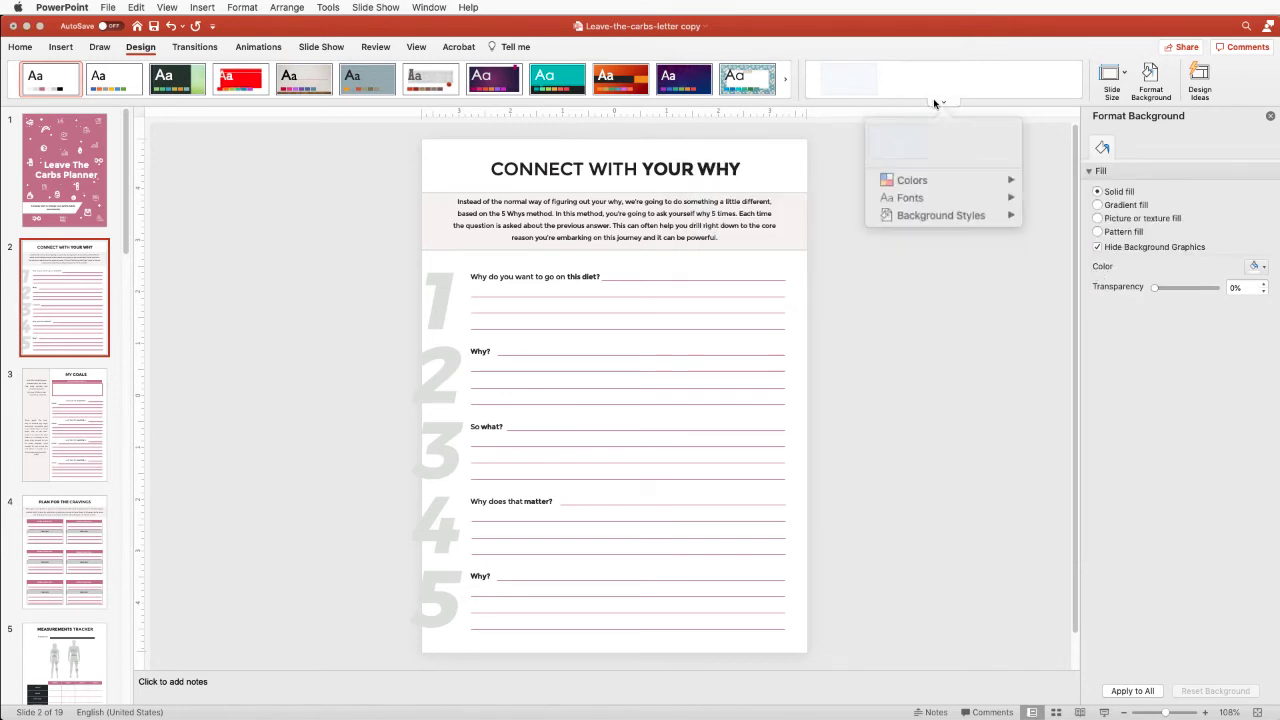
click(912, 180)
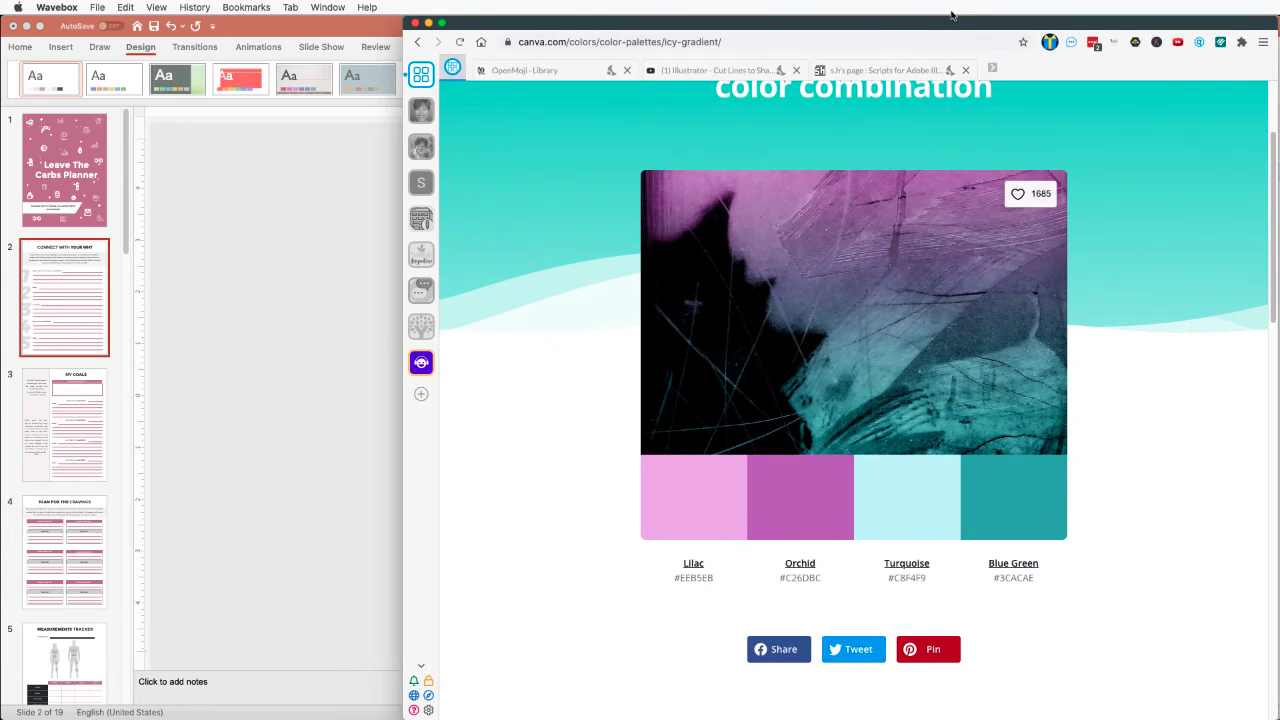
Return to Canva's Colors page and search the palette collection for 'sea'.
scroll(up, 3)
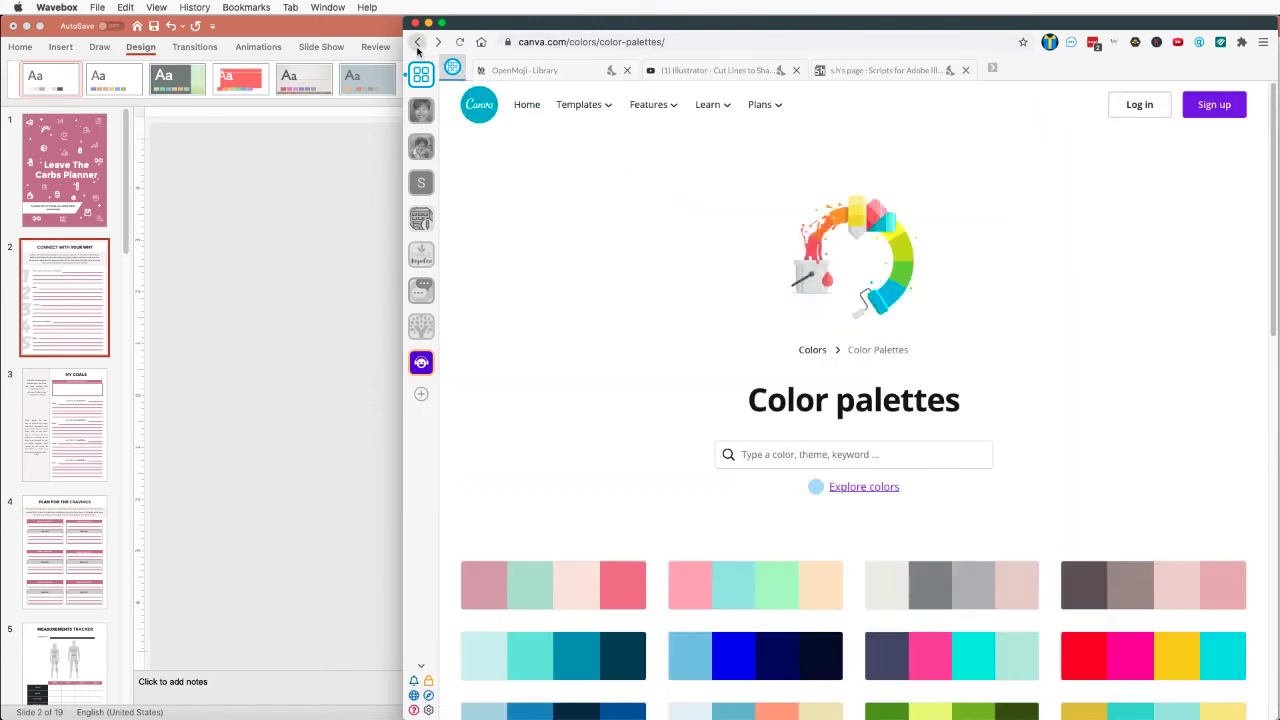
click(418, 42)
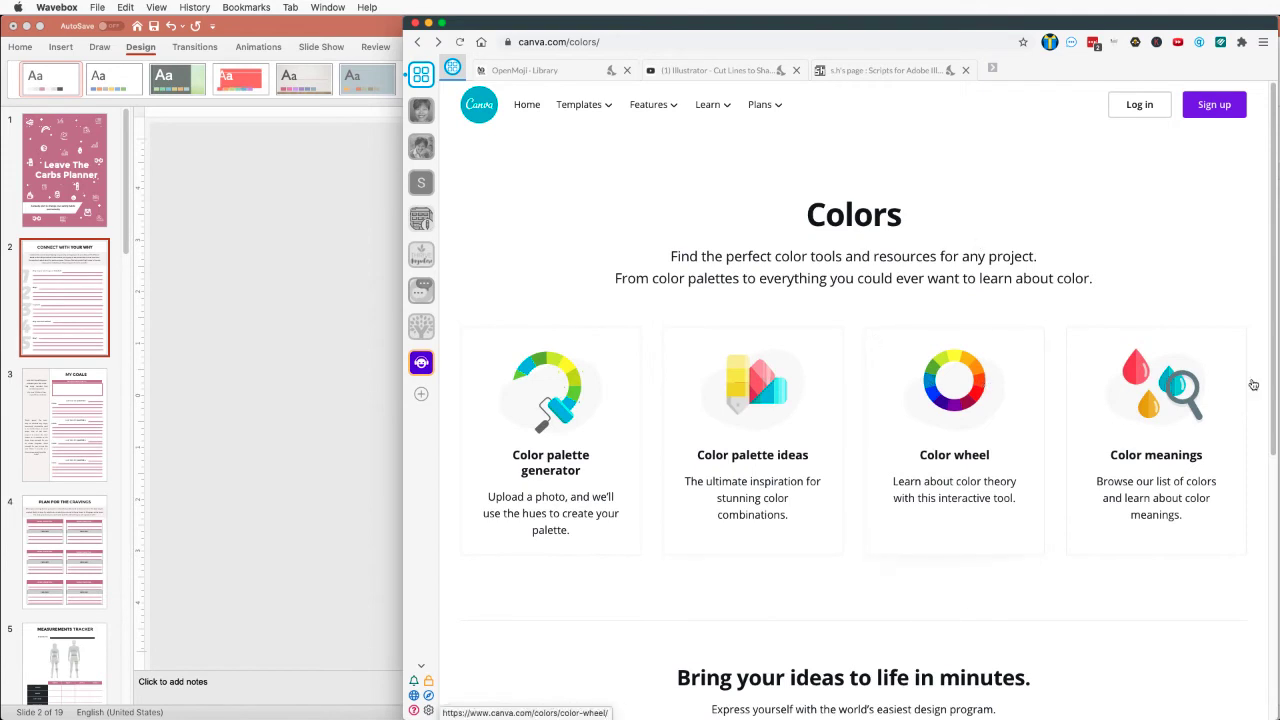
mouse_move(660, 400)
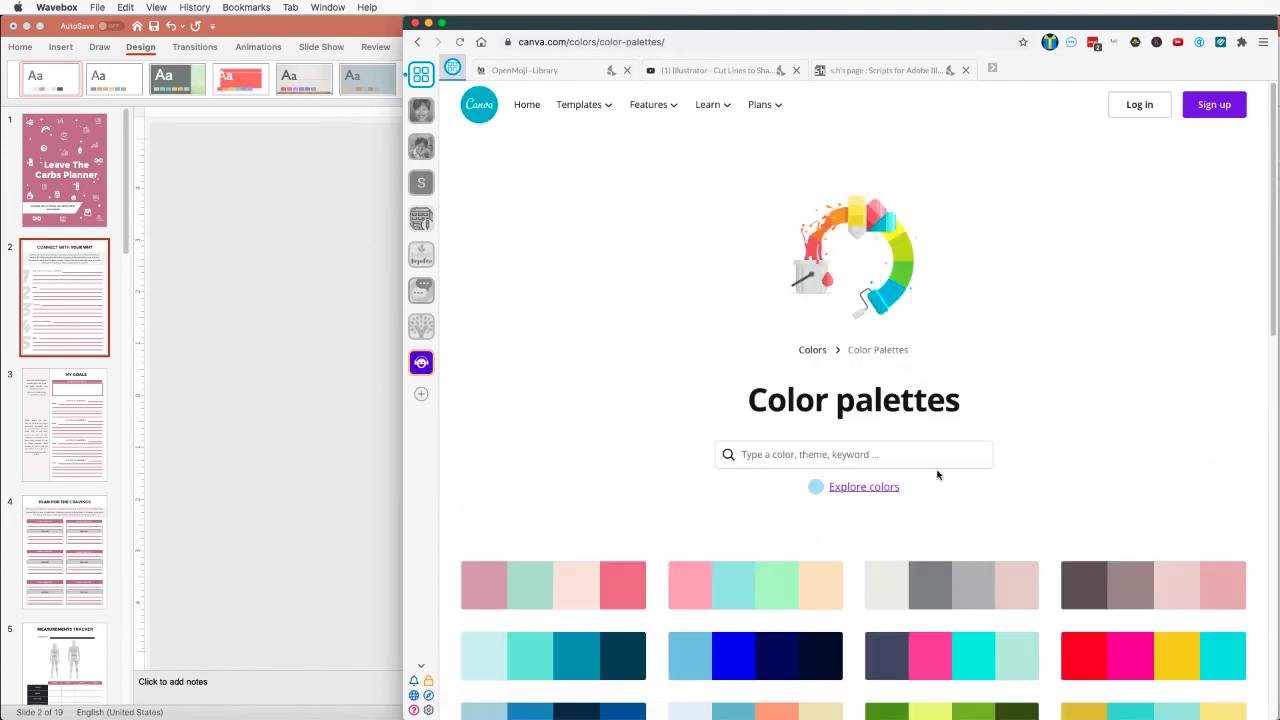
click(852, 454)
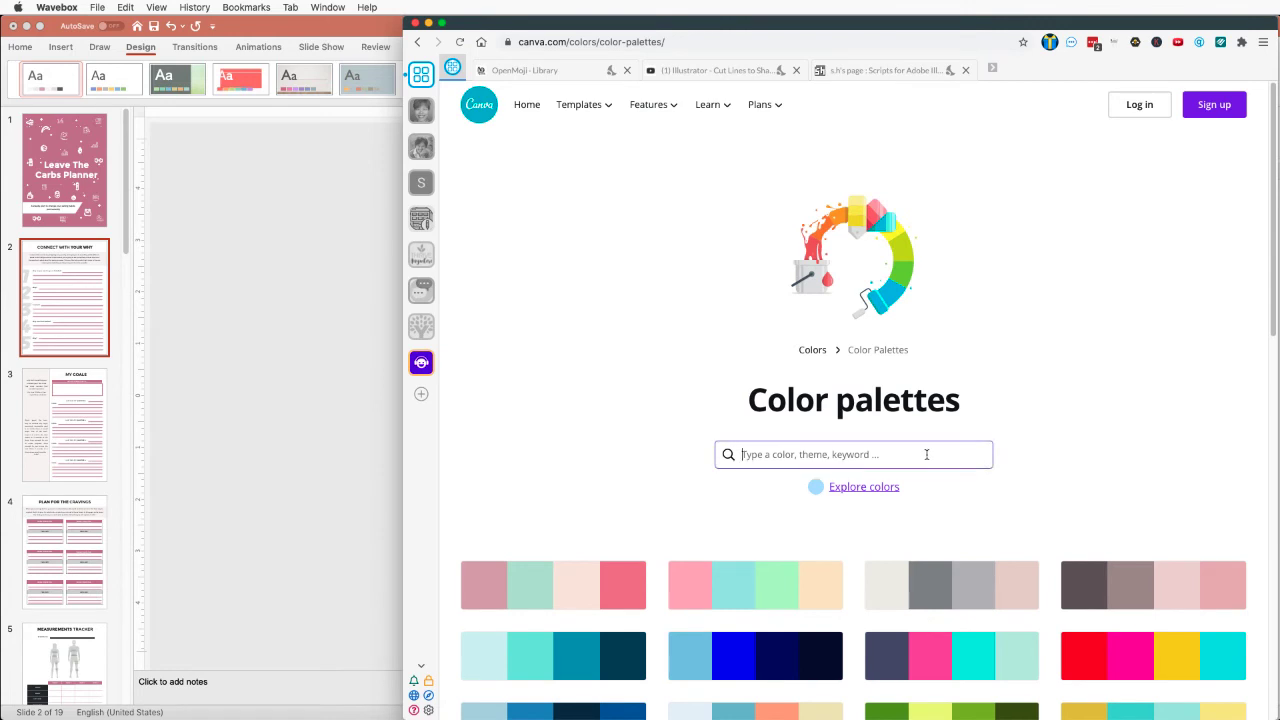
text(s)
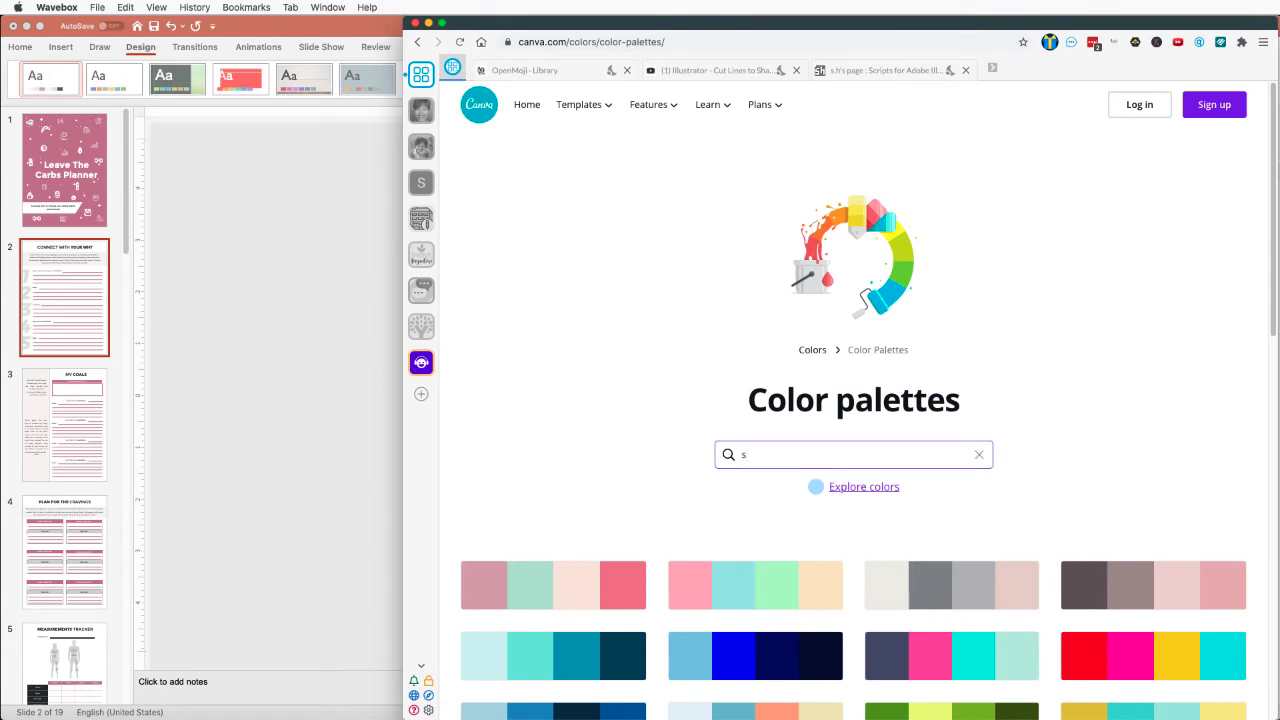
text(ea)
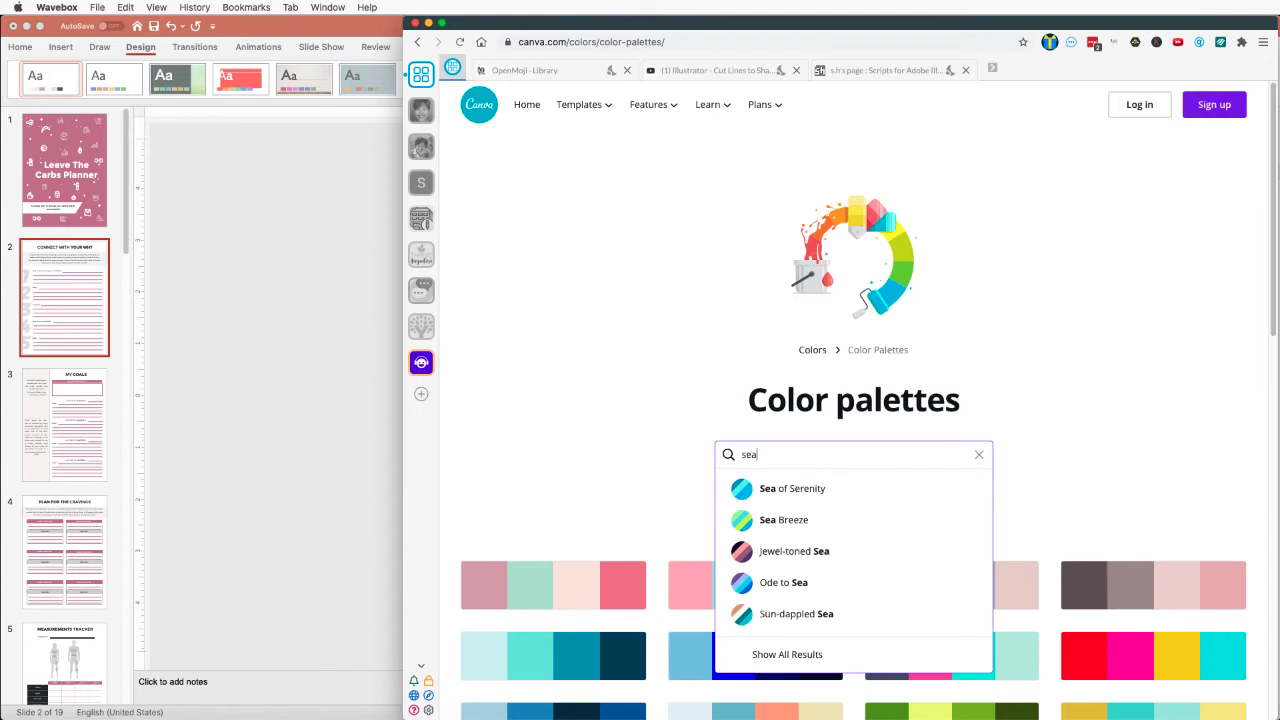
mouse_move(856, 568)
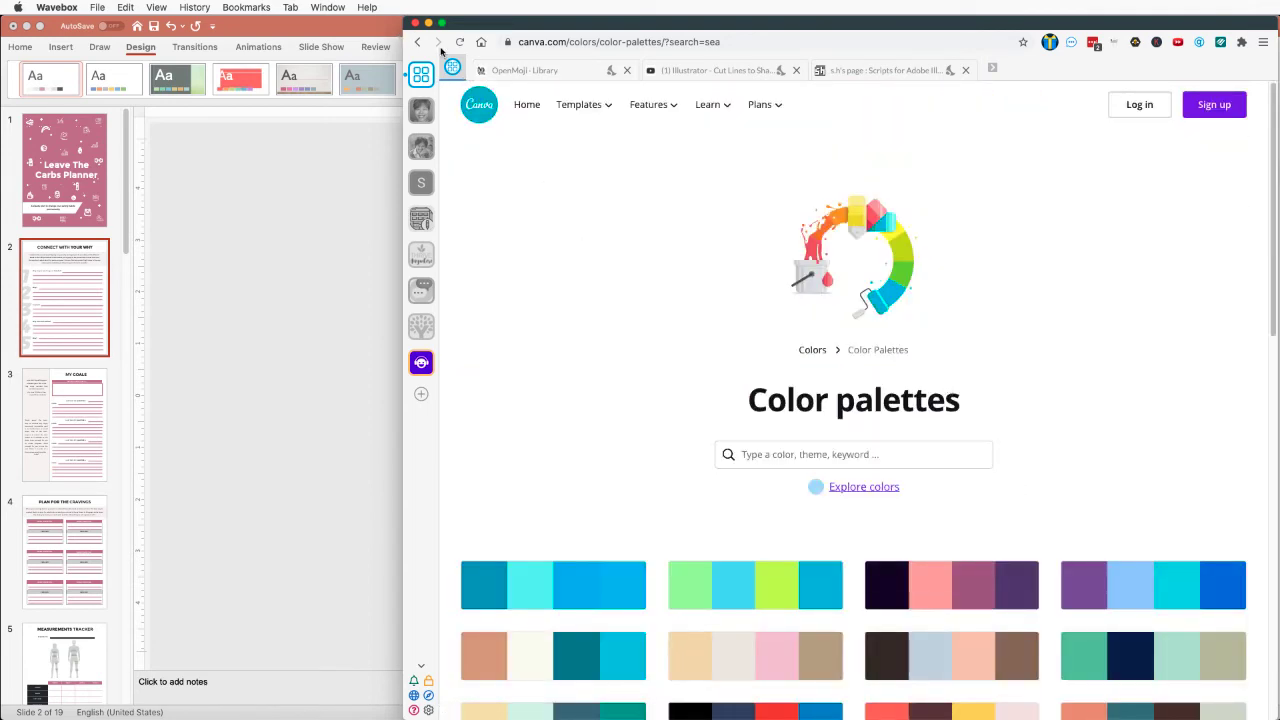
Go back to the full palette collection and scroll to the Icy Gradient palette.
click(438, 42)
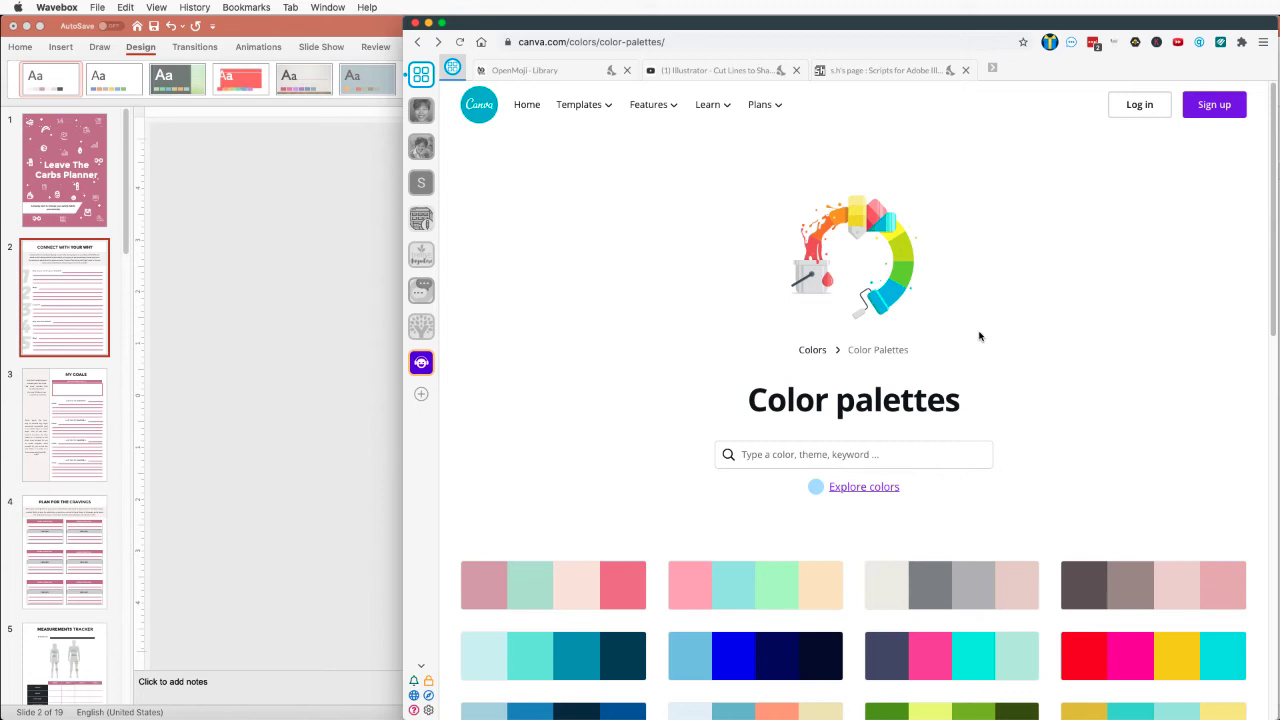
mouse_move(990, 344)
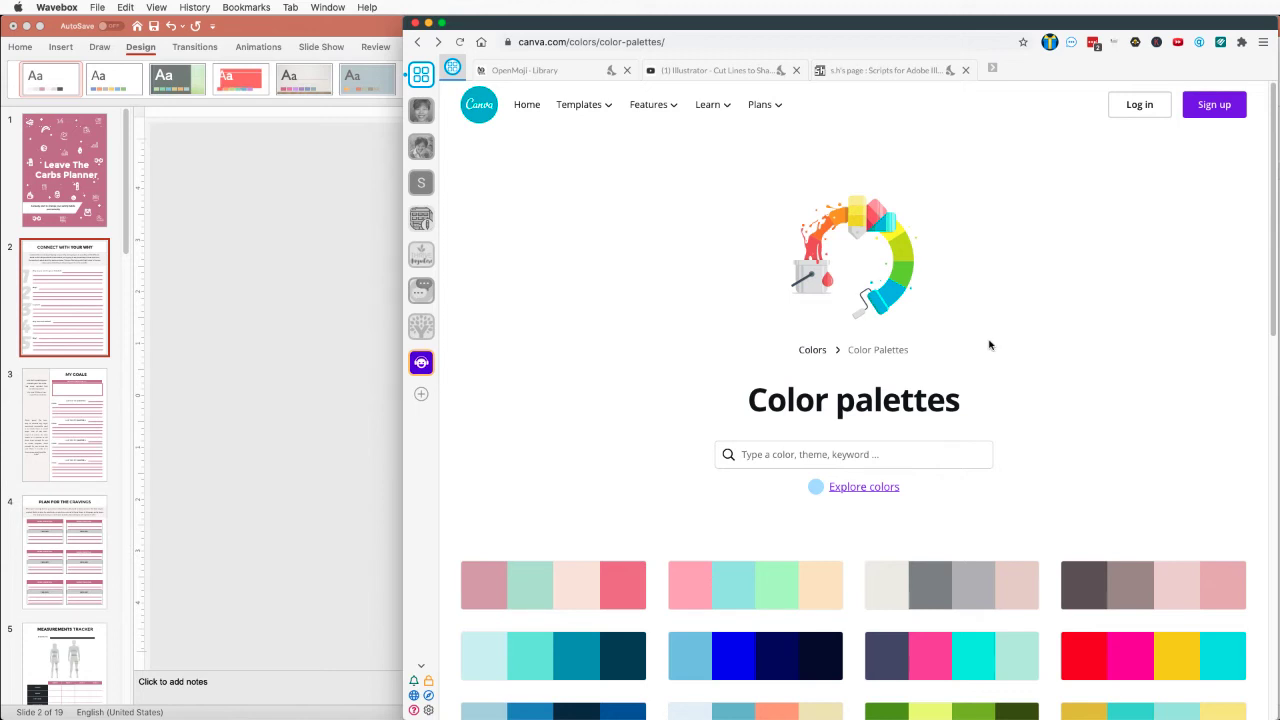
scroll(down, 3)
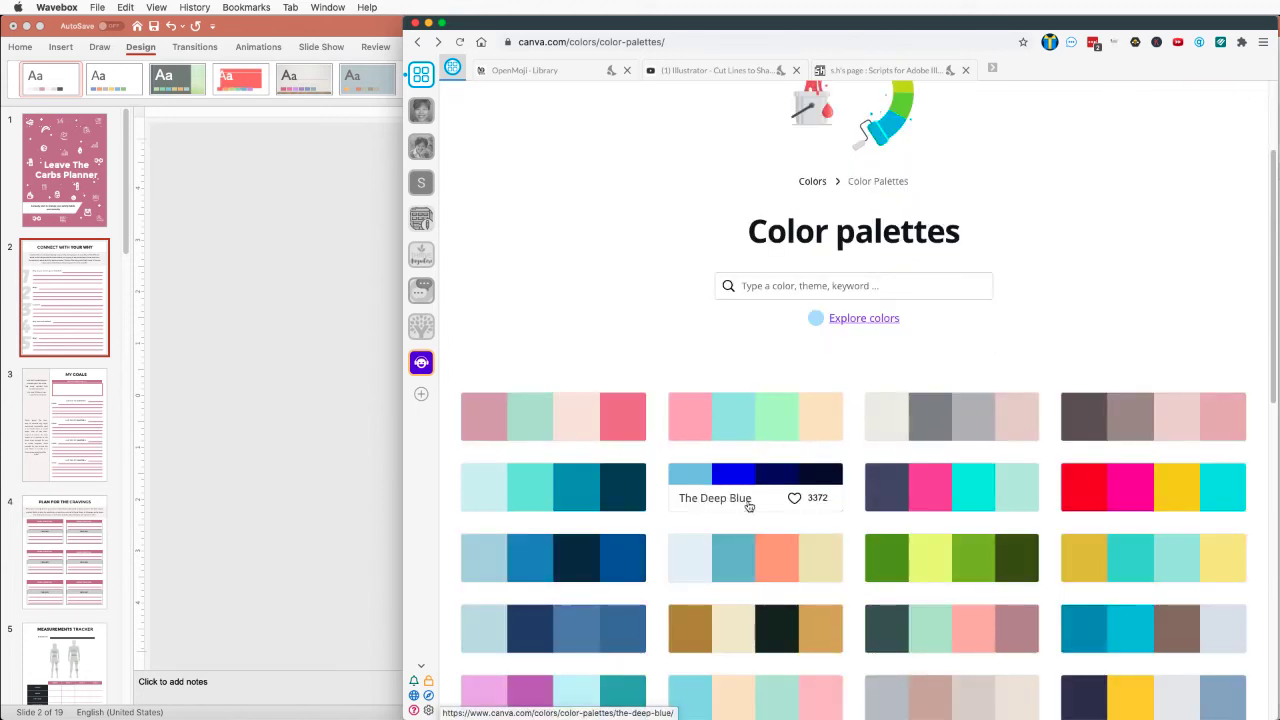
scroll(down, 3)
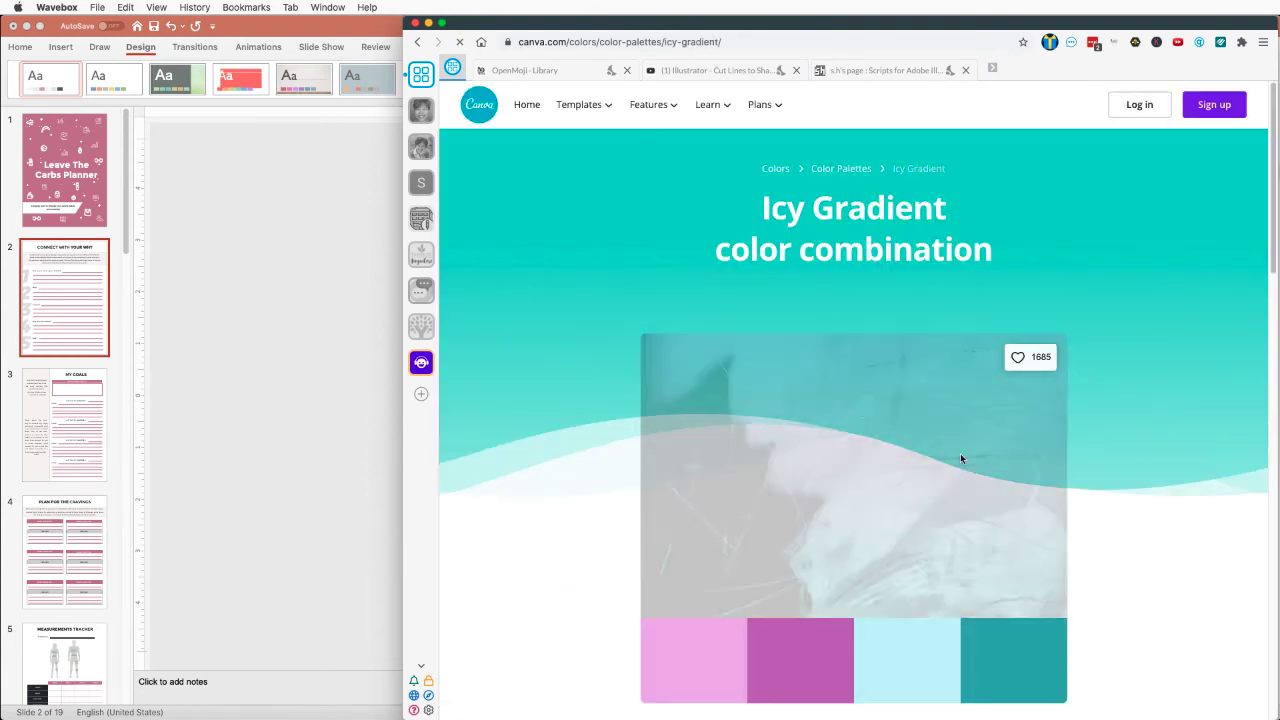
Copy the Blue Green hex code #3CACAE from the Icy Gradient palette in Canva.
scroll(down, 3)
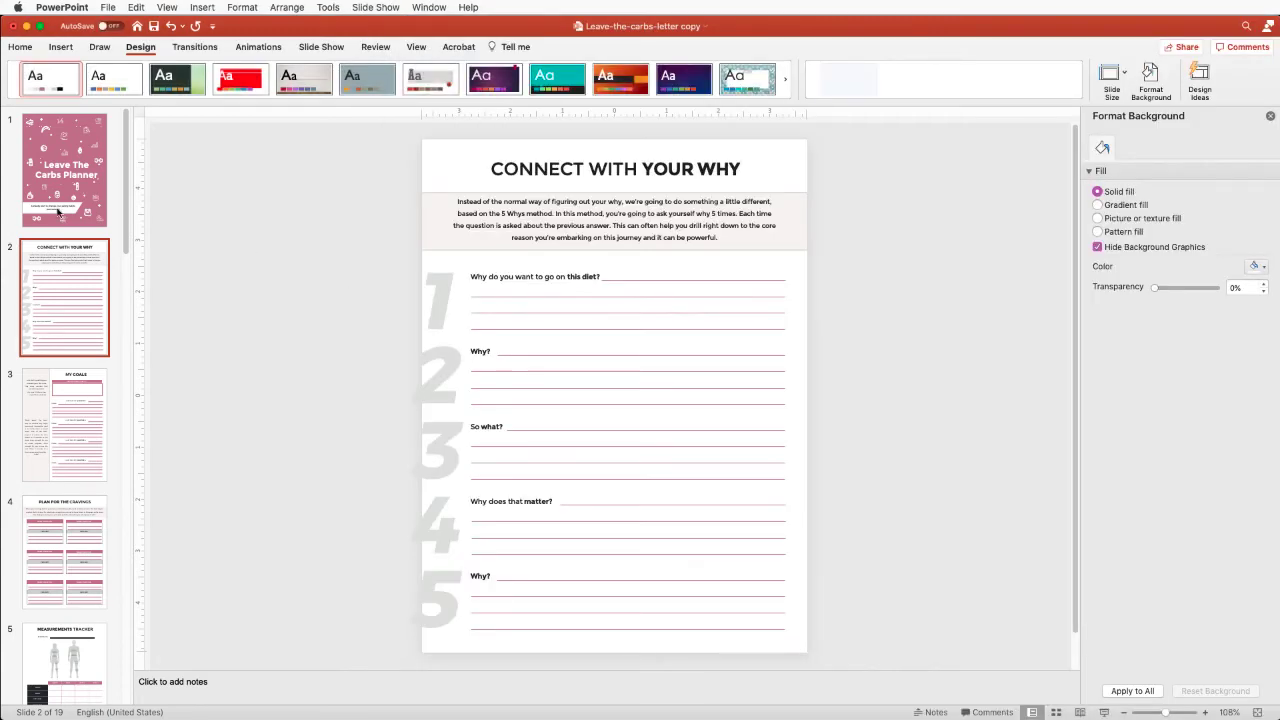
mouse_move(762, 692)
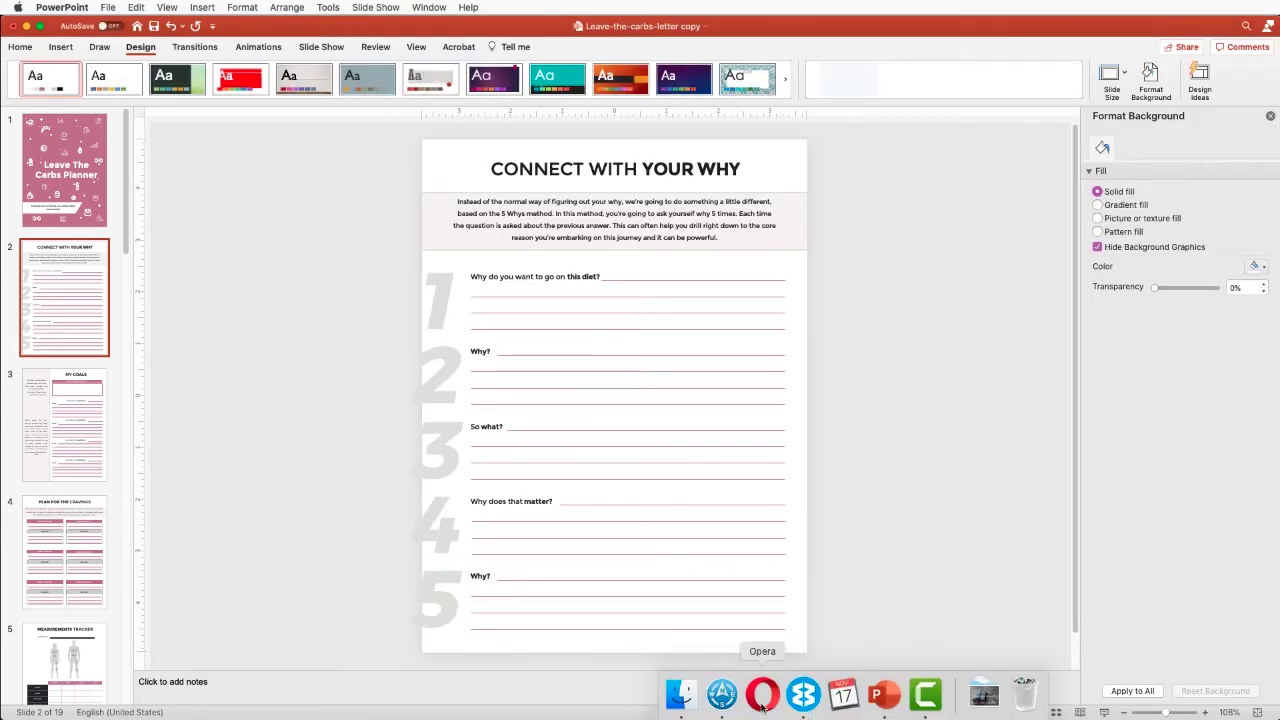
click(762, 692)
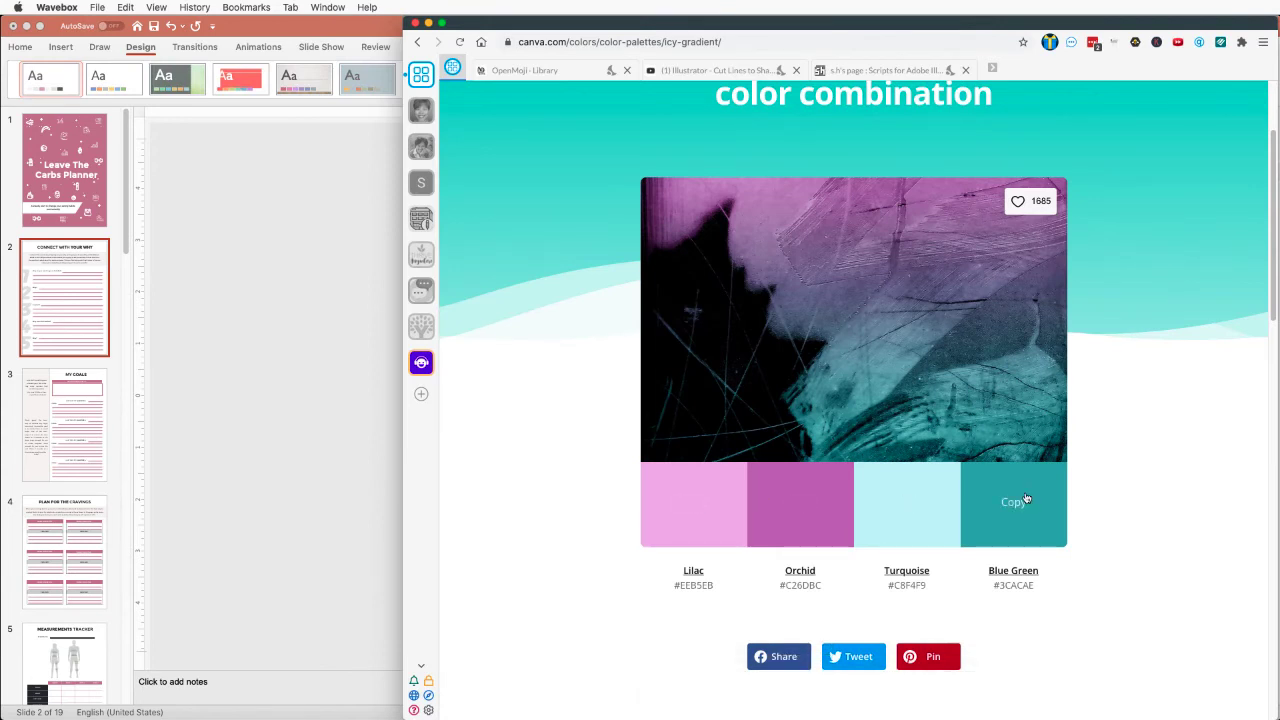
mouse_move(994, 502)
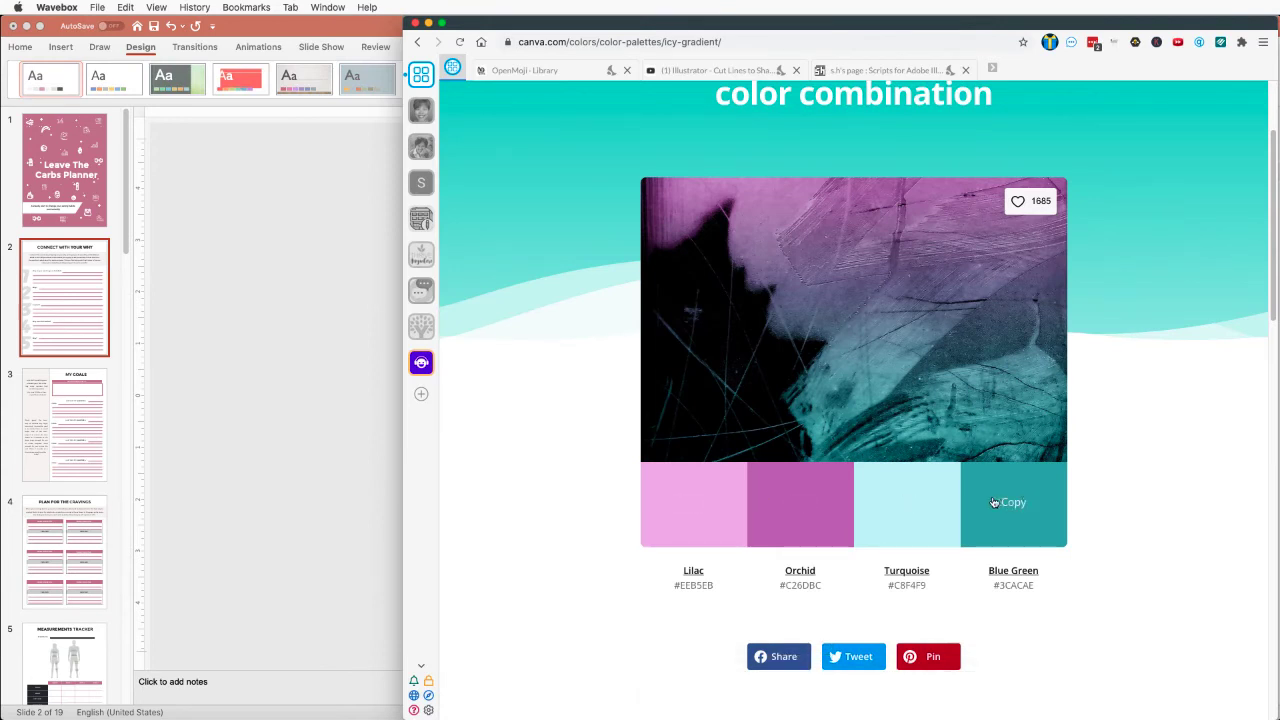
mouse_move(906, 510)
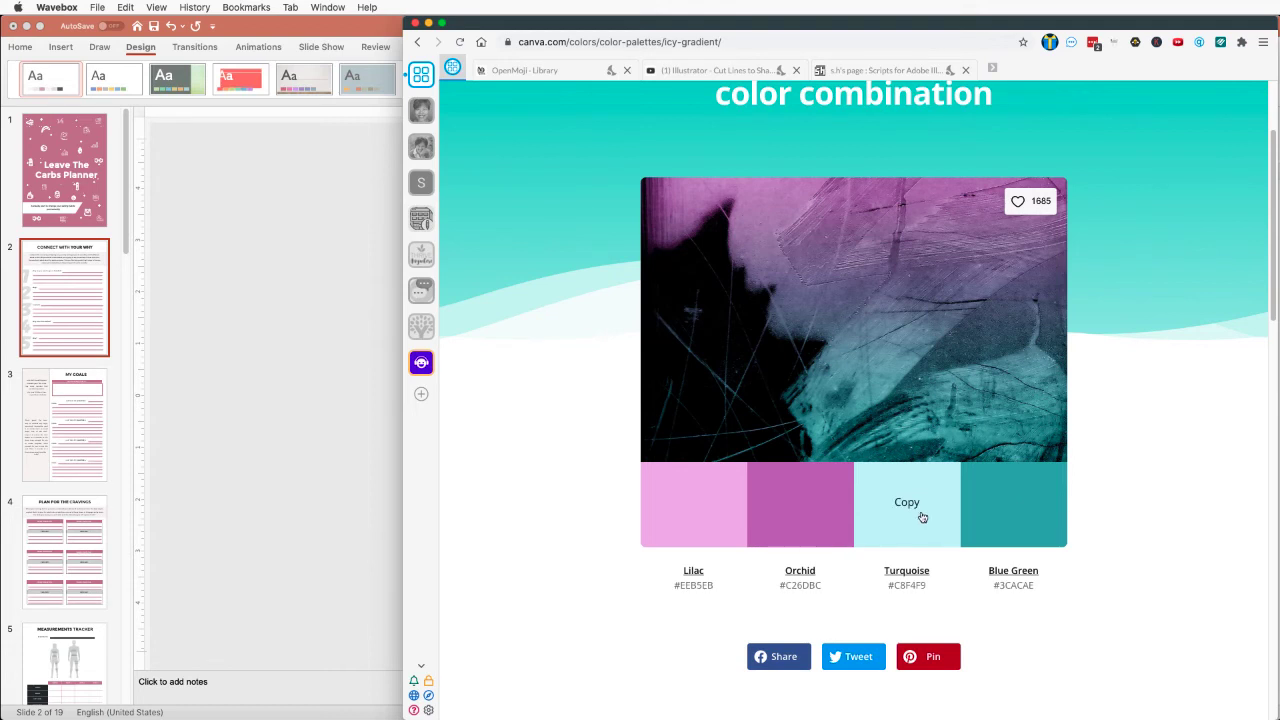
mouse_move(896, 520)
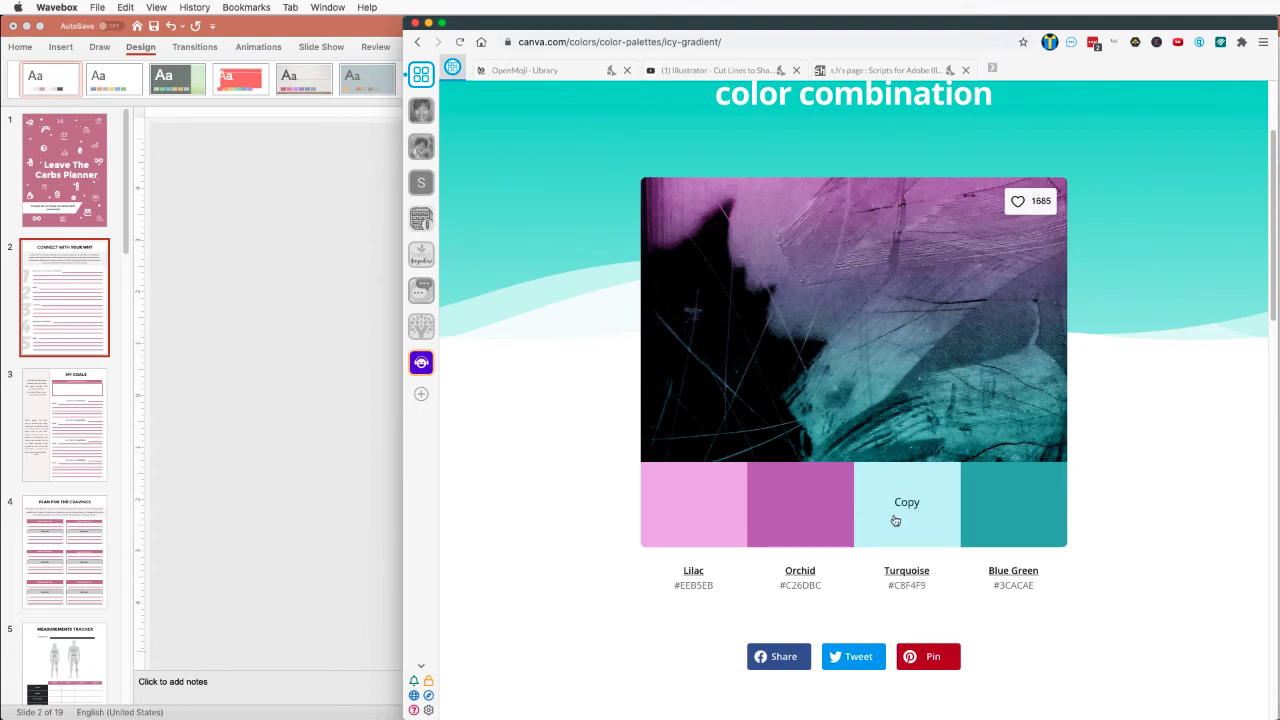
mouse_move(1024, 528)
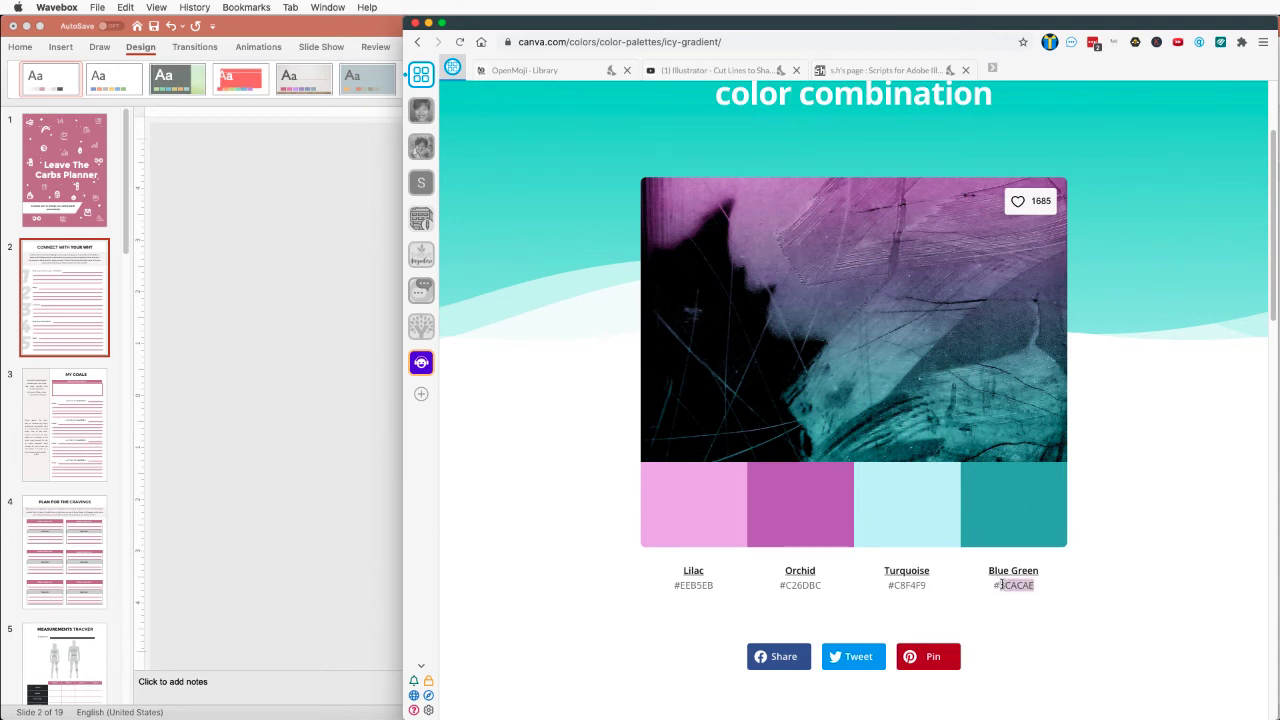
right_click(1012, 584)
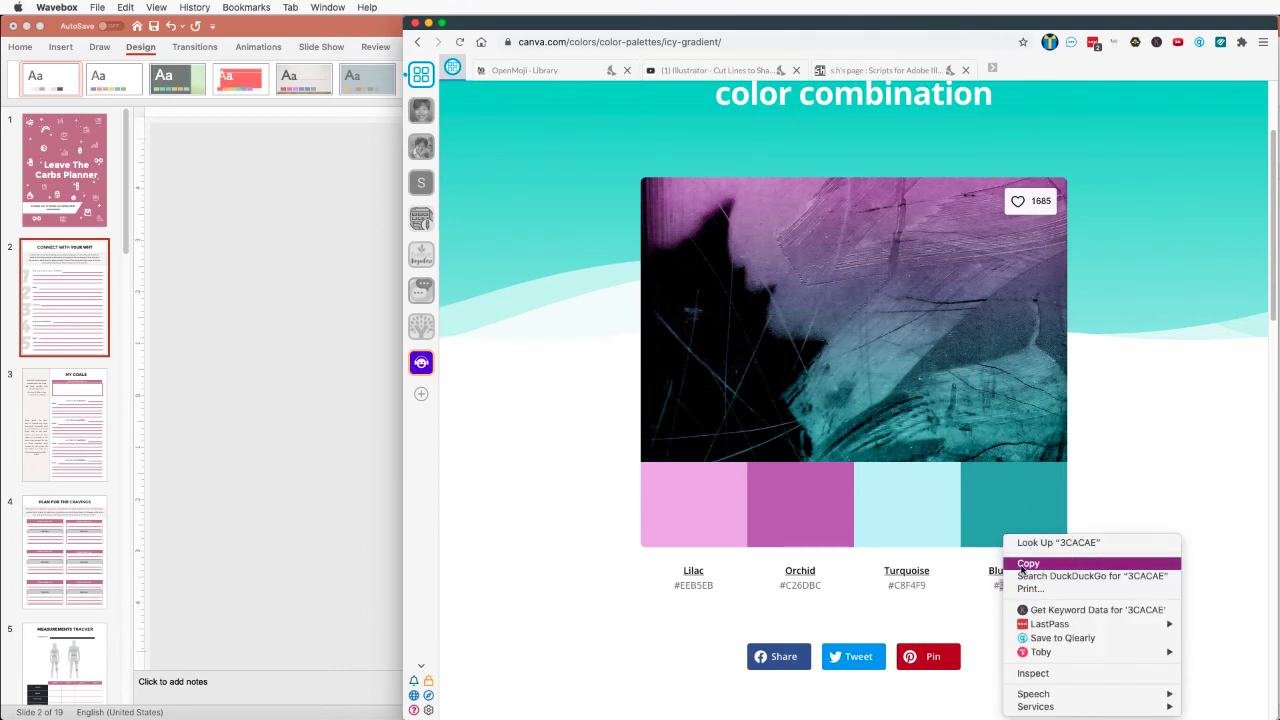
click(1028, 564)
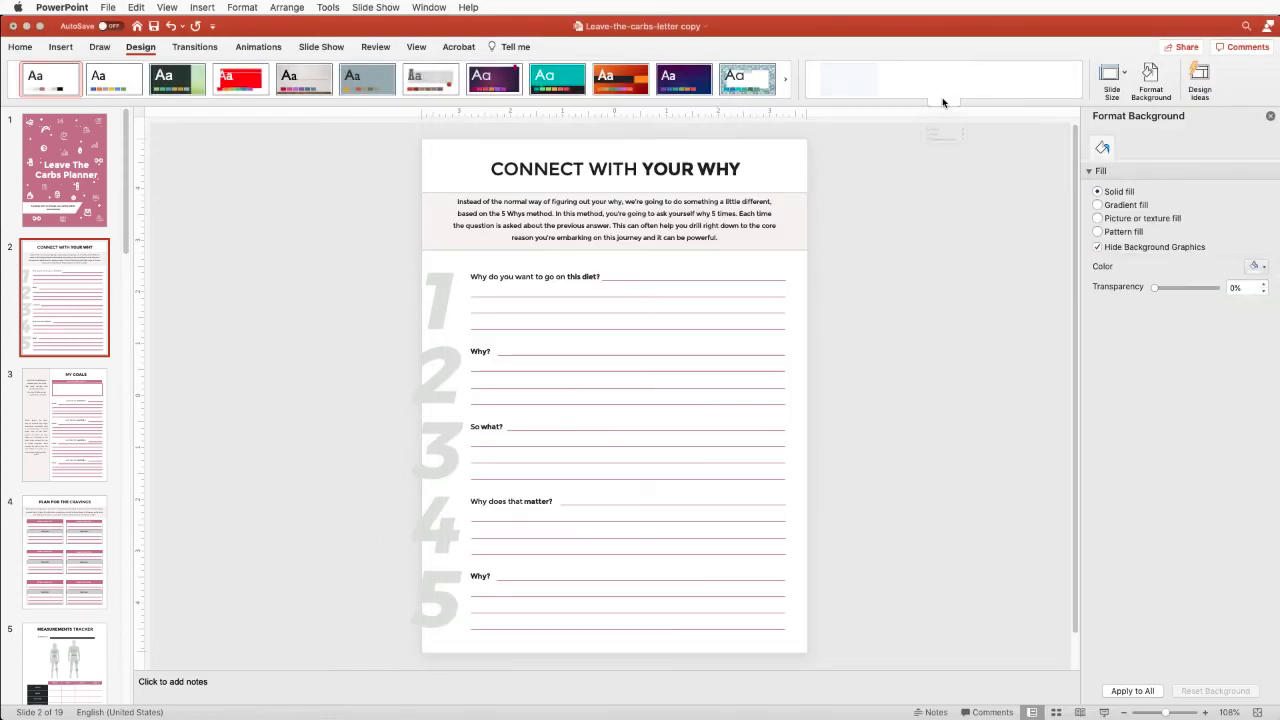
Start a new custom theme color scheme and set Accent 3 via RGB to #3CACAE.
click(916, 172)
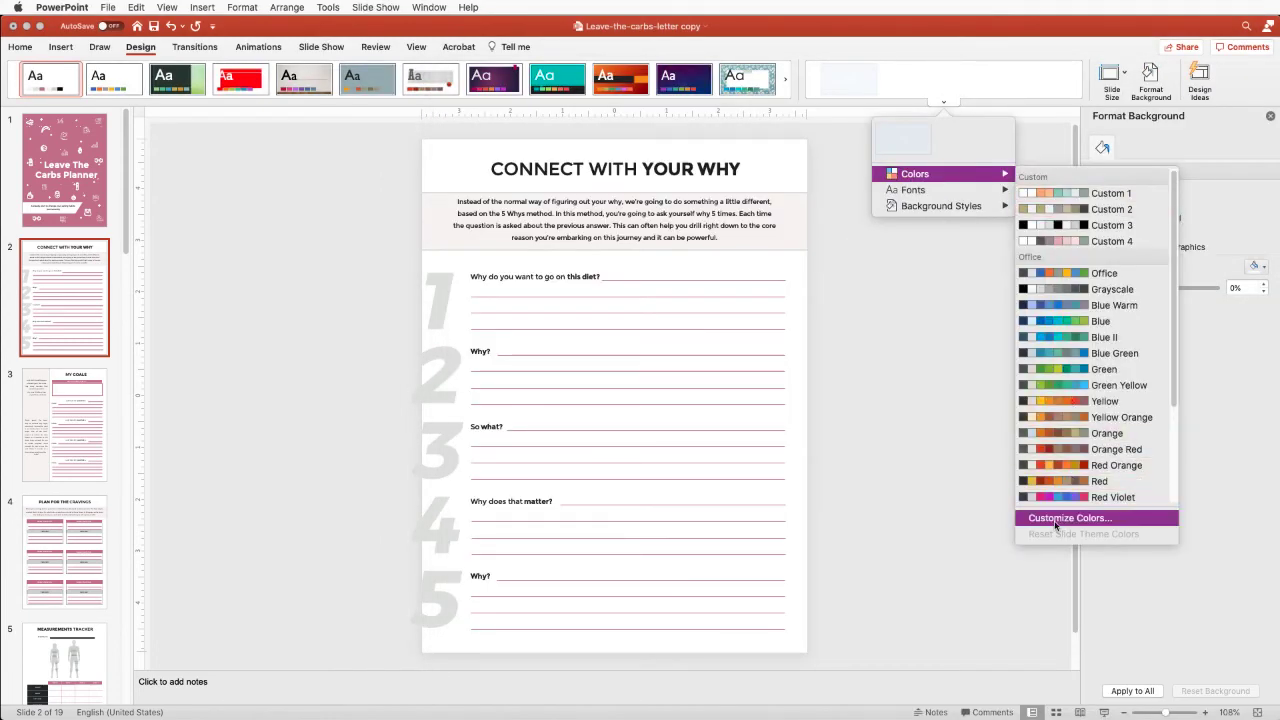
click(1068, 516)
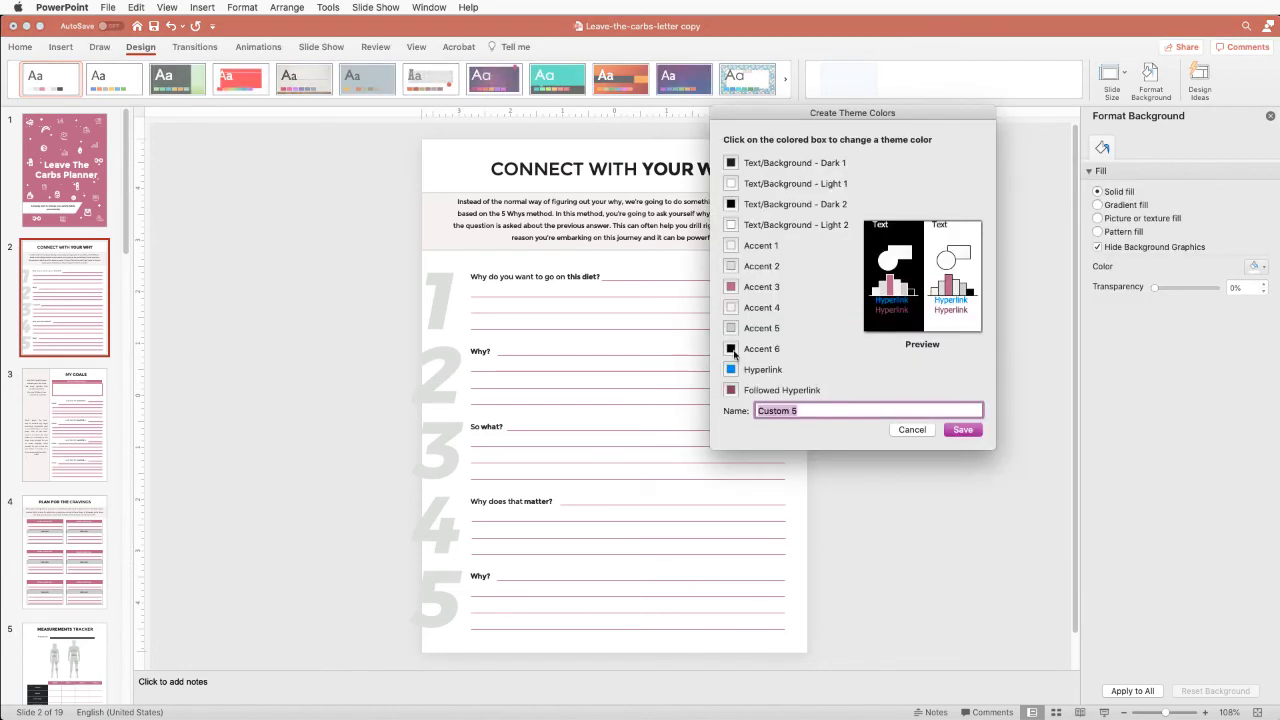
click(732, 288)
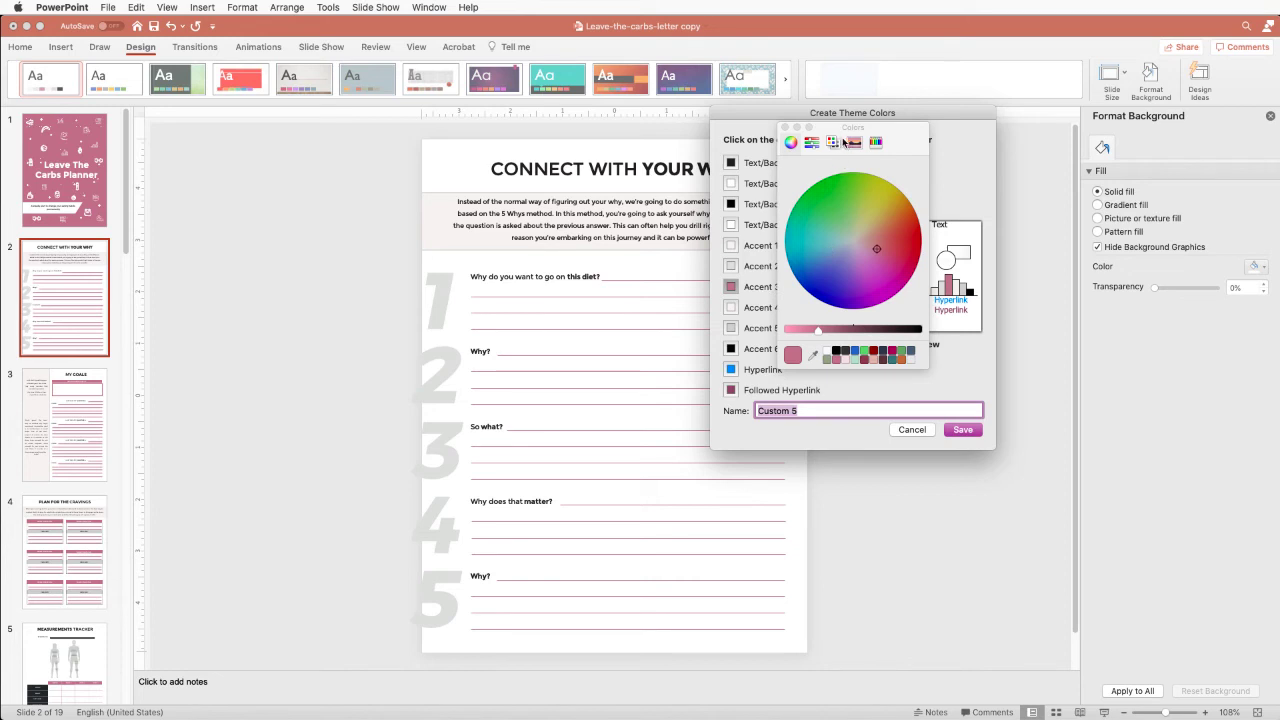
click(812, 142)
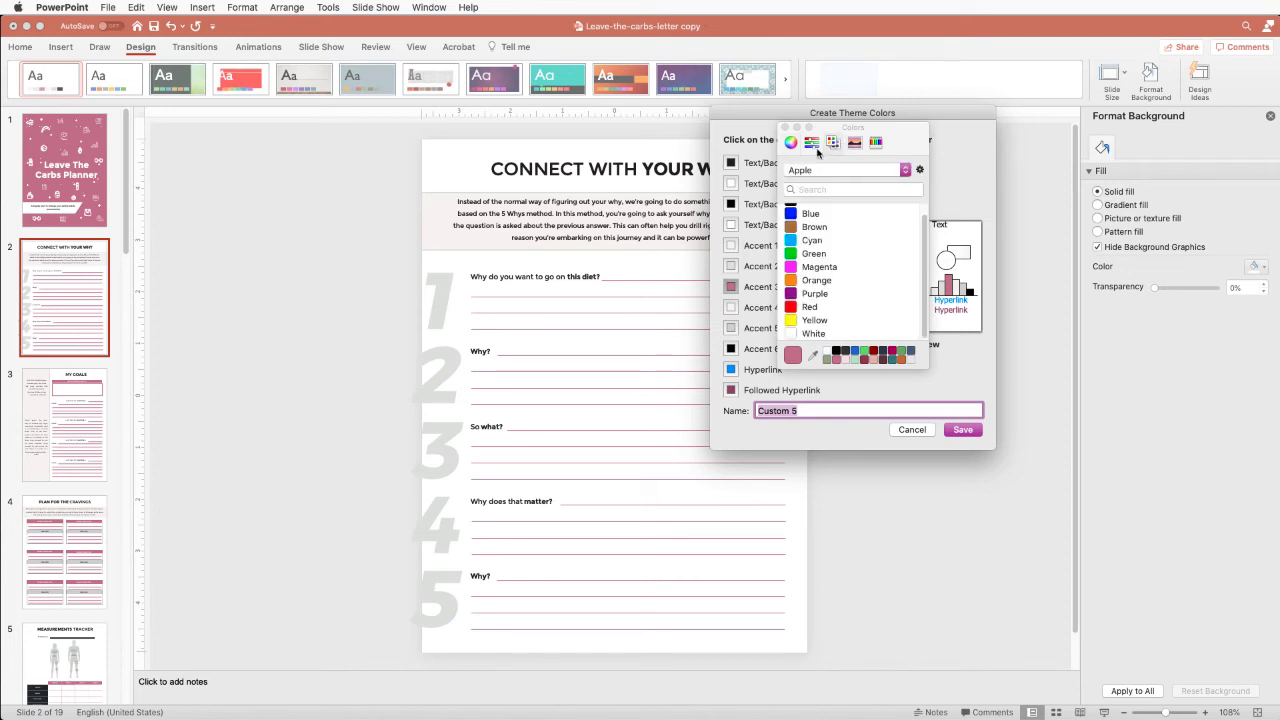
click(812, 142)
text(3CACAE)
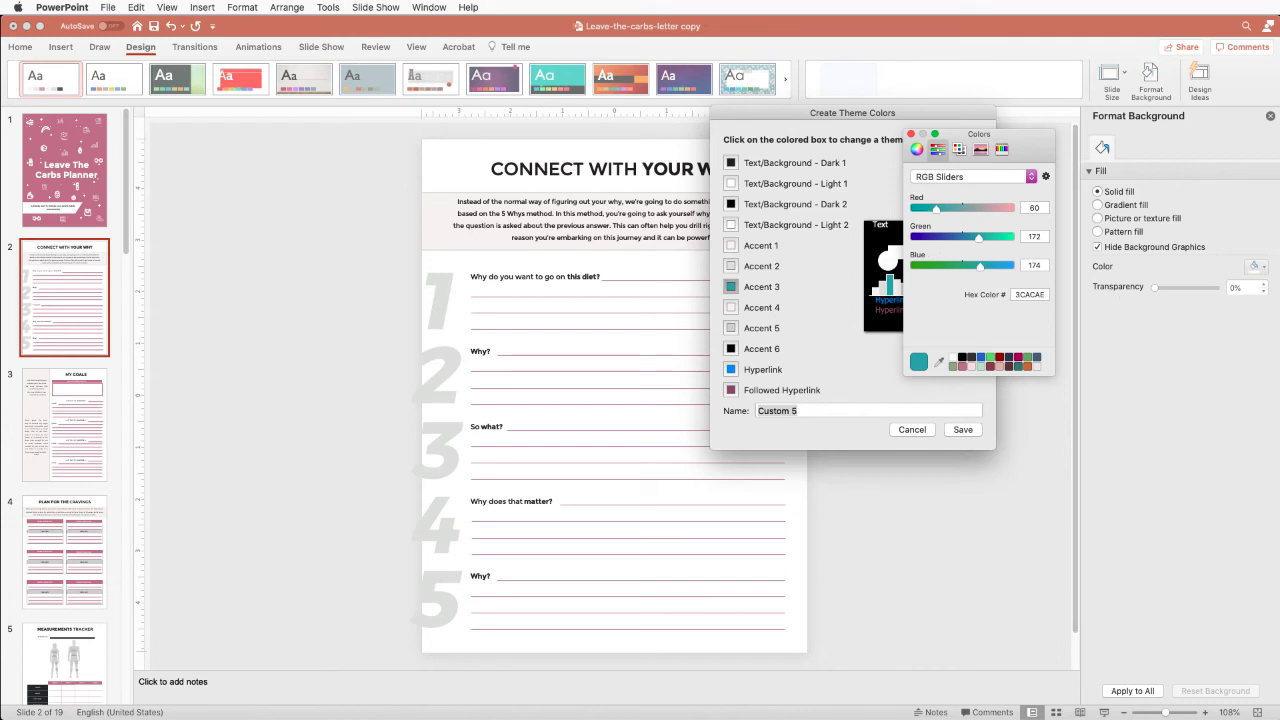
mouse_move(1128, 112)
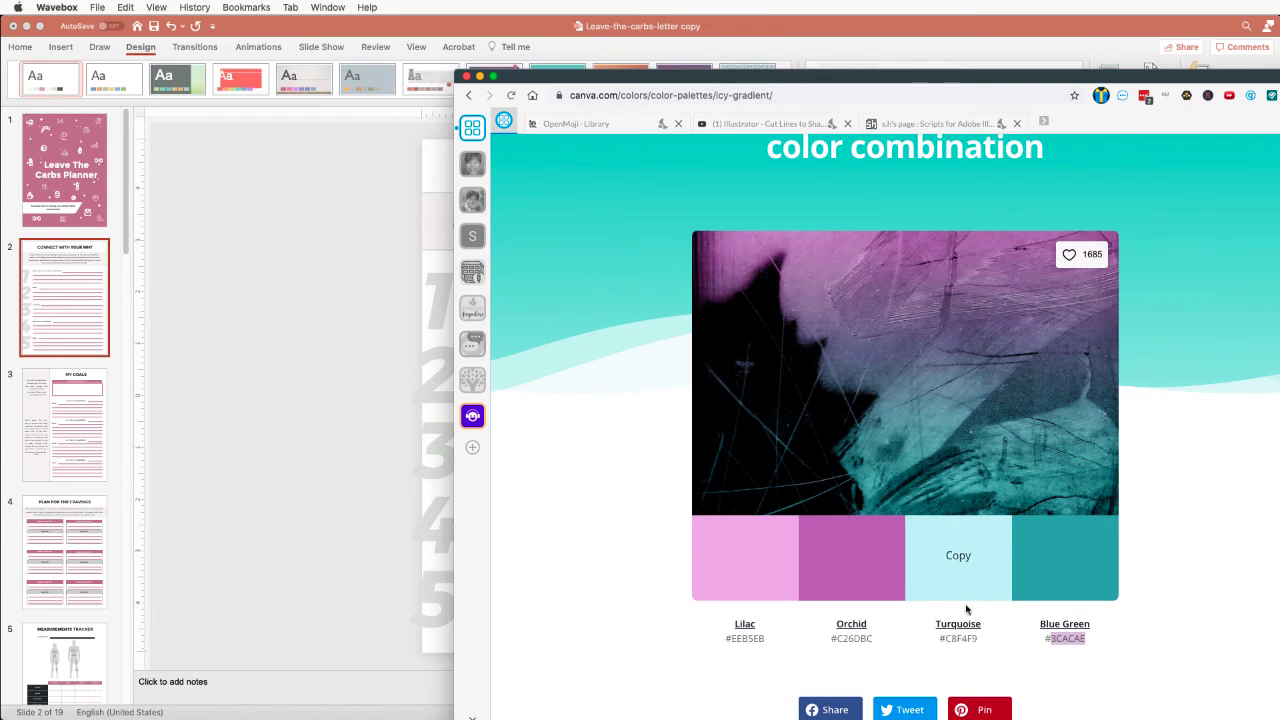
Copy the Turquoise hex code #C8F4F9 from the Canva palette and return to the theme colors dialog.
click(956, 556)
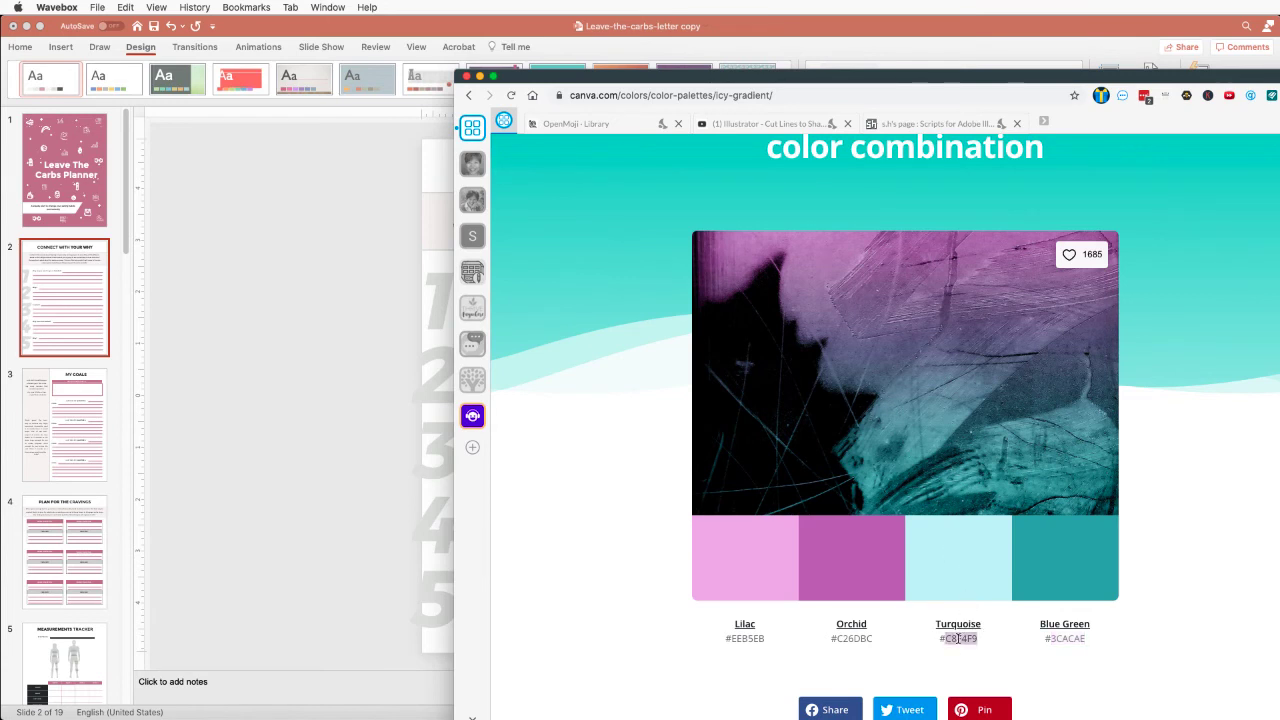
right_click(958, 638)
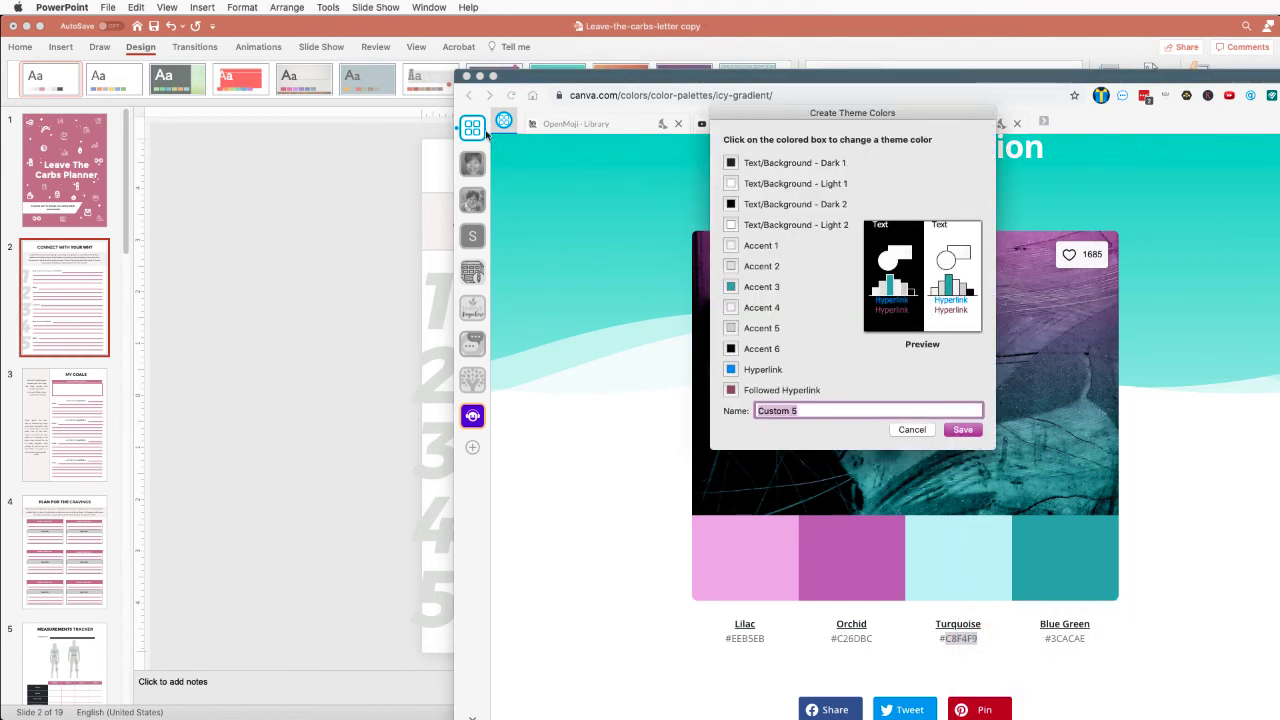
mouse_move(756, 280)
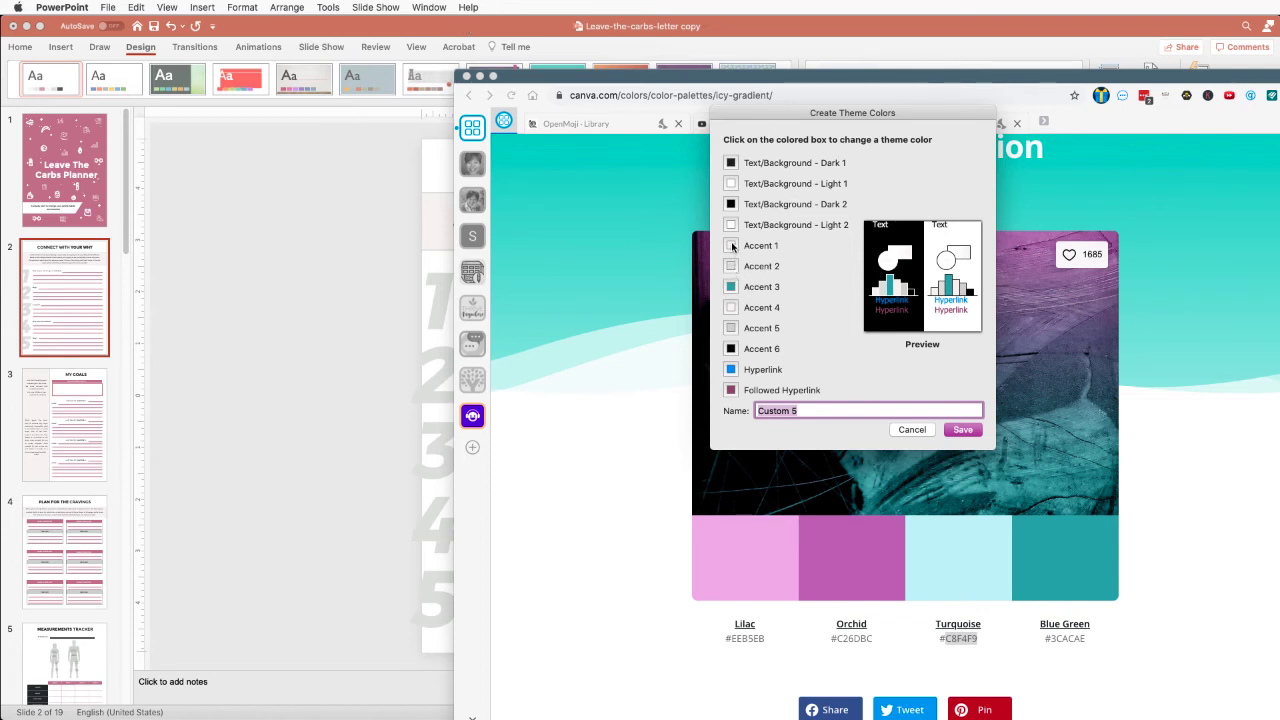
click(730, 244)
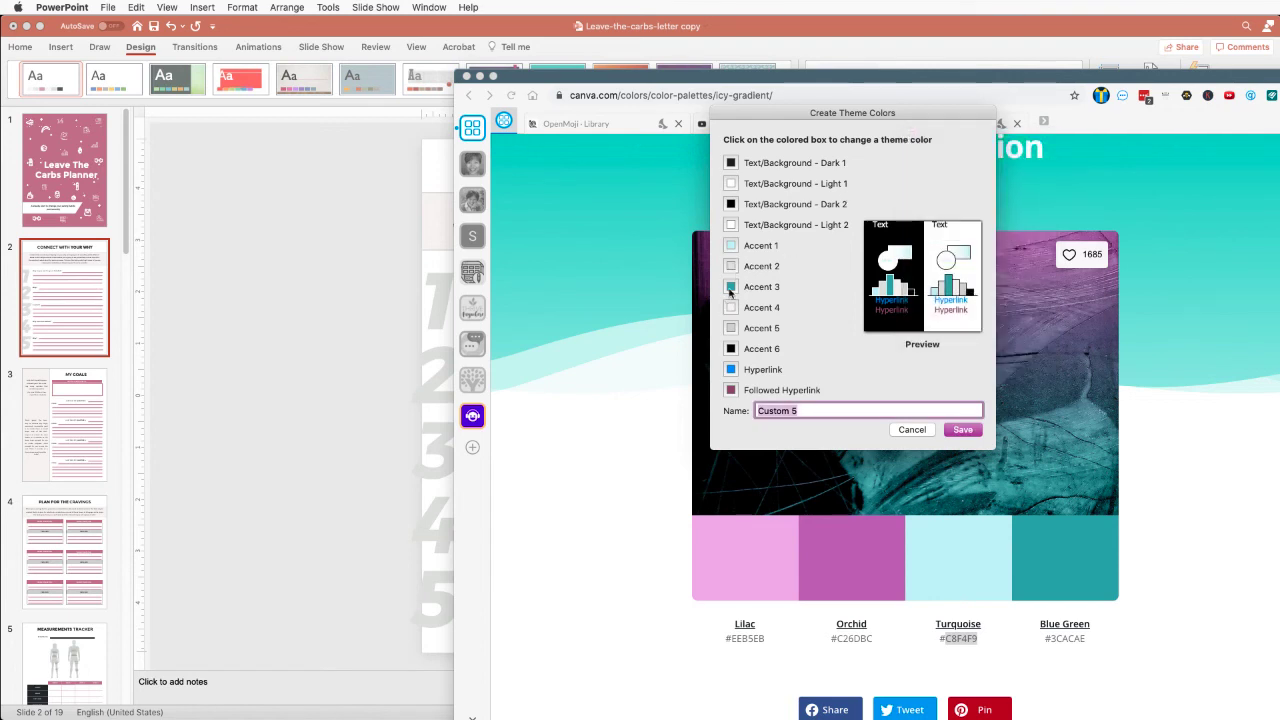
mouse_move(732, 270)
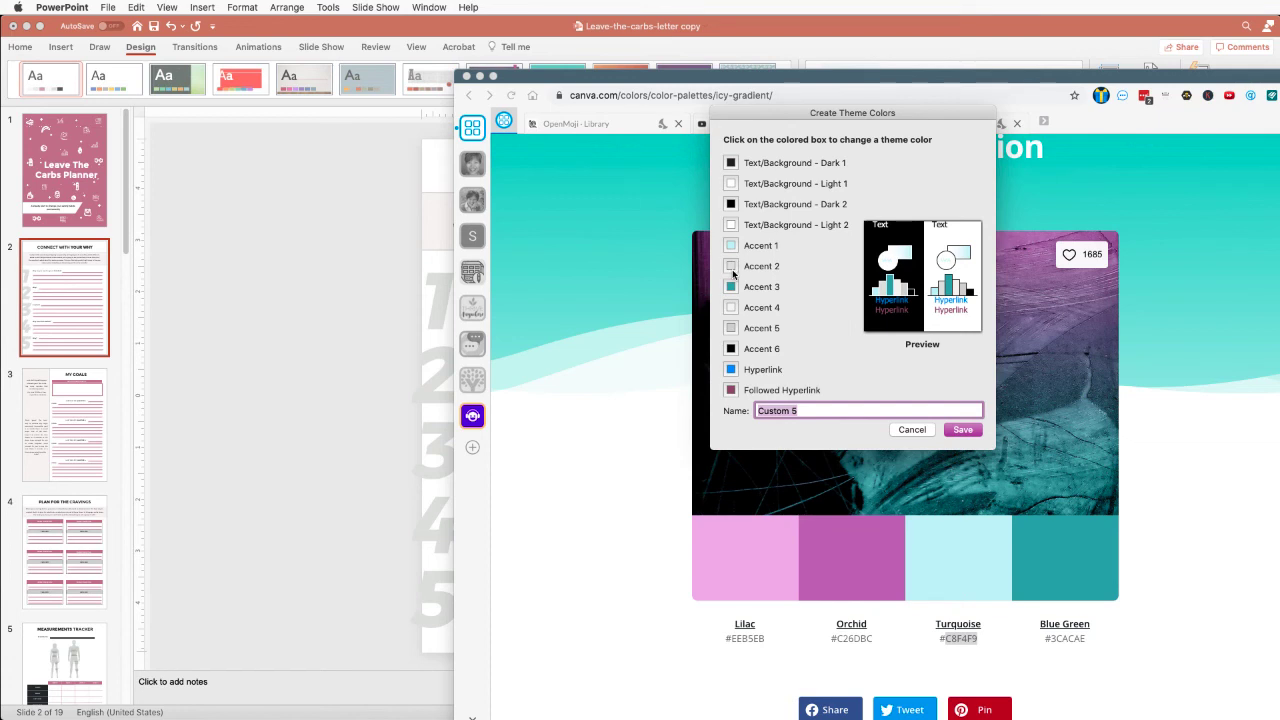
mouse_move(874, 320)
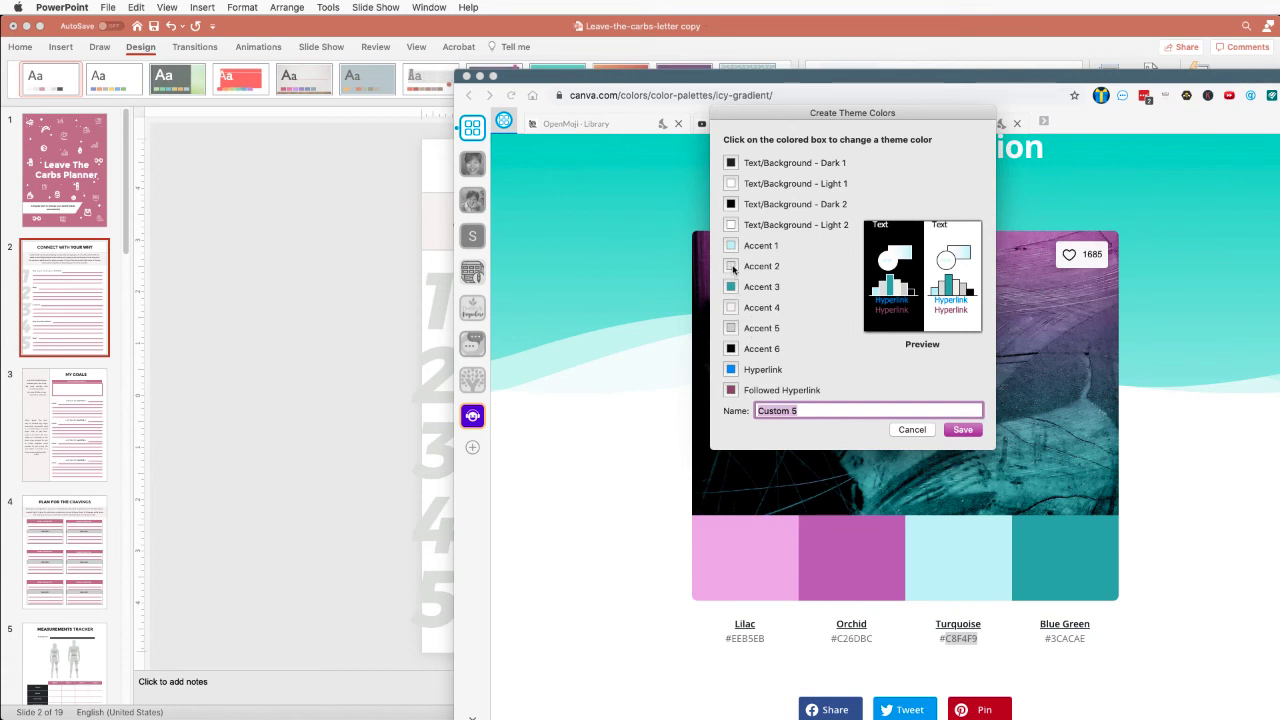
Set Accent 2 to lilac hex EEB5EB and save the Custom 5 scheme.
click(732, 266)
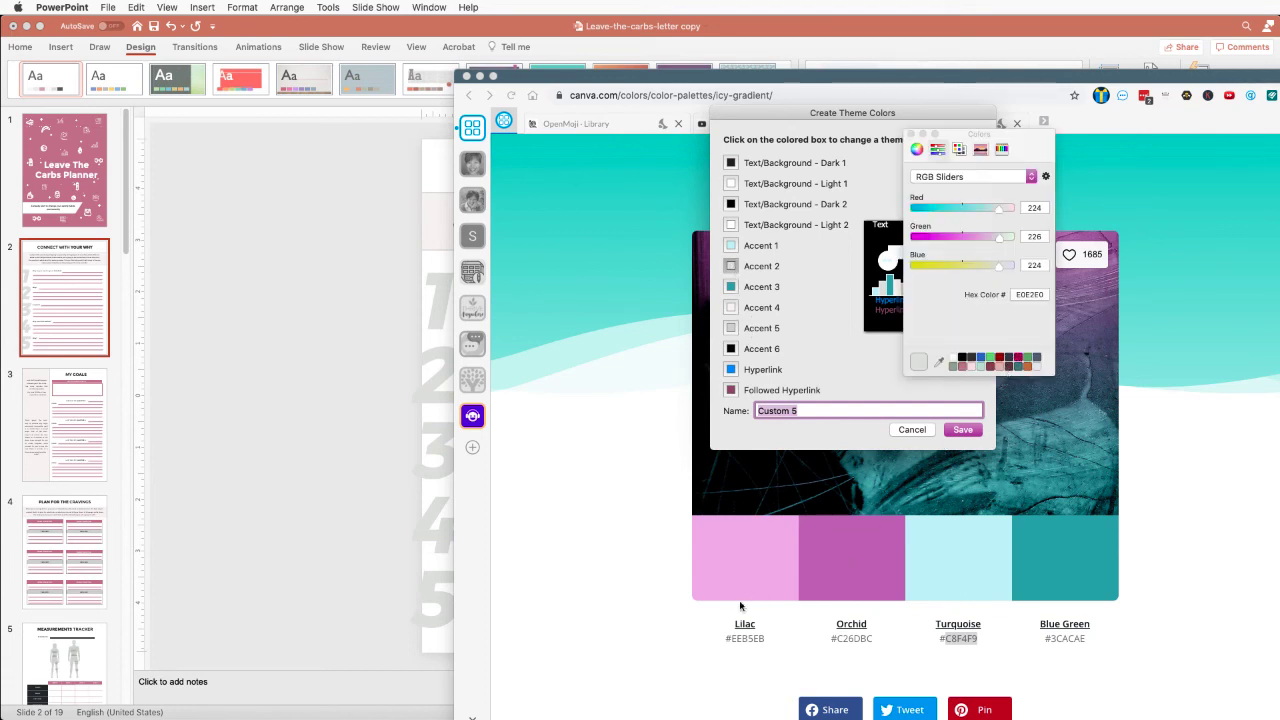
click(912, 428)
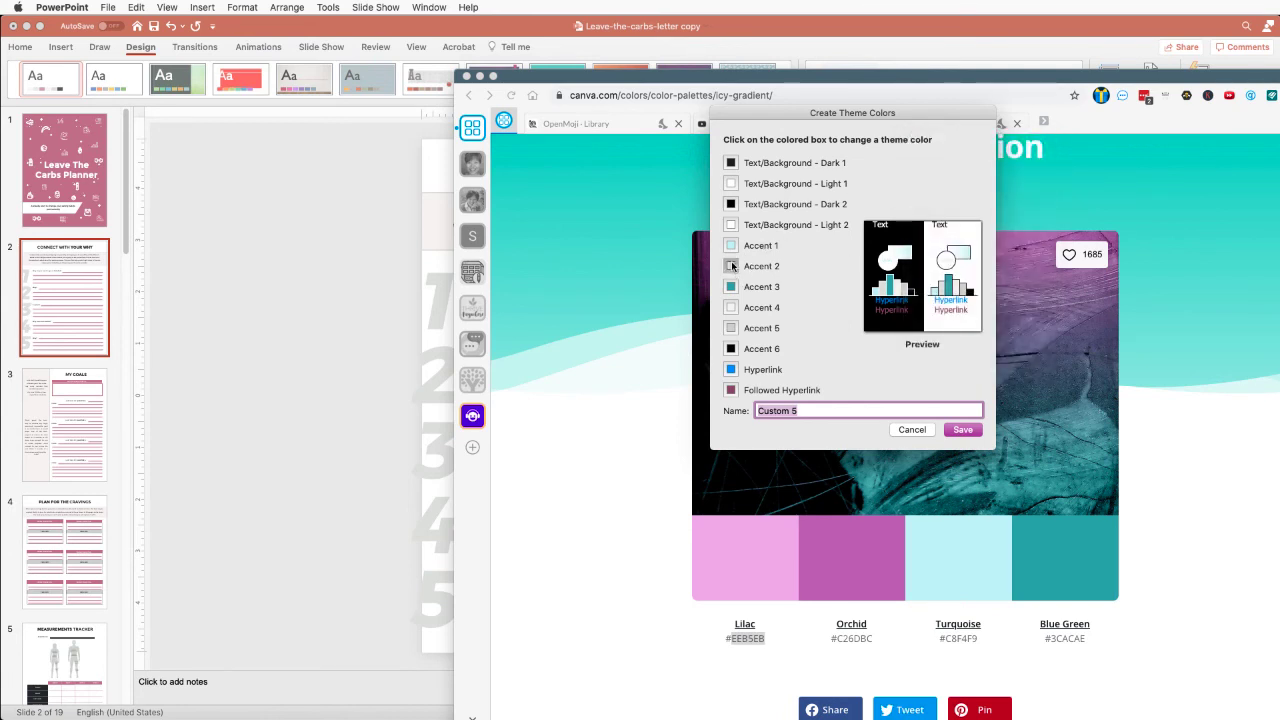
click(730, 264)
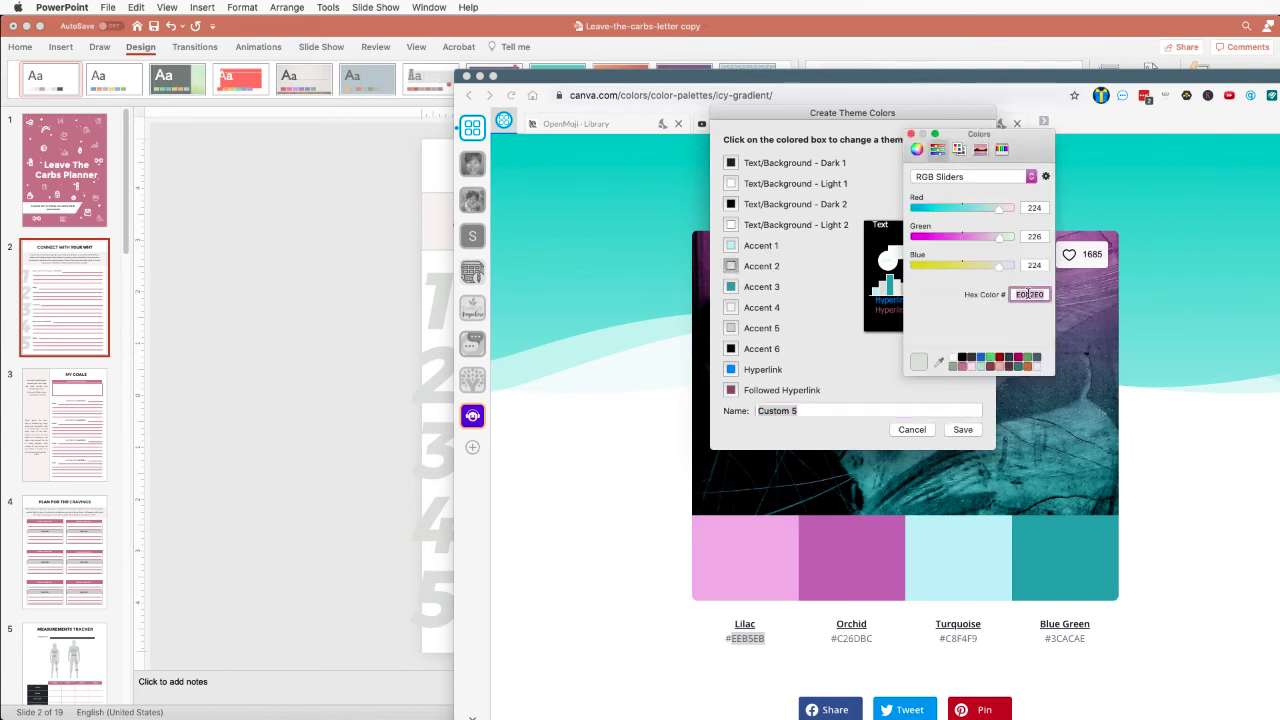
text(EEB5EB)
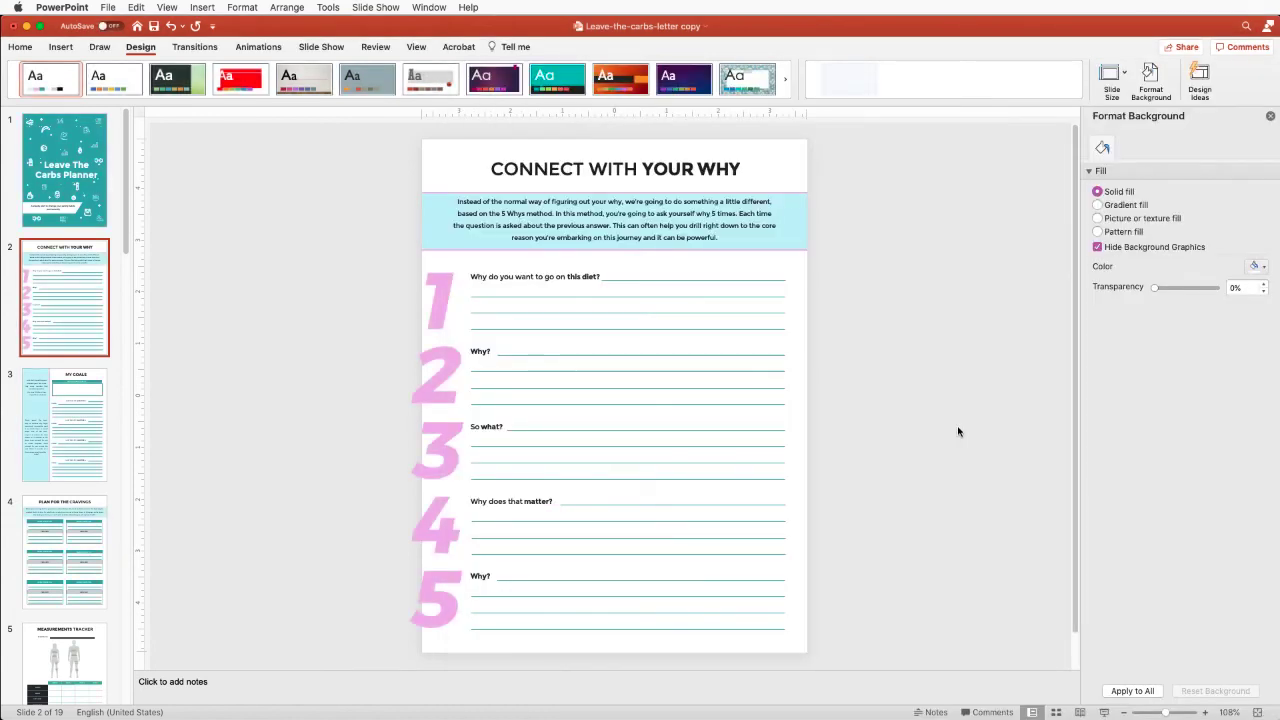
Review the recolored cover, Connect With Your Why, Weight Tracker, Streak Tracker and Meal Plan slides, ending on the cover.
click(64, 168)
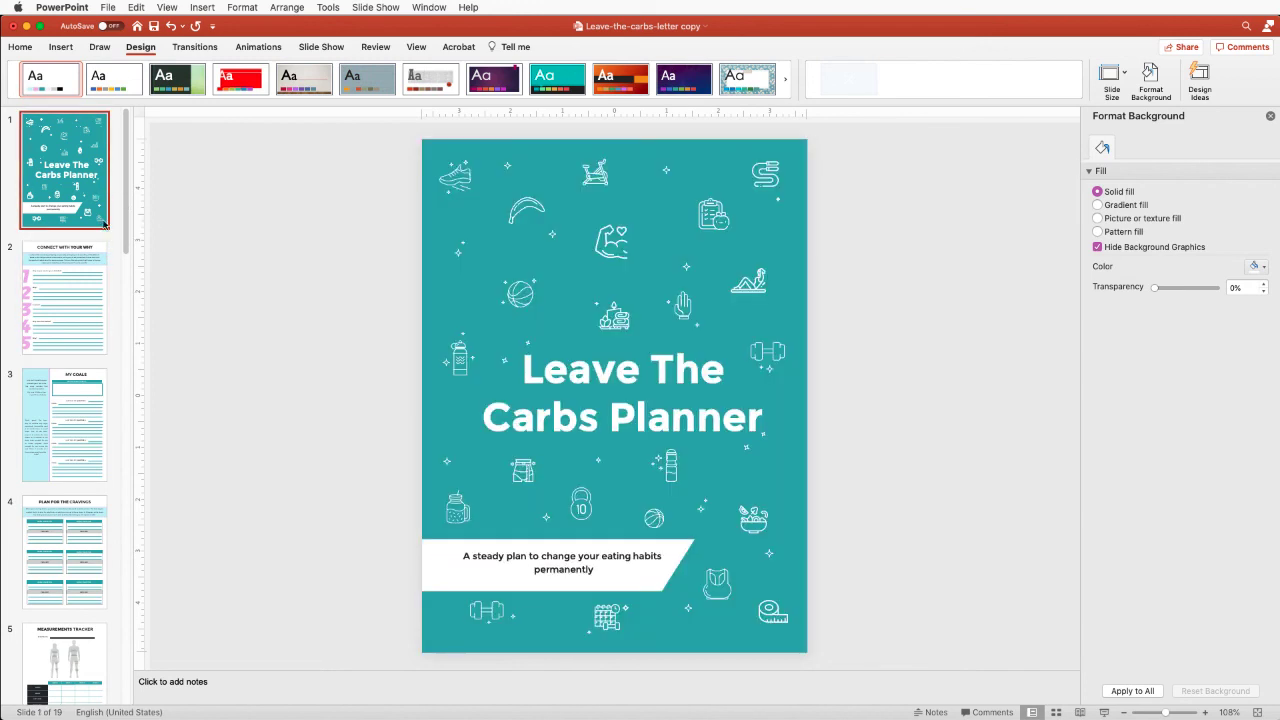
click(64, 296)
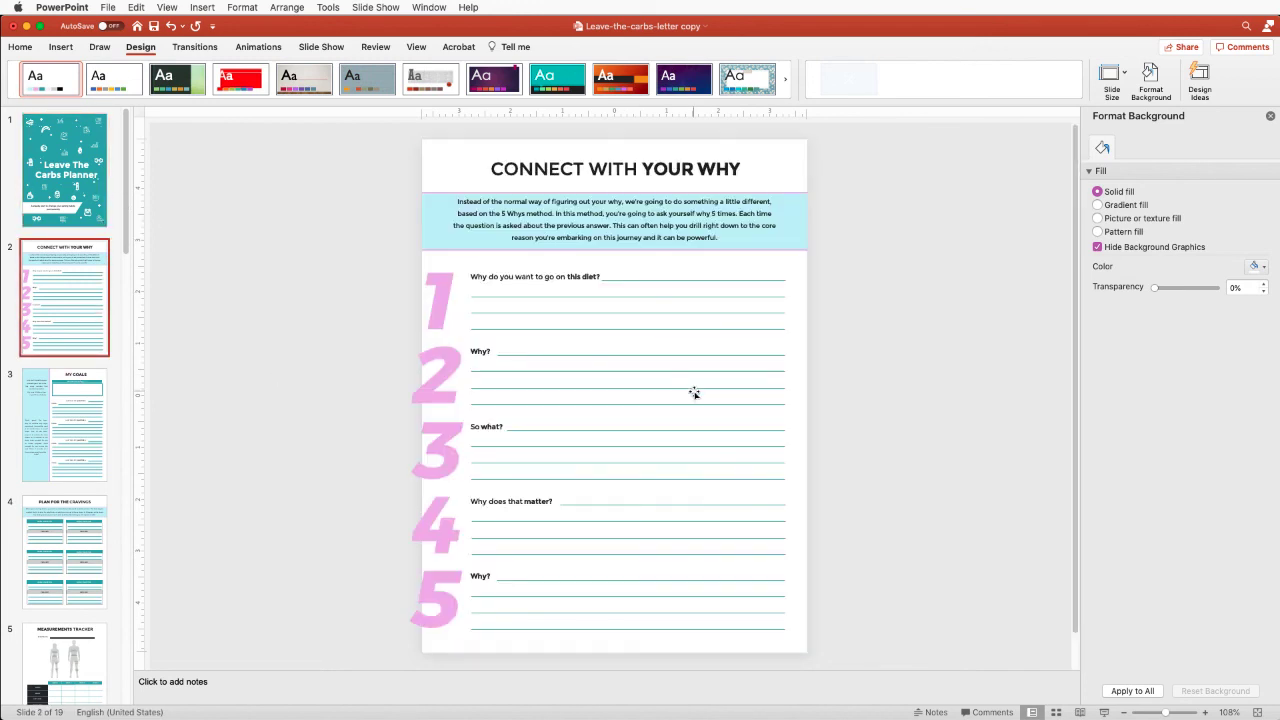
click(64, 552)
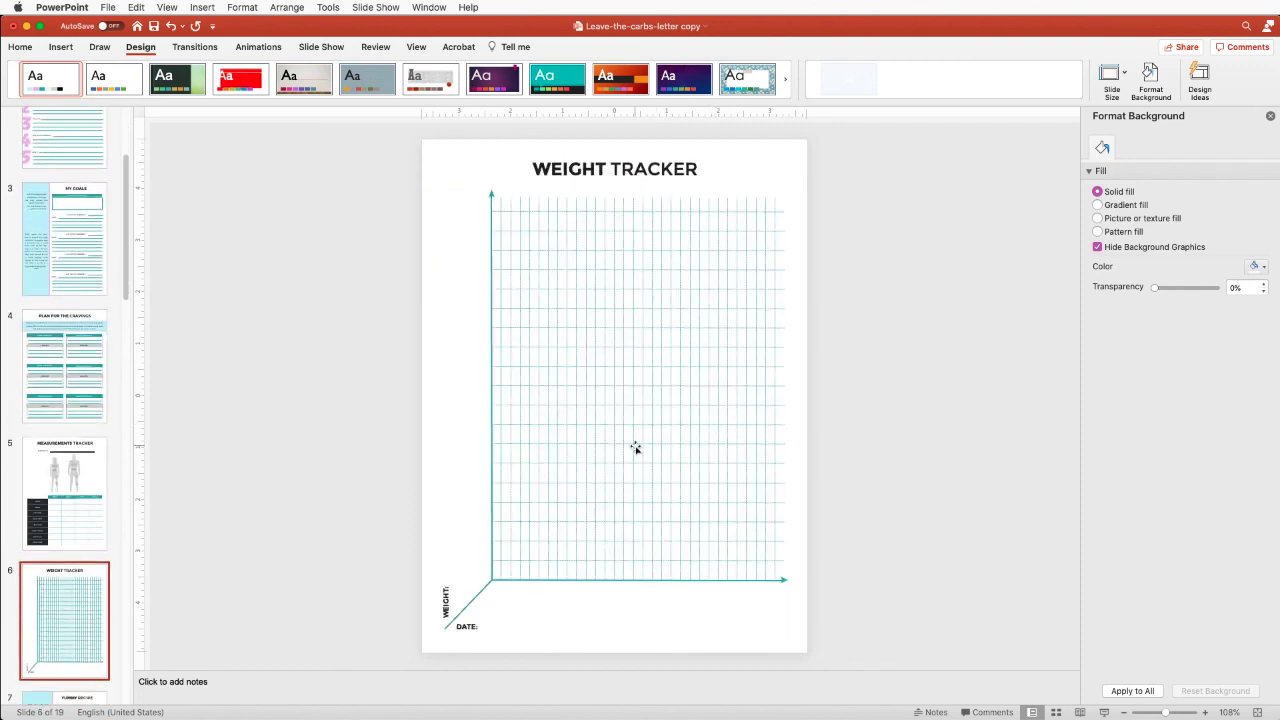
click(64, 620)
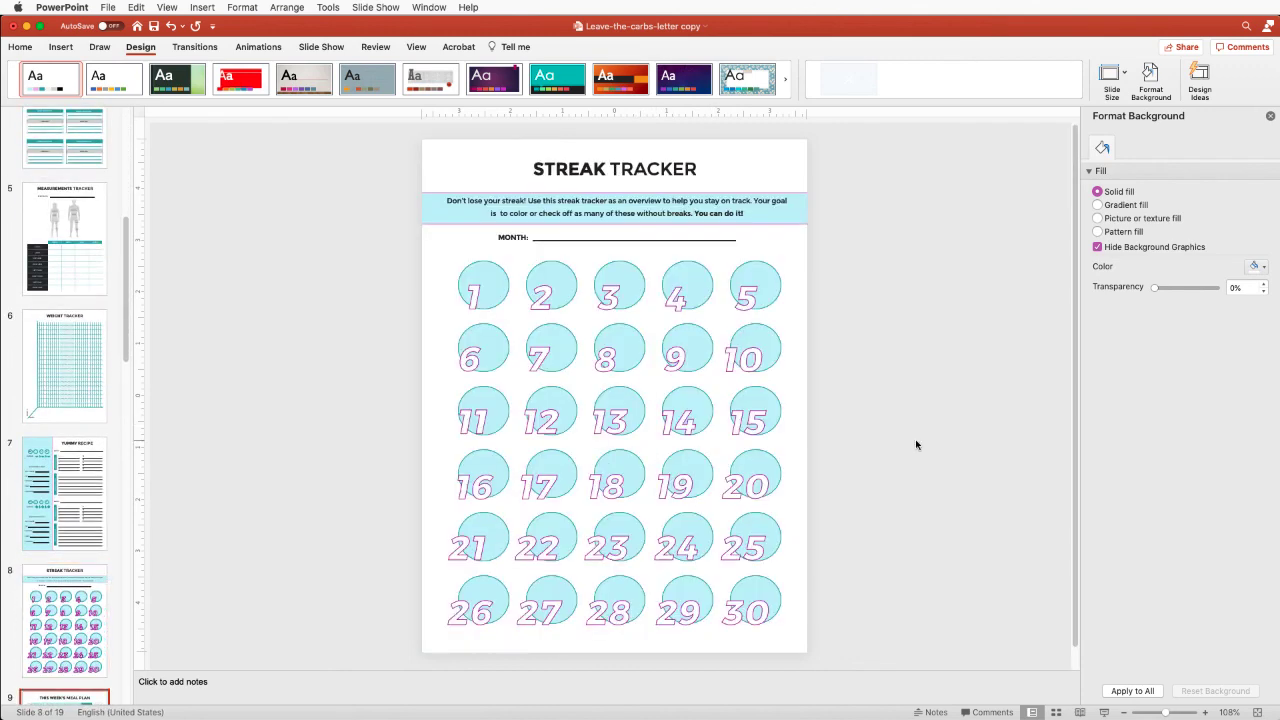
click(64, 620)
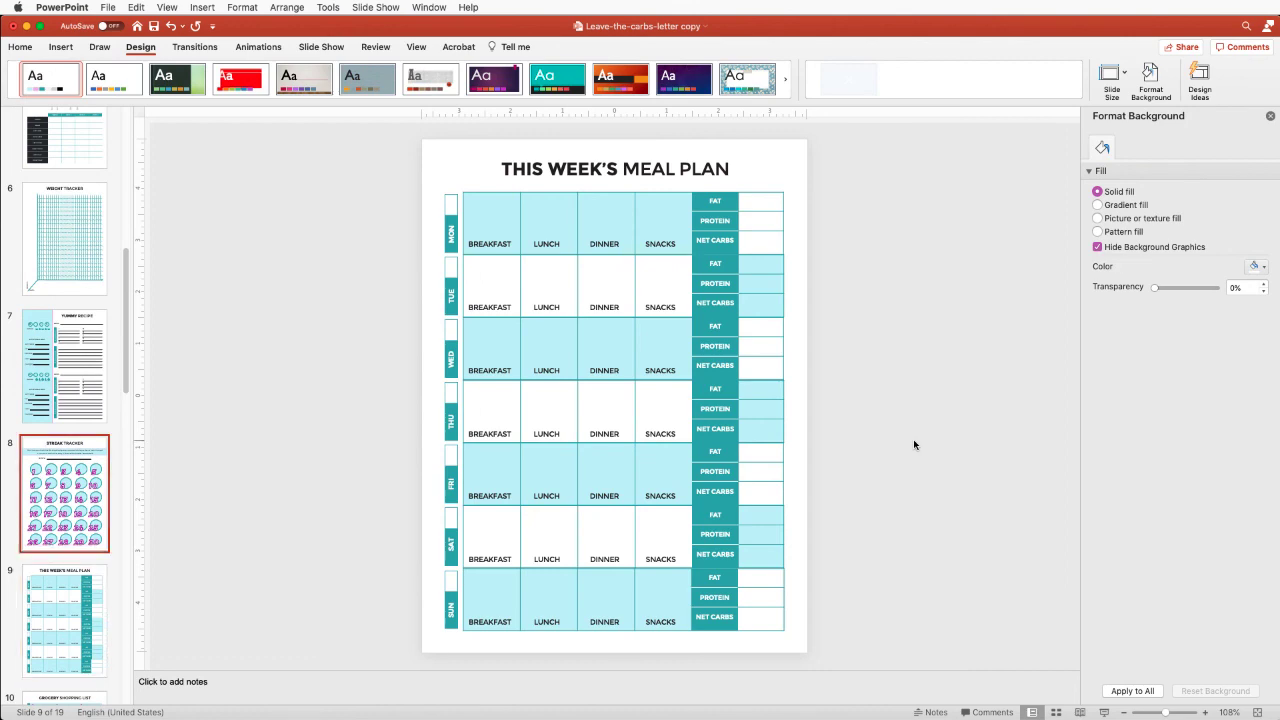
click(64, 300)
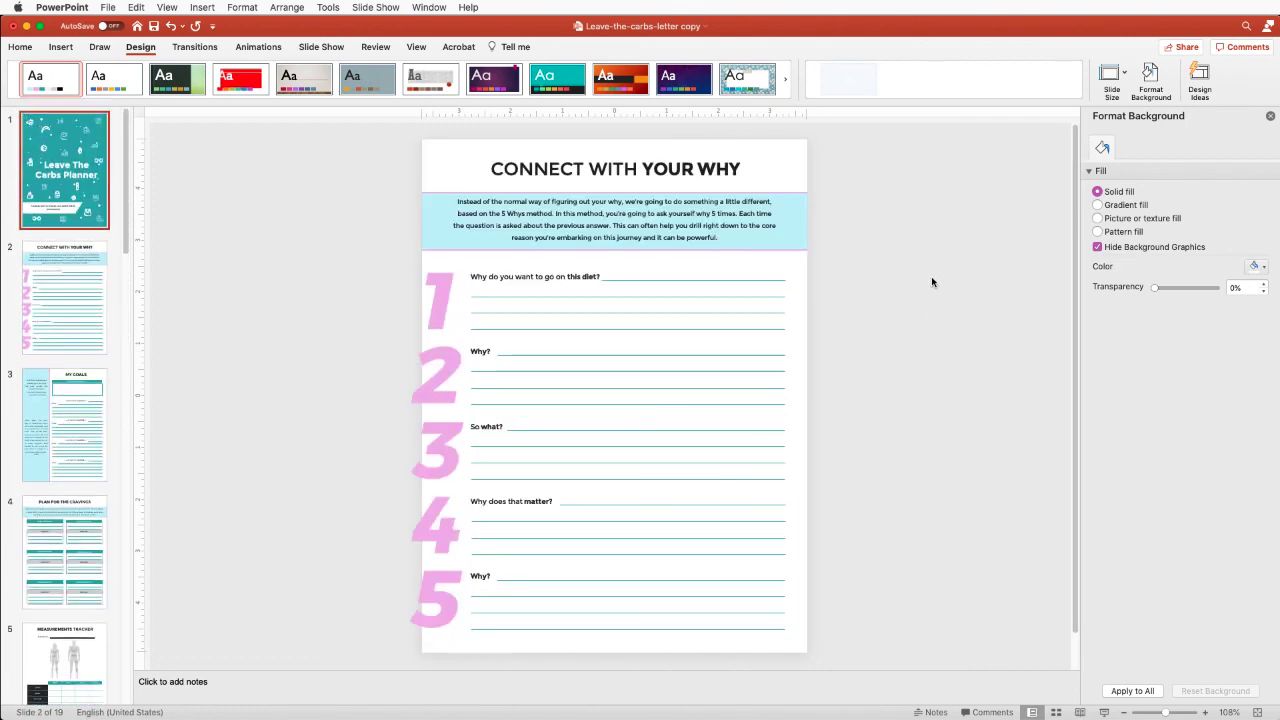
click(64, 168)
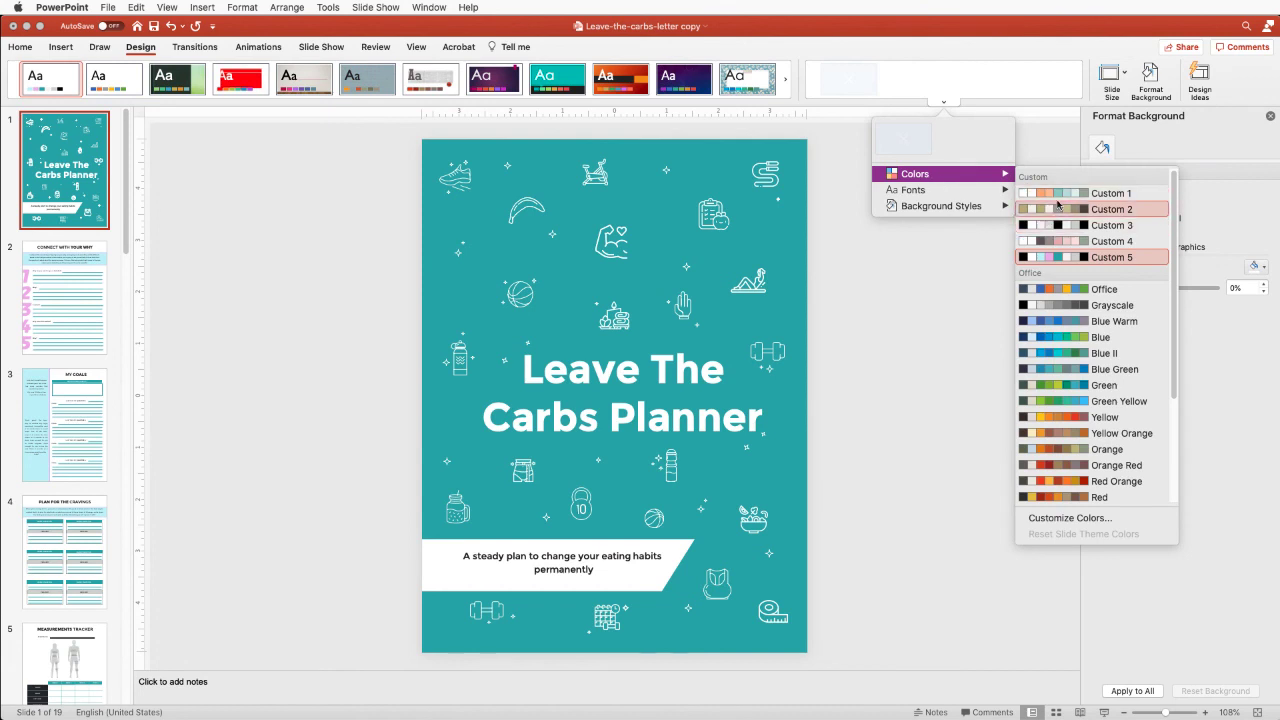
mouse_move(1092, 224)
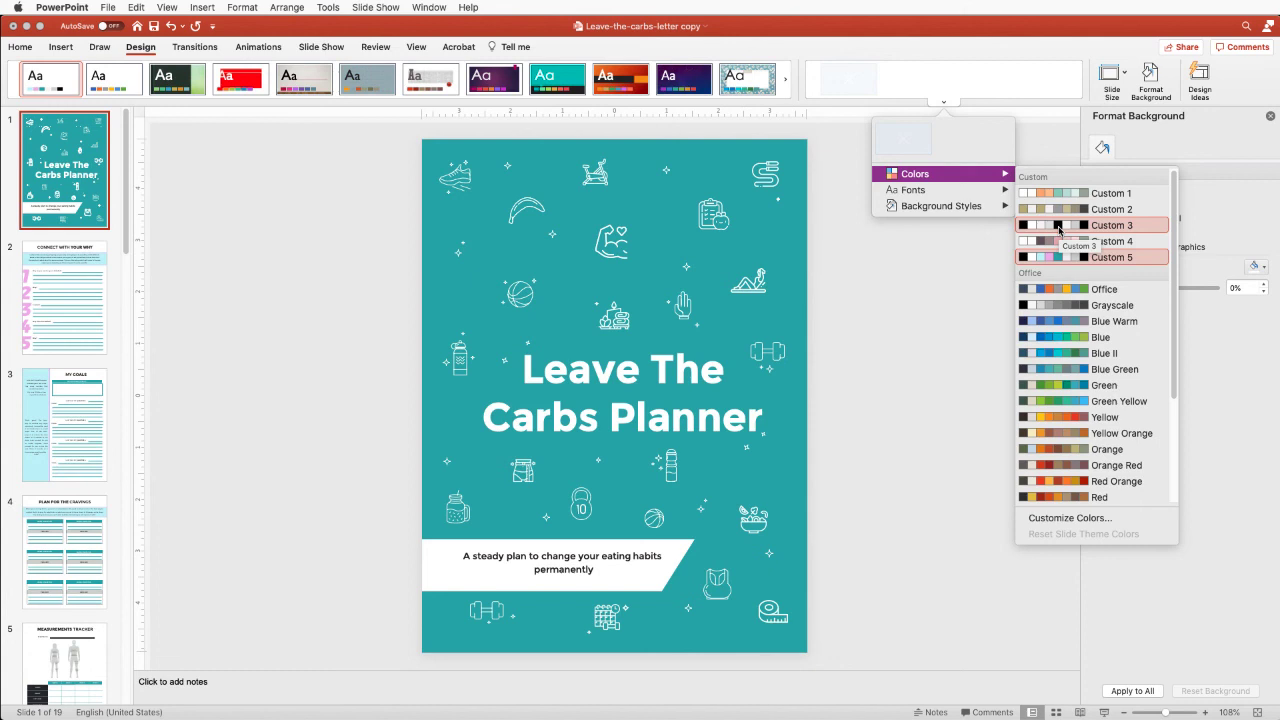
mouse_move(1090, 256)
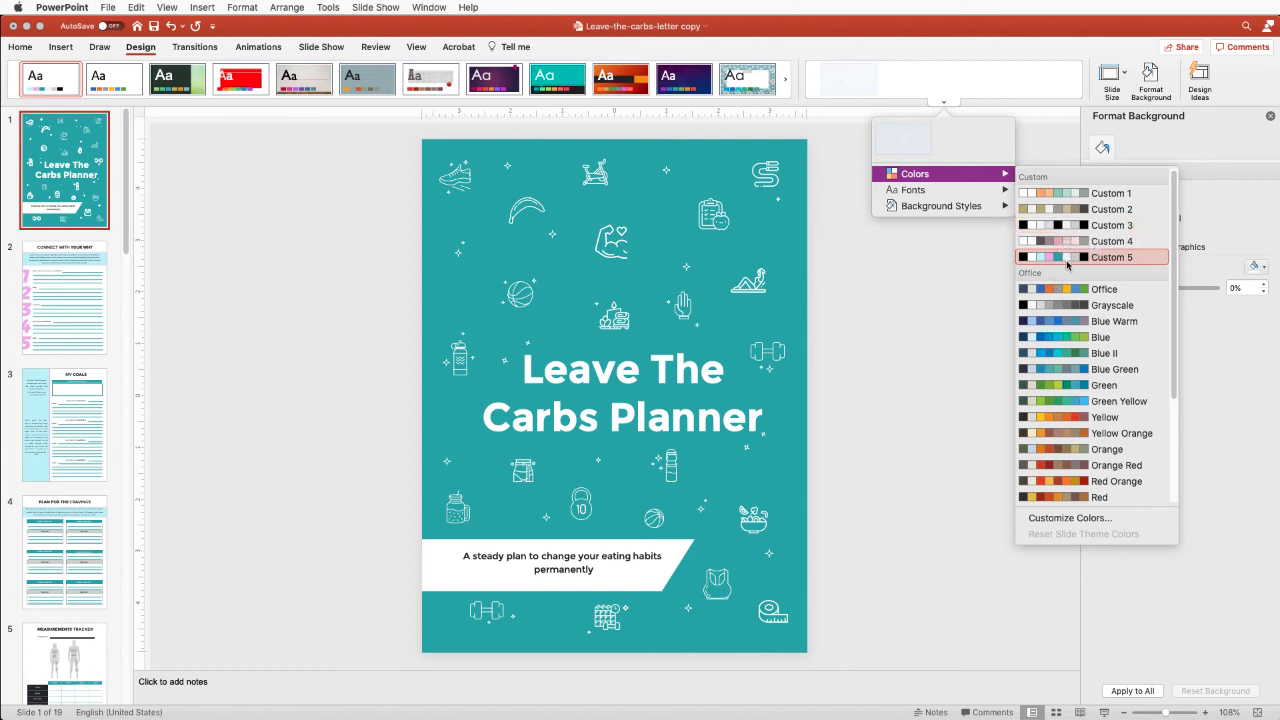
mouse_move(1068, 256)
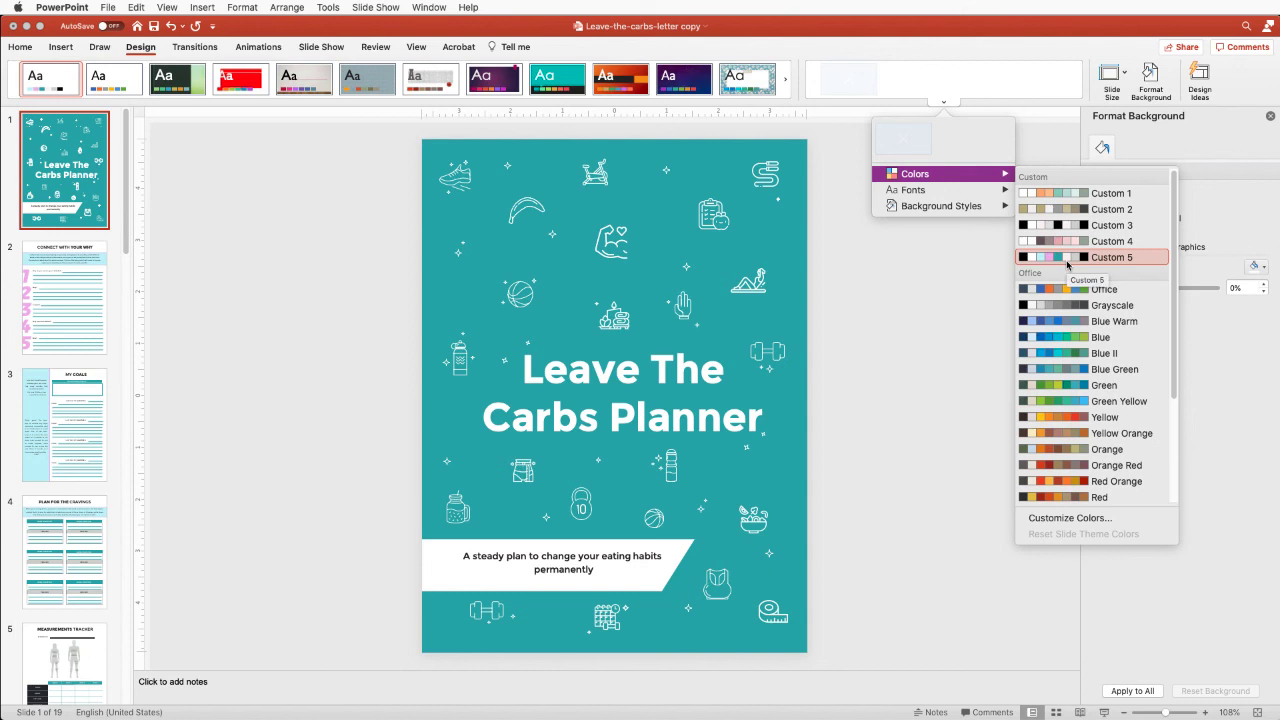
mouse_move(1070, 518)
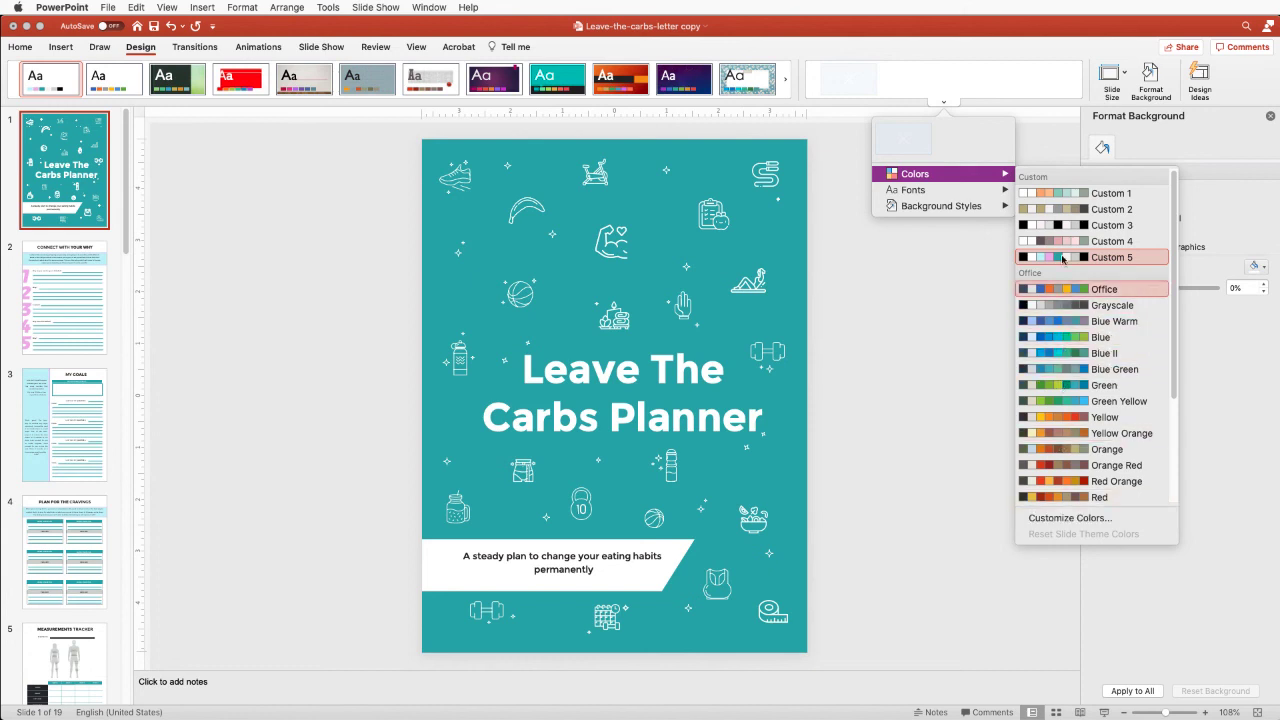
mouse_move(1064, 208)
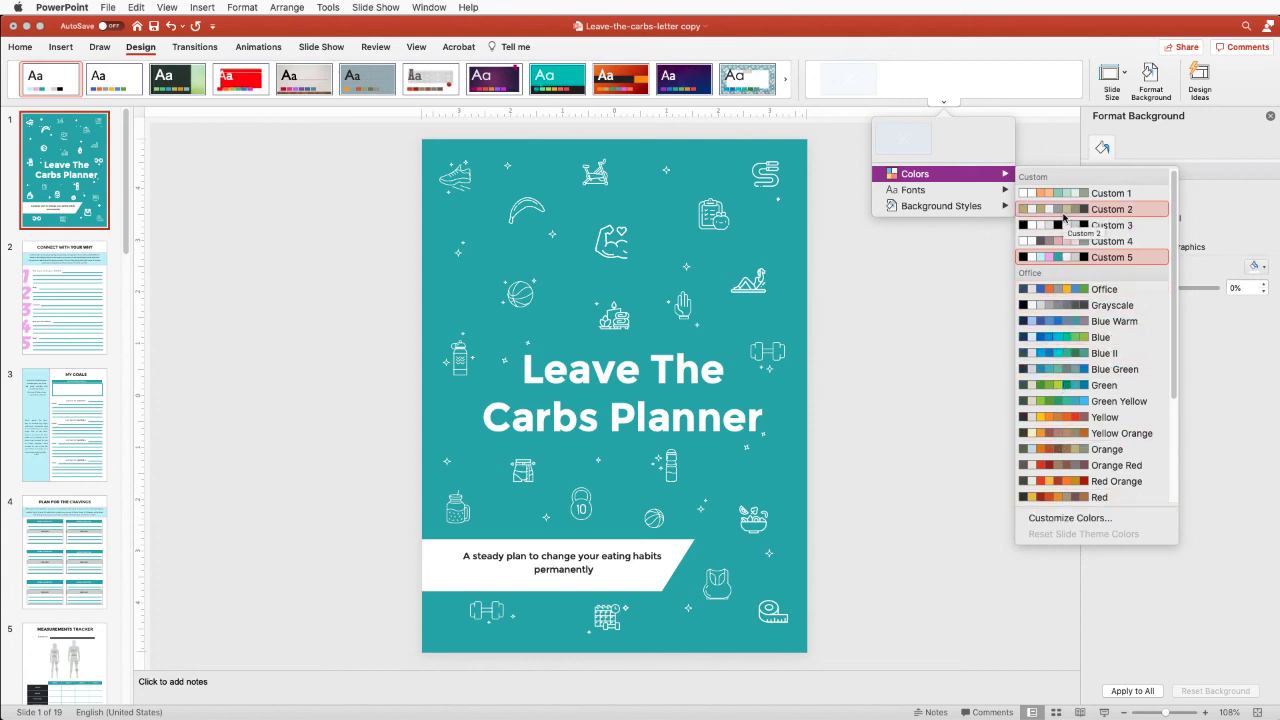